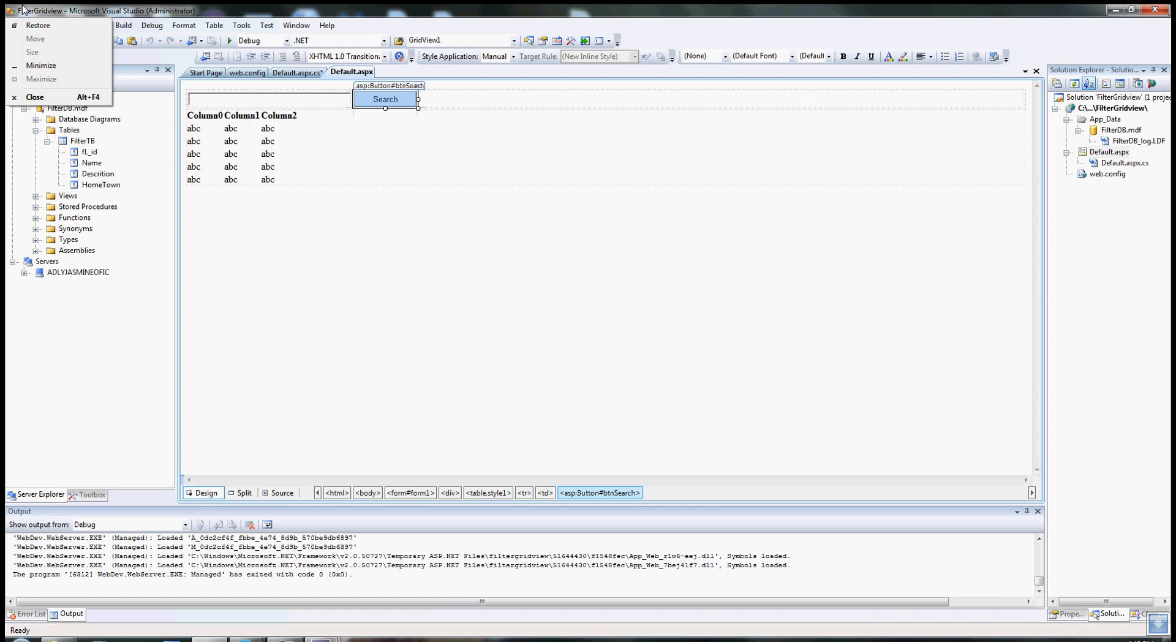
mouse_move(409, 185)
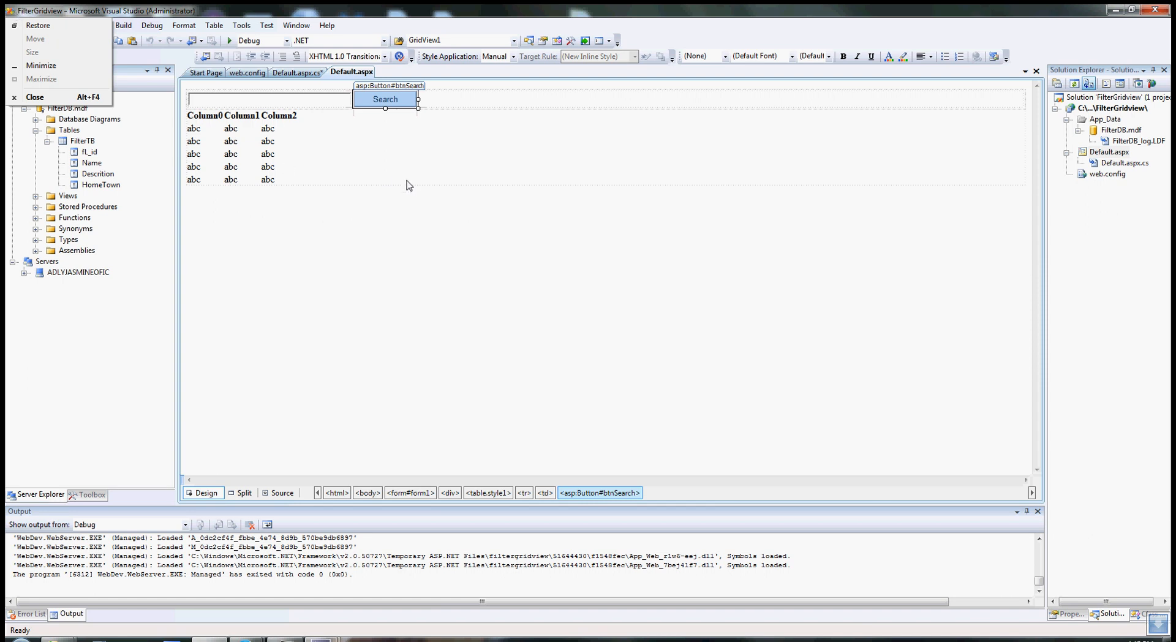
mouse_move(402, 184)
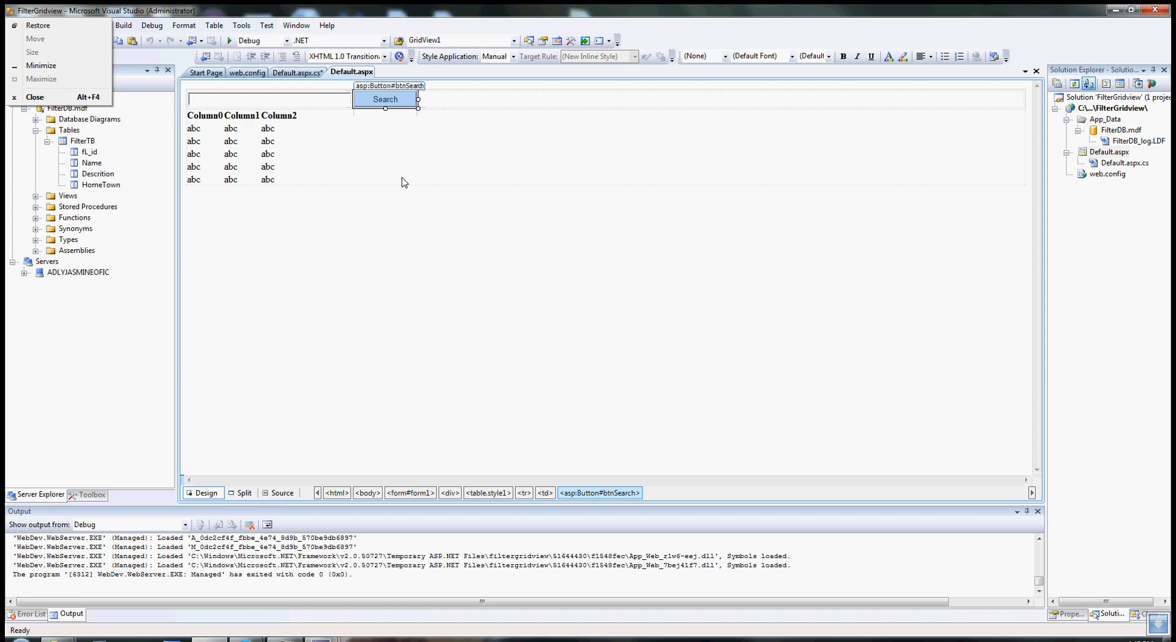
mouse_move(353, 179)
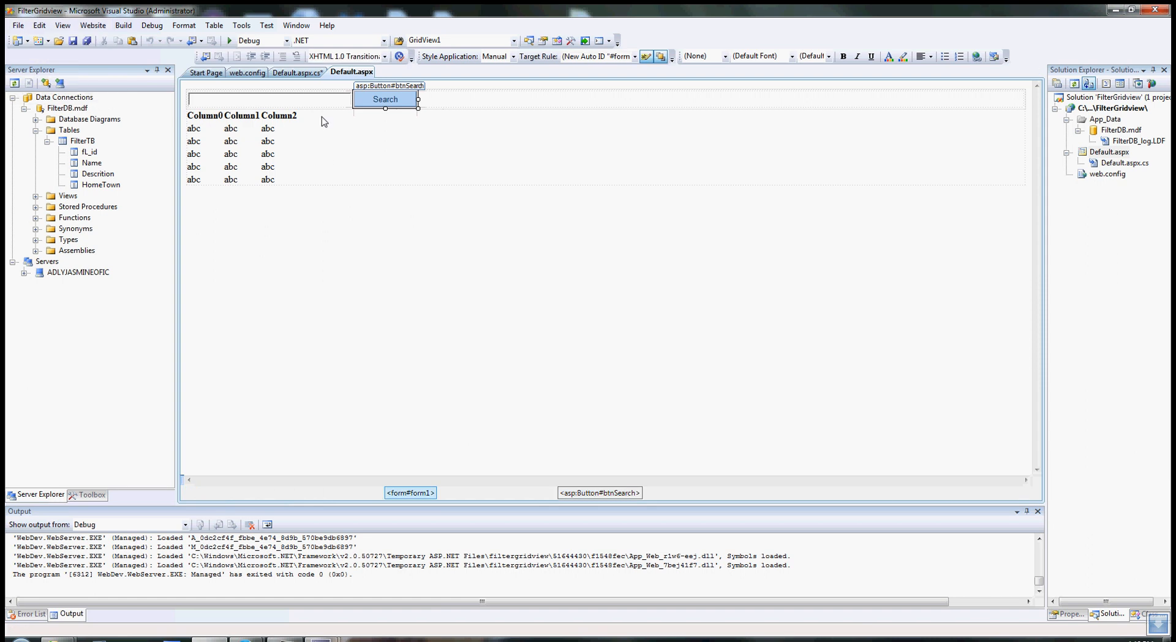
mouse_move(245, 107)
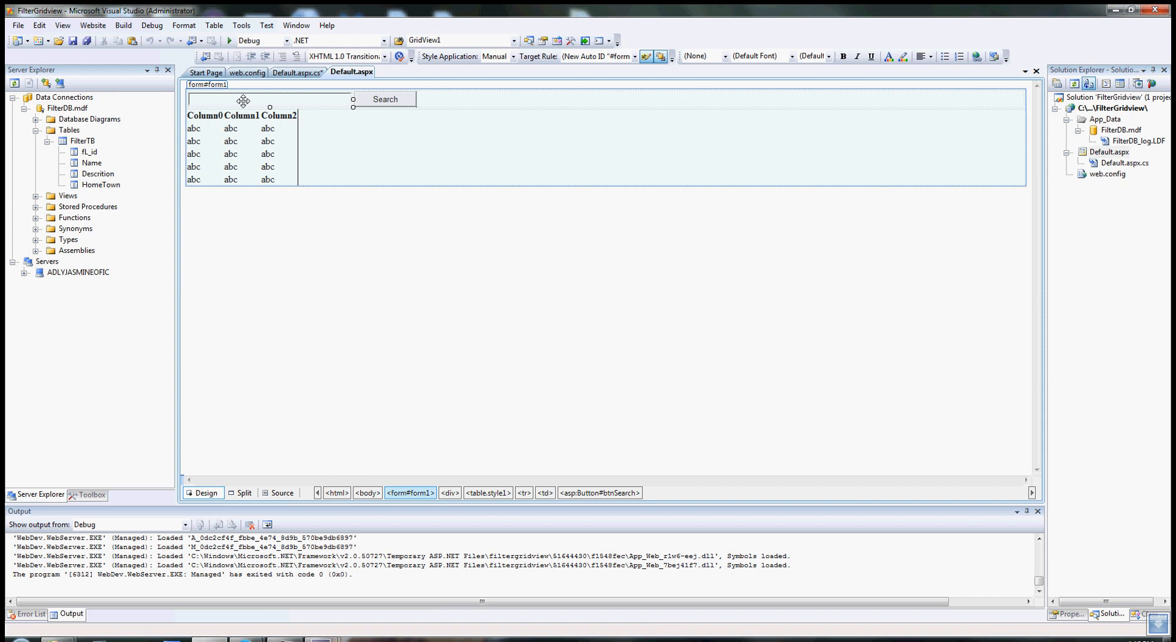
mouse_move(316, 99)
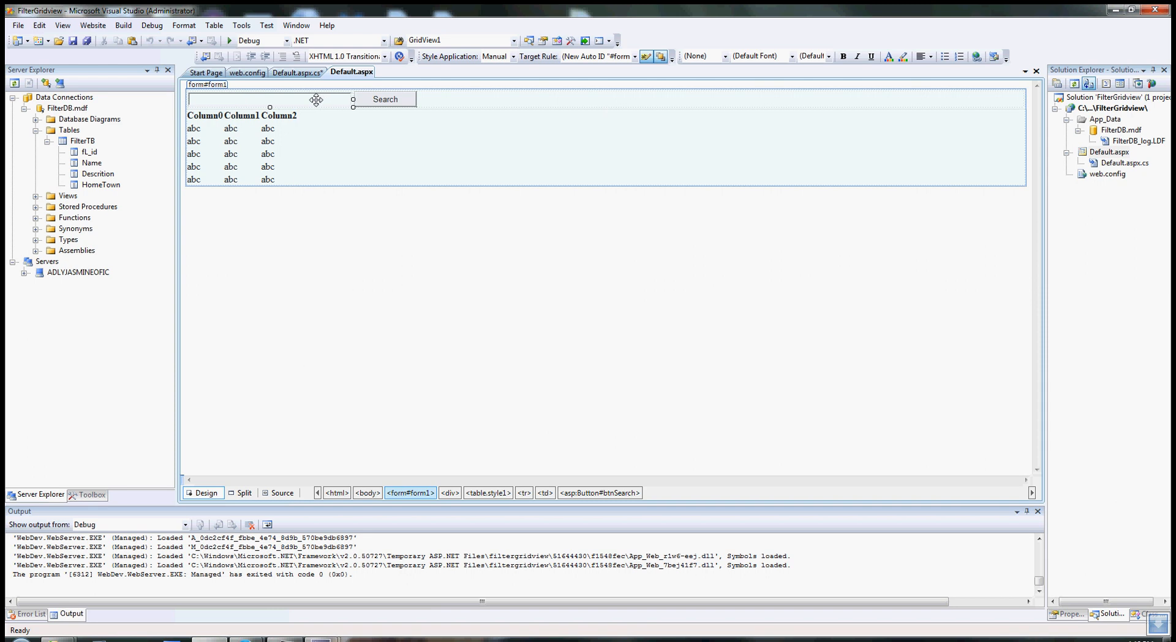
Step: Check the IDs of the filter text box, Search button and grid, and the FilterTB columns
left_click(270, 98)
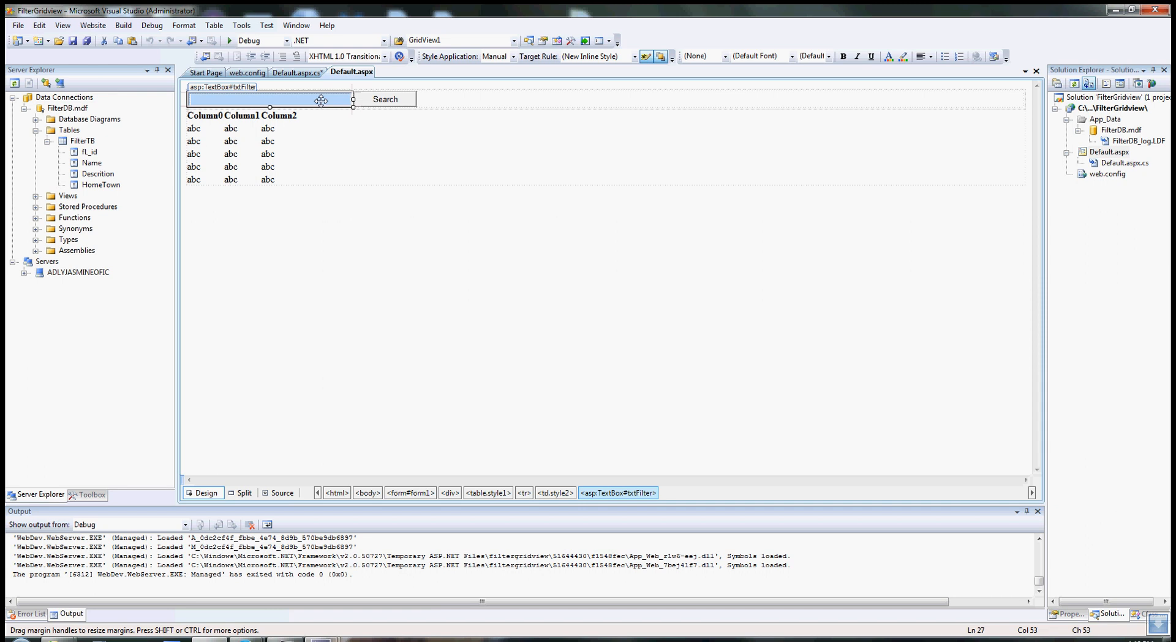
left_click(385, 99)
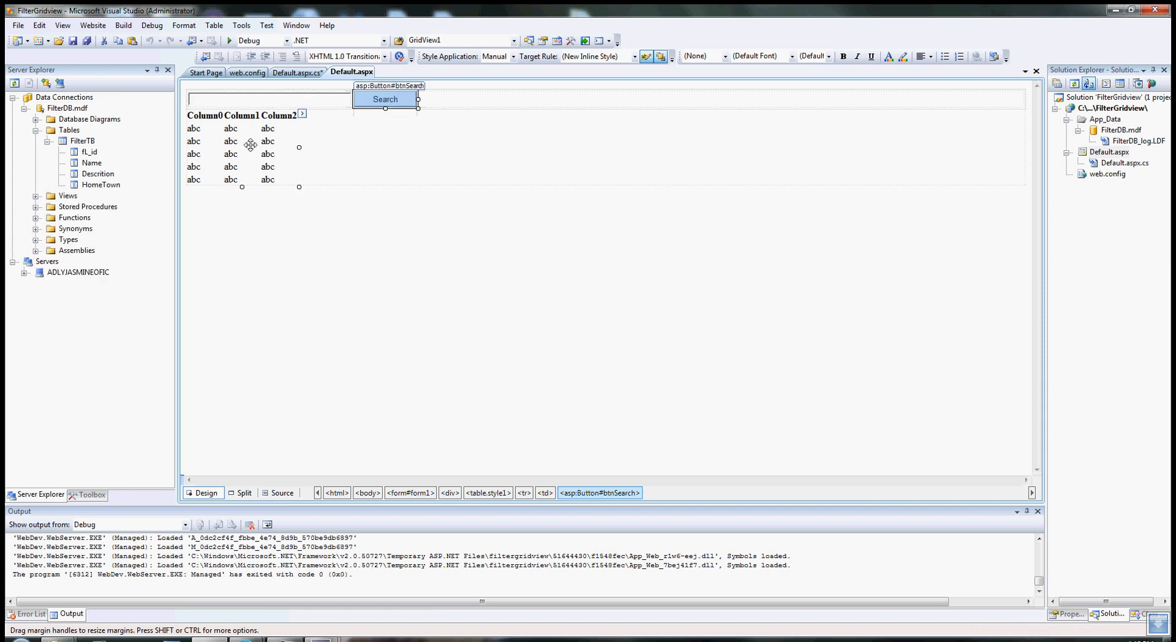
left_click(240, 146)
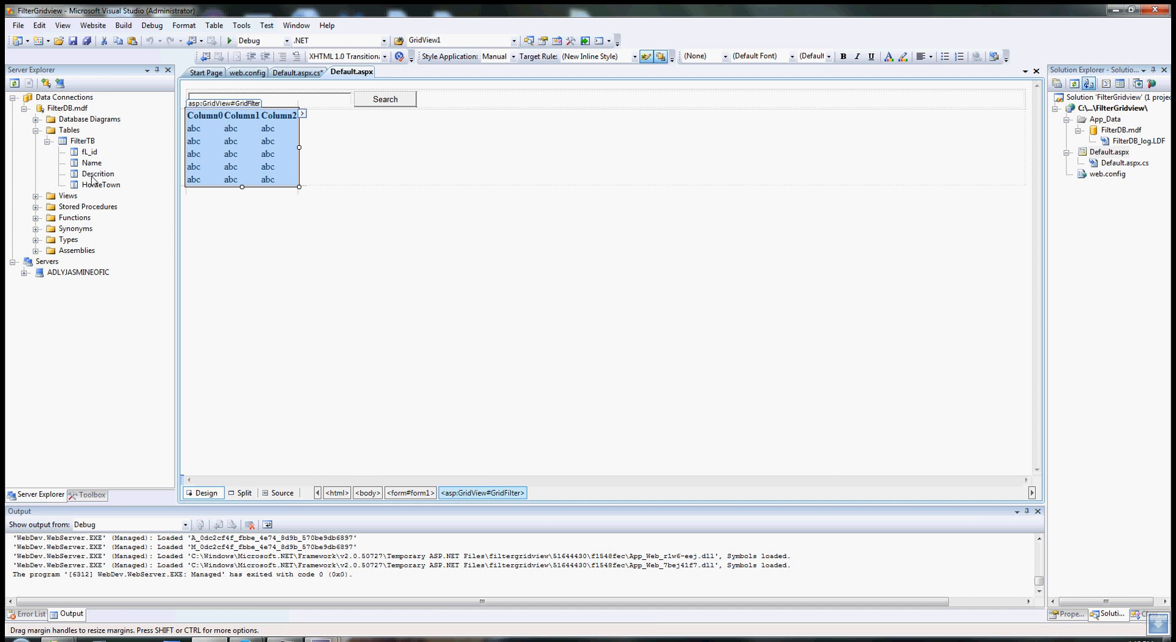
left_click(82, 139)
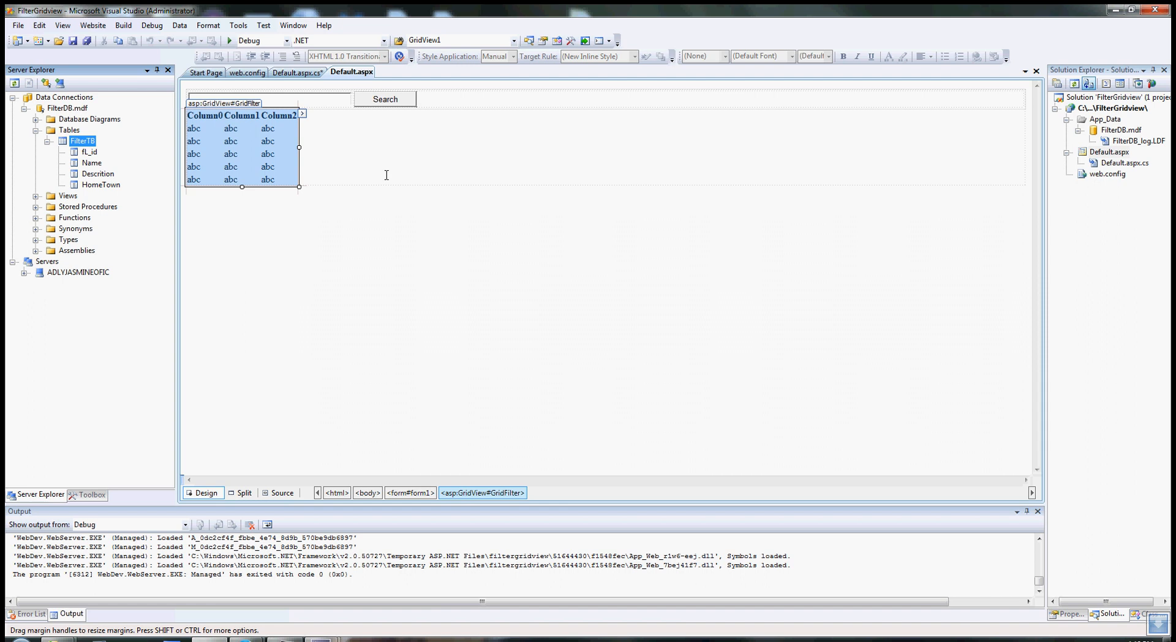
left_click(383, 99)
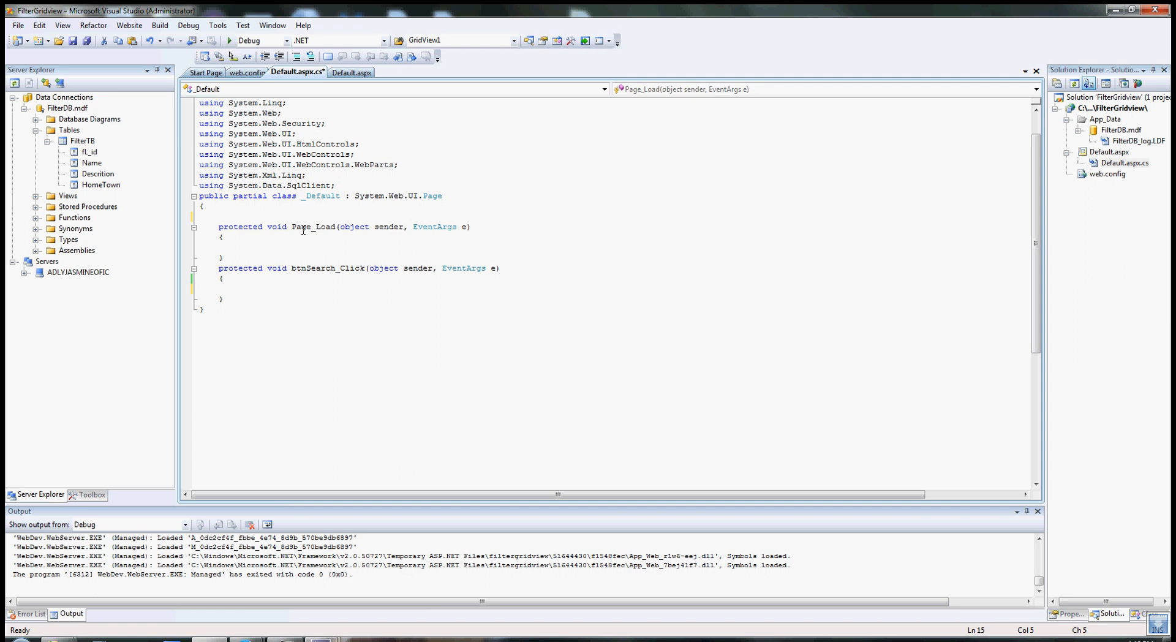
Step: Declare SqlConnection c from ConfigurationManager.ConnectionStrings[""].ConnectionString with an empty key
left_click(218, 216)
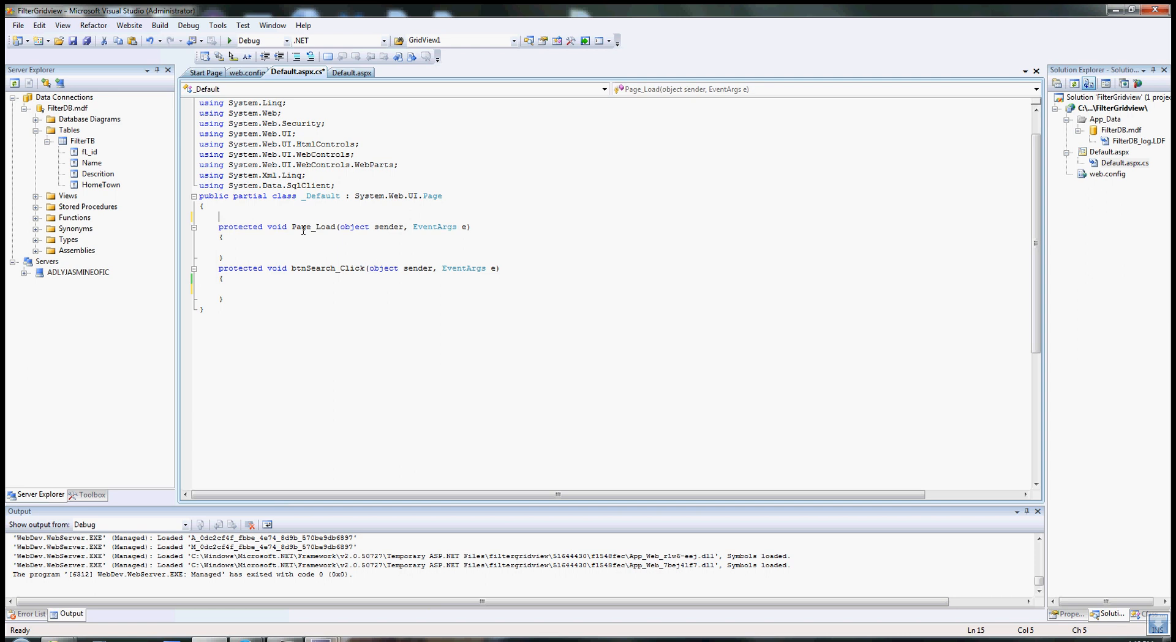
type("sqlco")
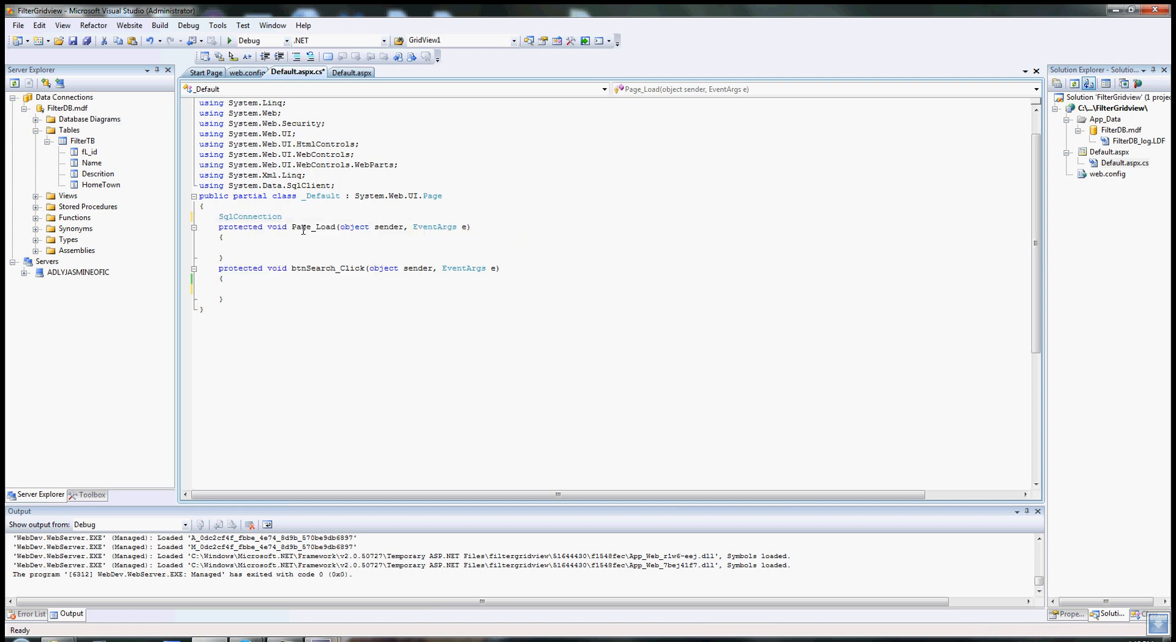
type("c =")
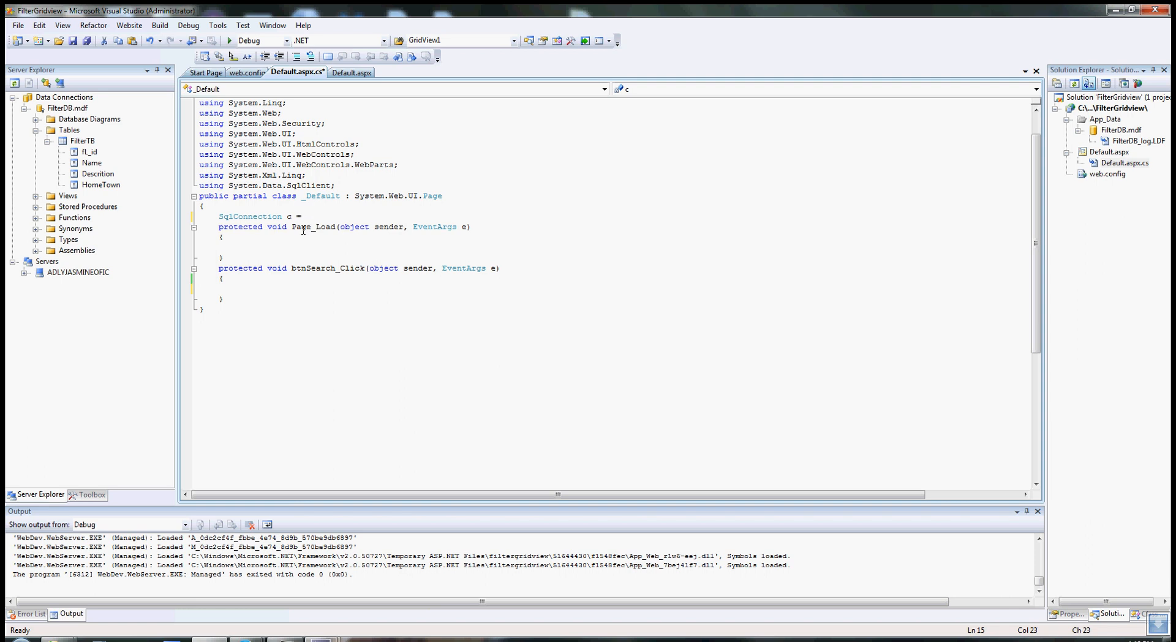
type("new SqlConnection(")
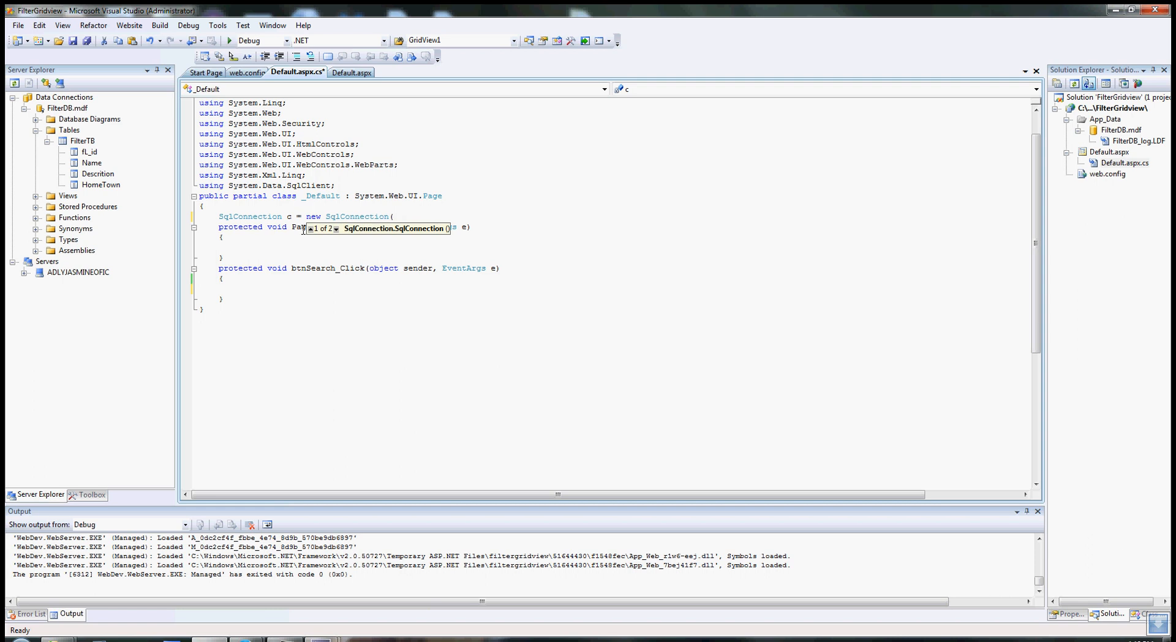
type("Configuration")
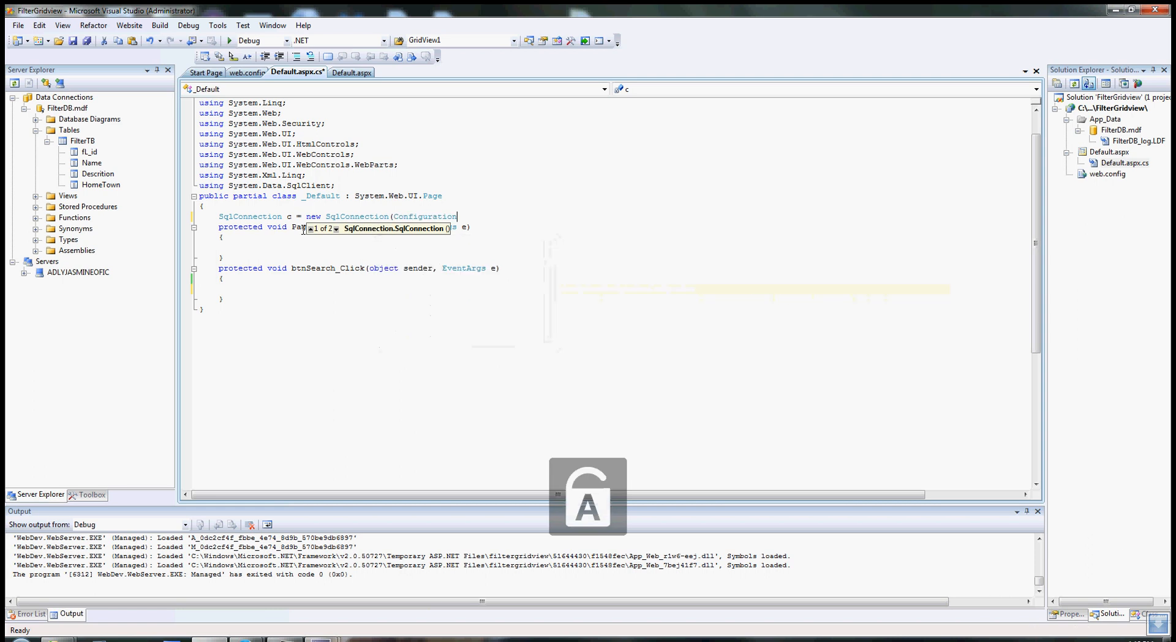
type("Manager")
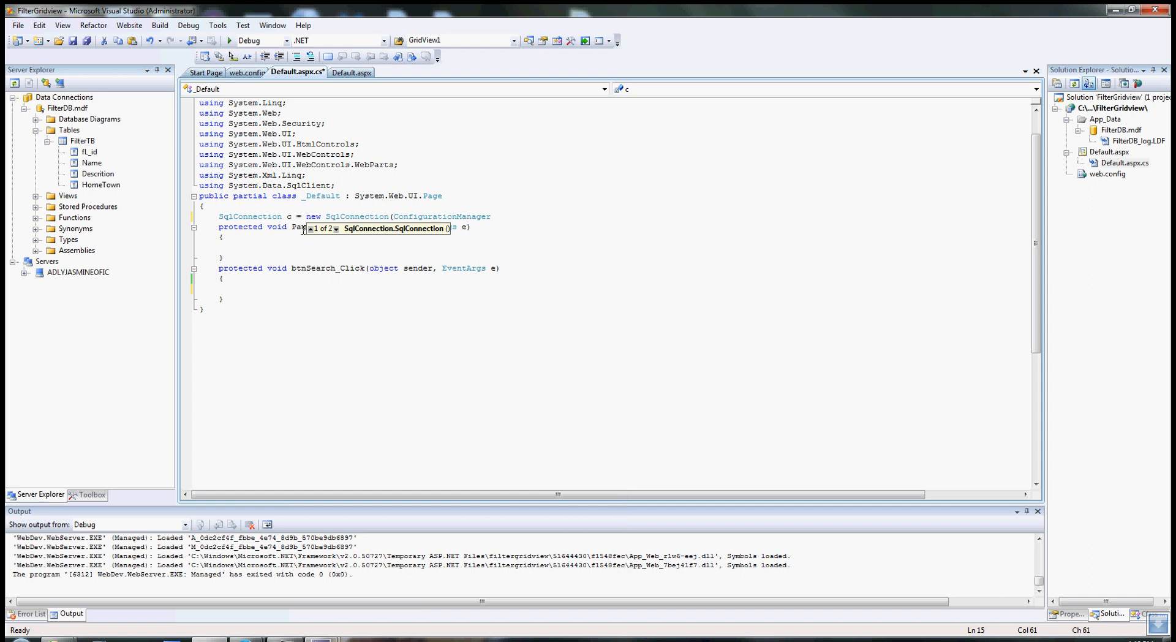
type(".ConnectionStrings")
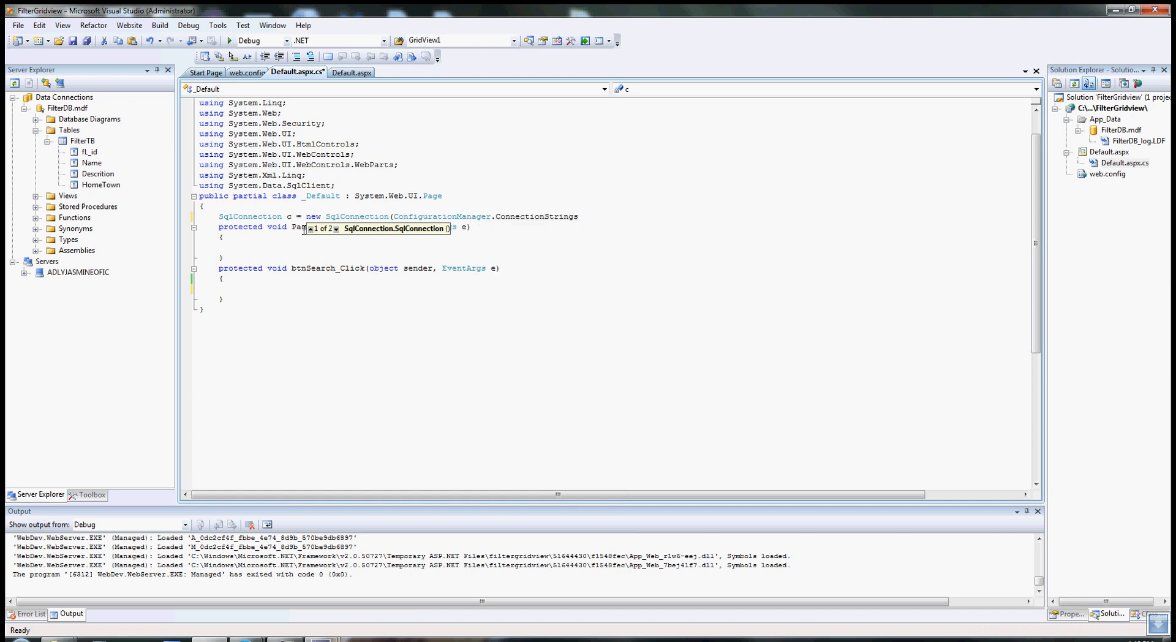
type("[")
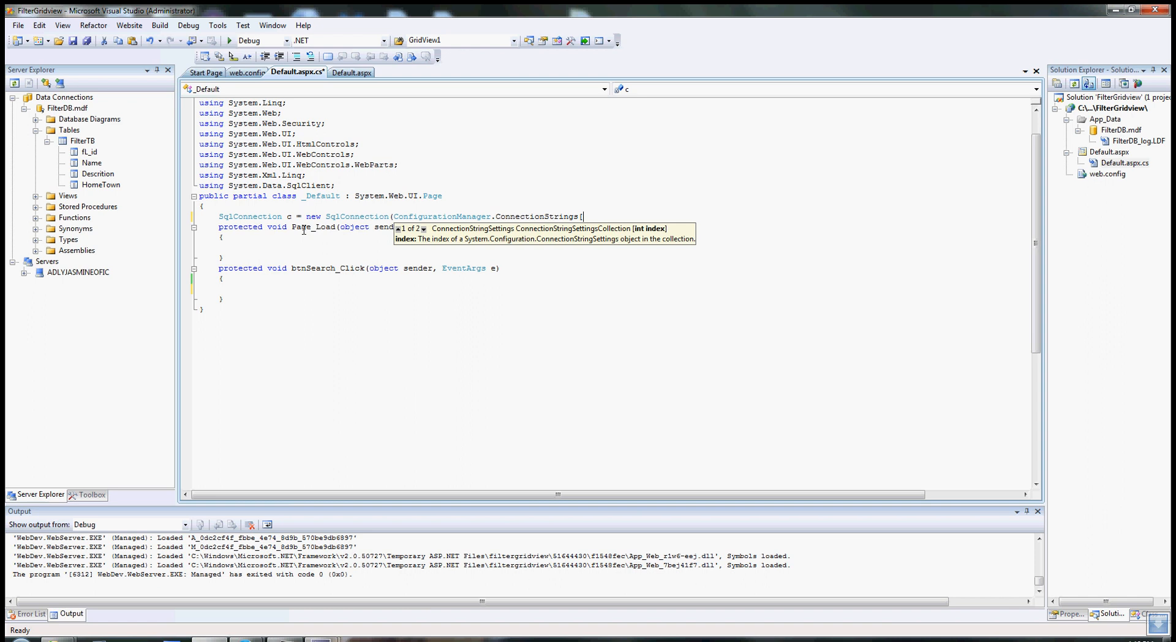
type("\"\"")
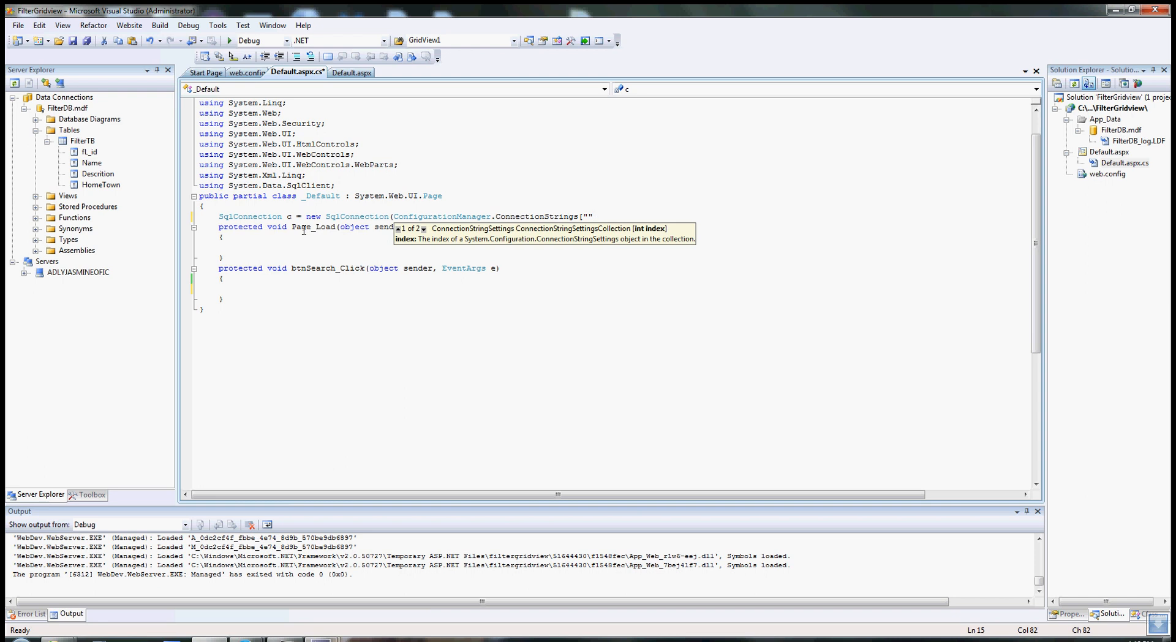
type(".ConnectionString;")
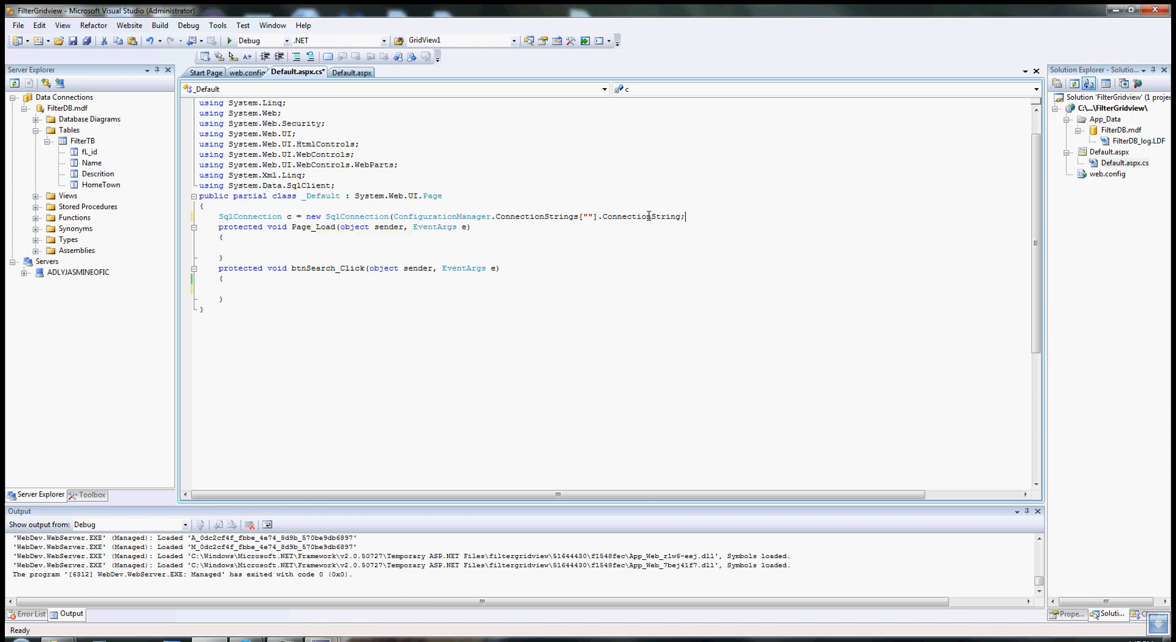
mouse_move(686, 233)
type(")")
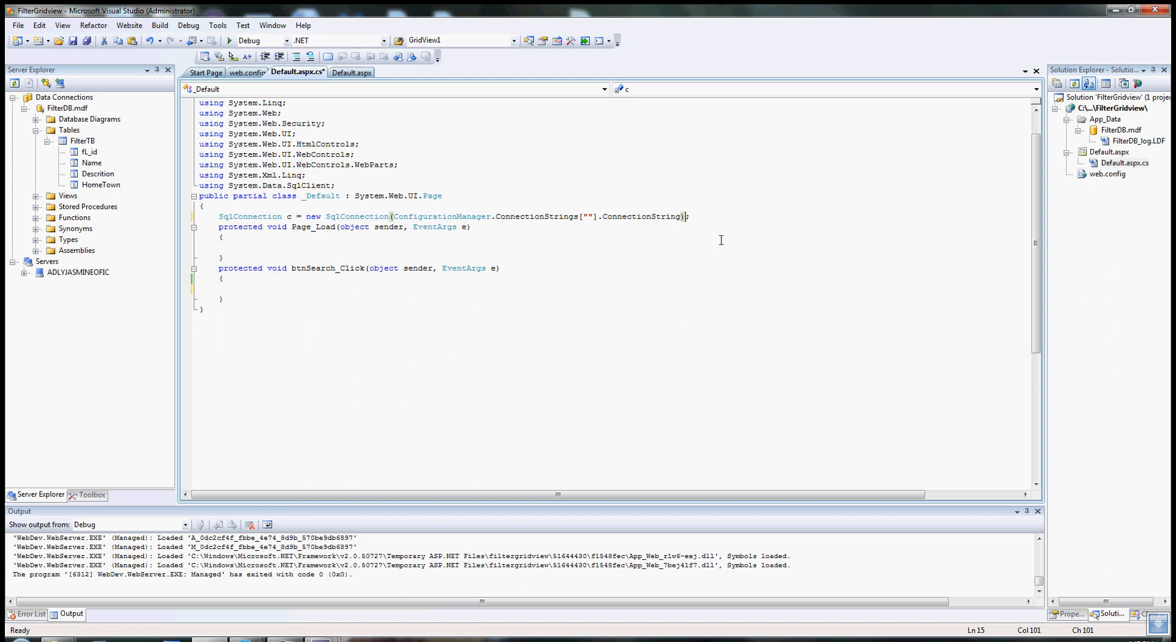
mouse_move(660, 223)
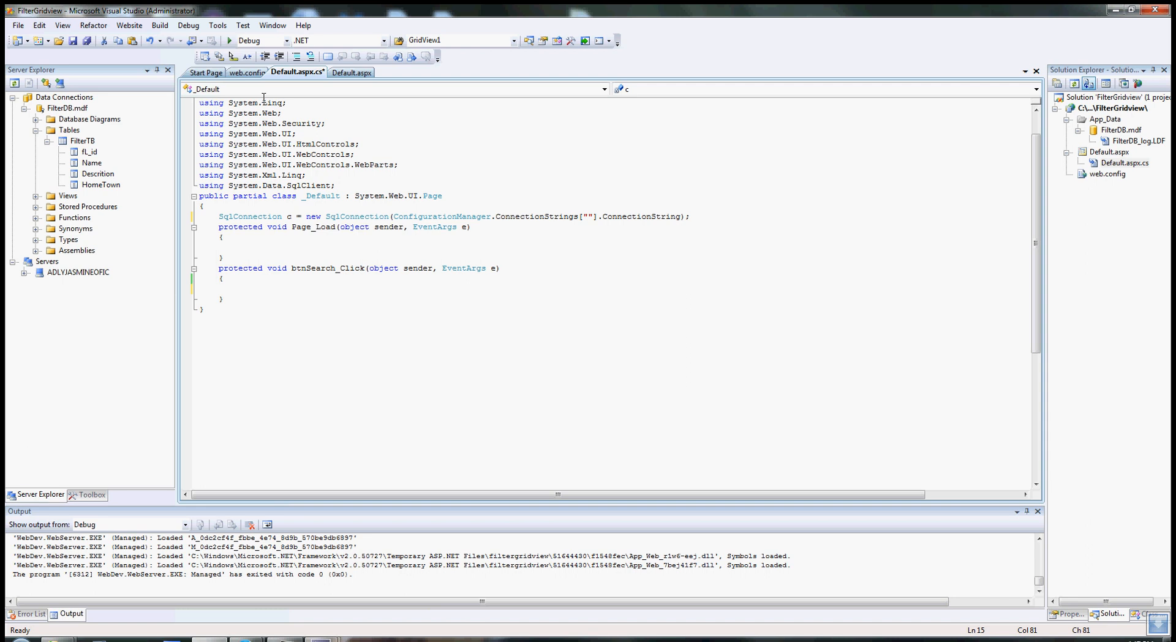
Step: Copy the connection string name FilterDBCon from web.config
left_click(247, 72)
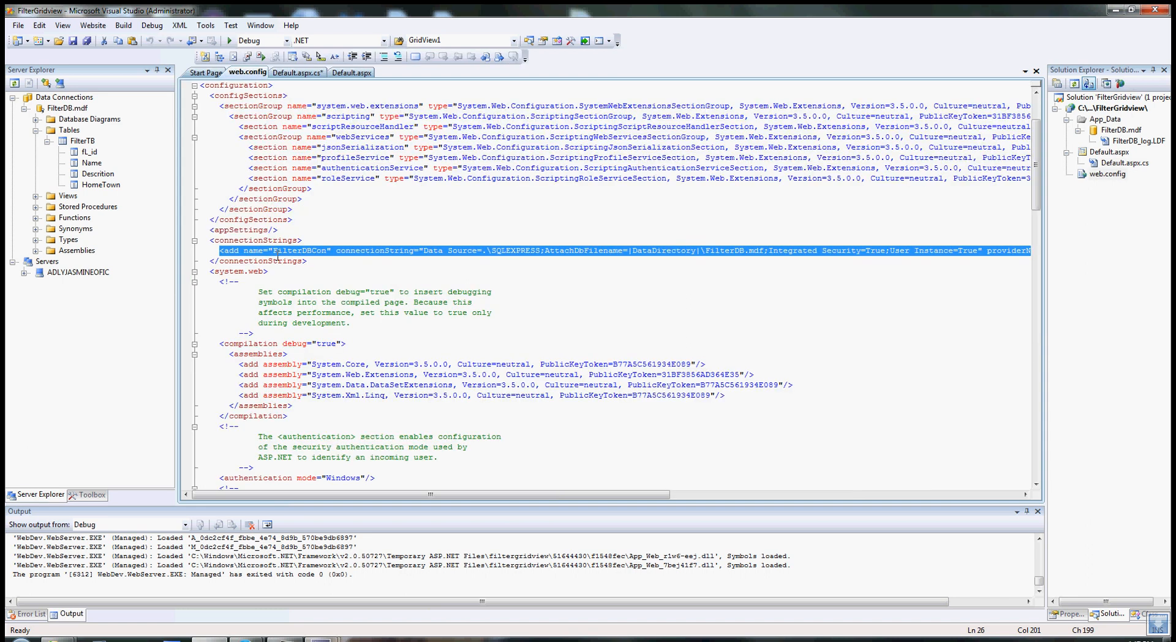
left_click(325, 250)
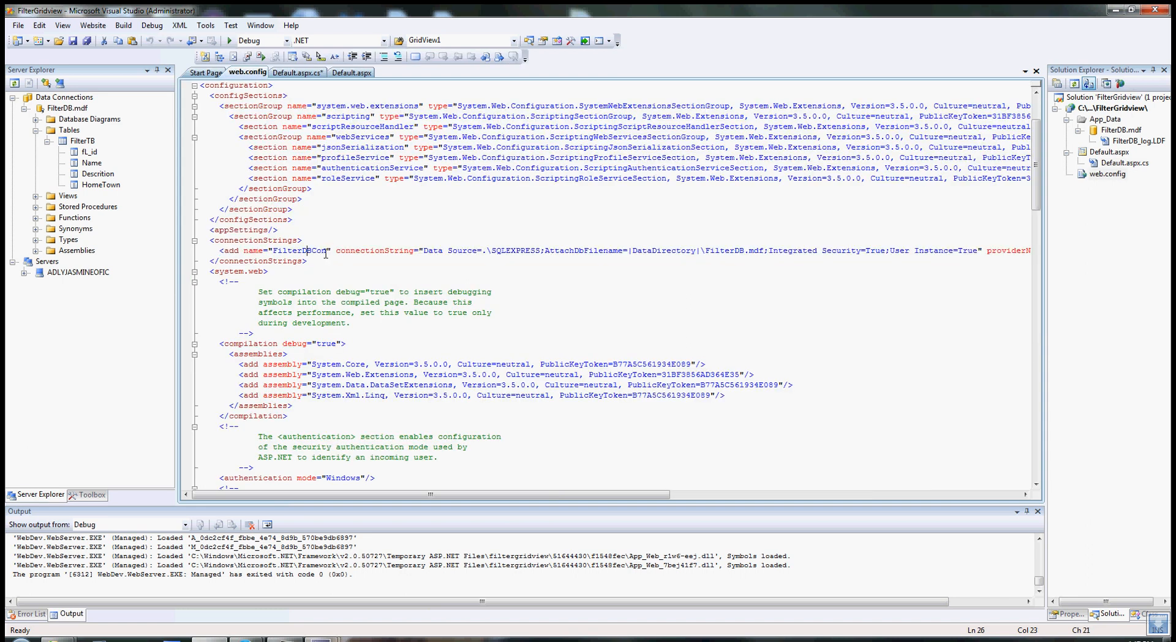
double_click(294, 250)
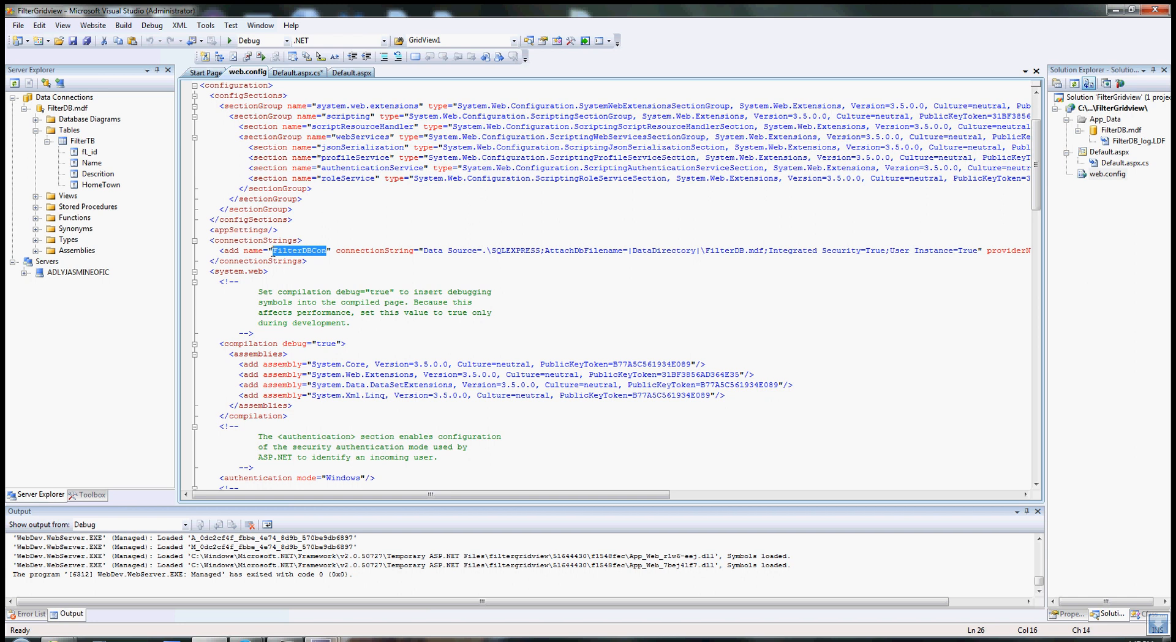
right_click(300, 250)
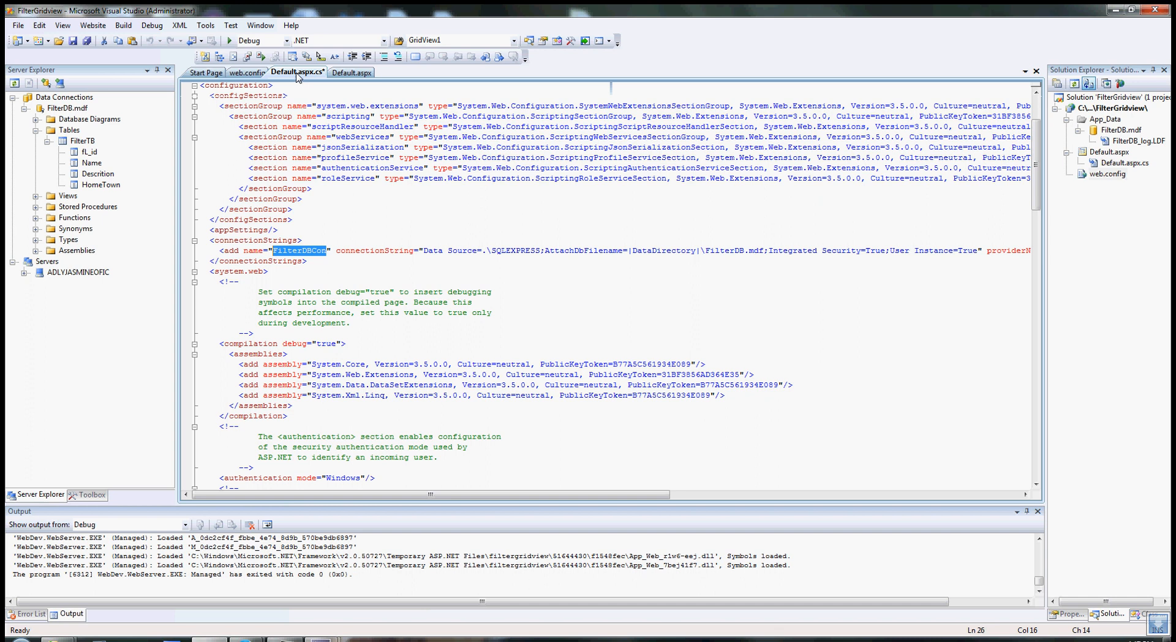
Step: Return to the code-behind and switch to the Default.aspx design view
left_click(297, 72)
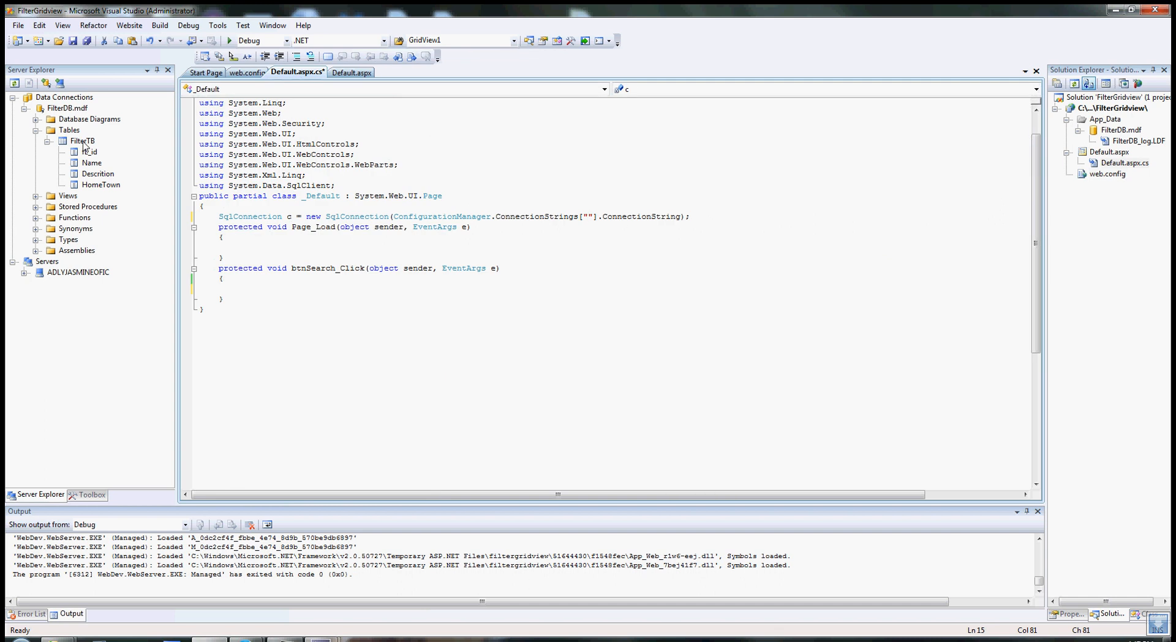
left_click(352, 71)
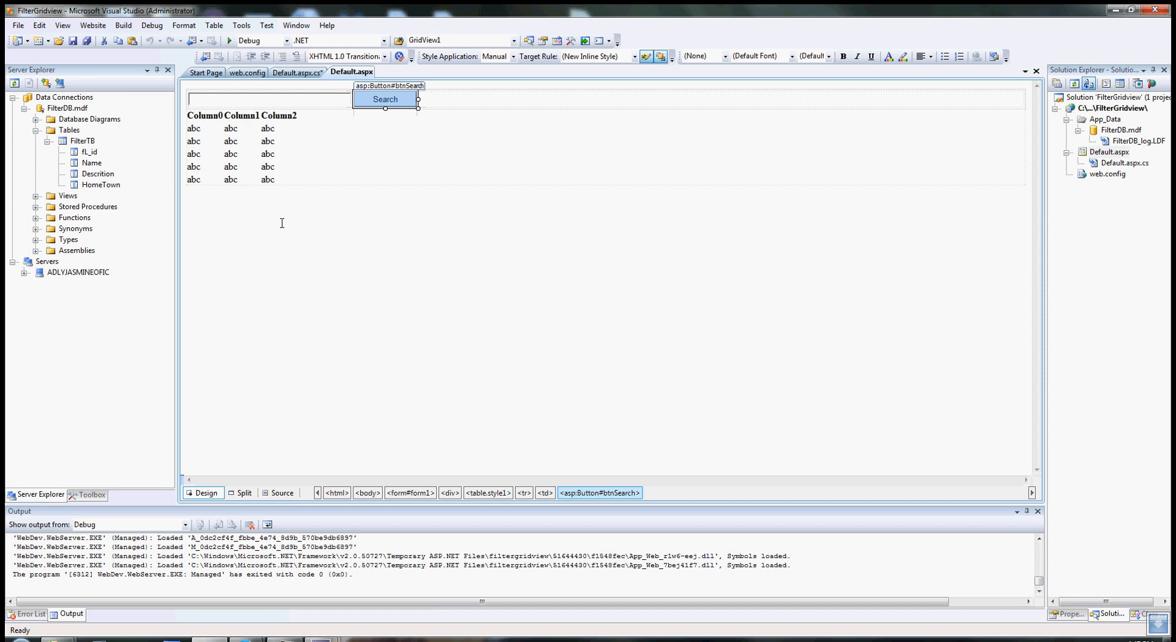
mouse_move(364, 216)
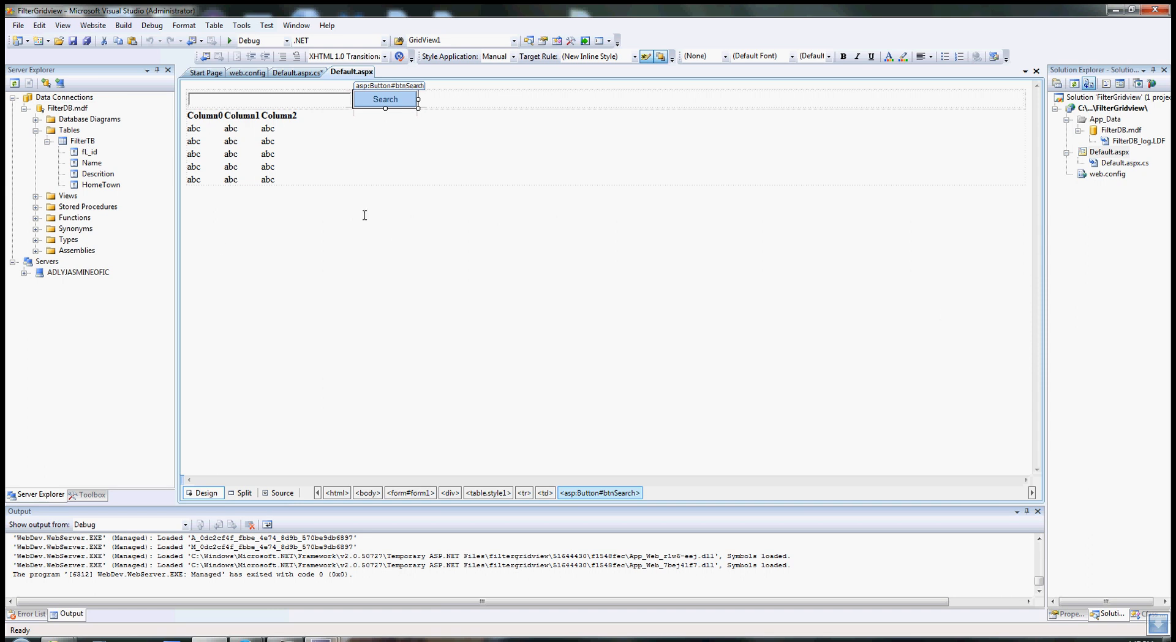
mouse_move(272, 78)
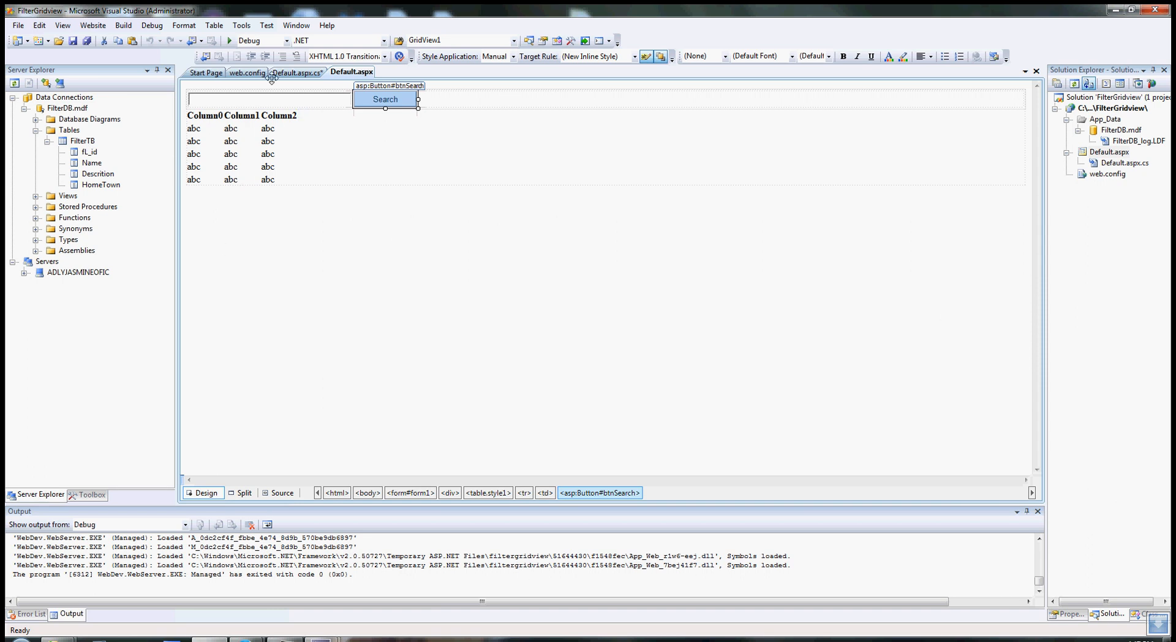
mouse_move(295, 71)
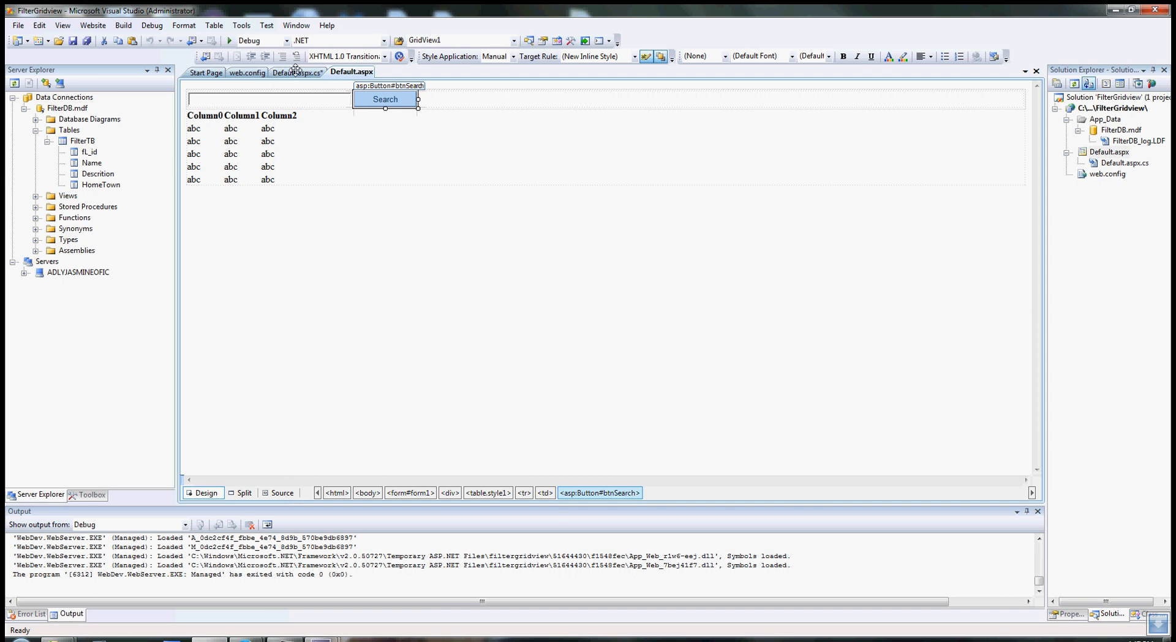
mouse_move(301, 79)
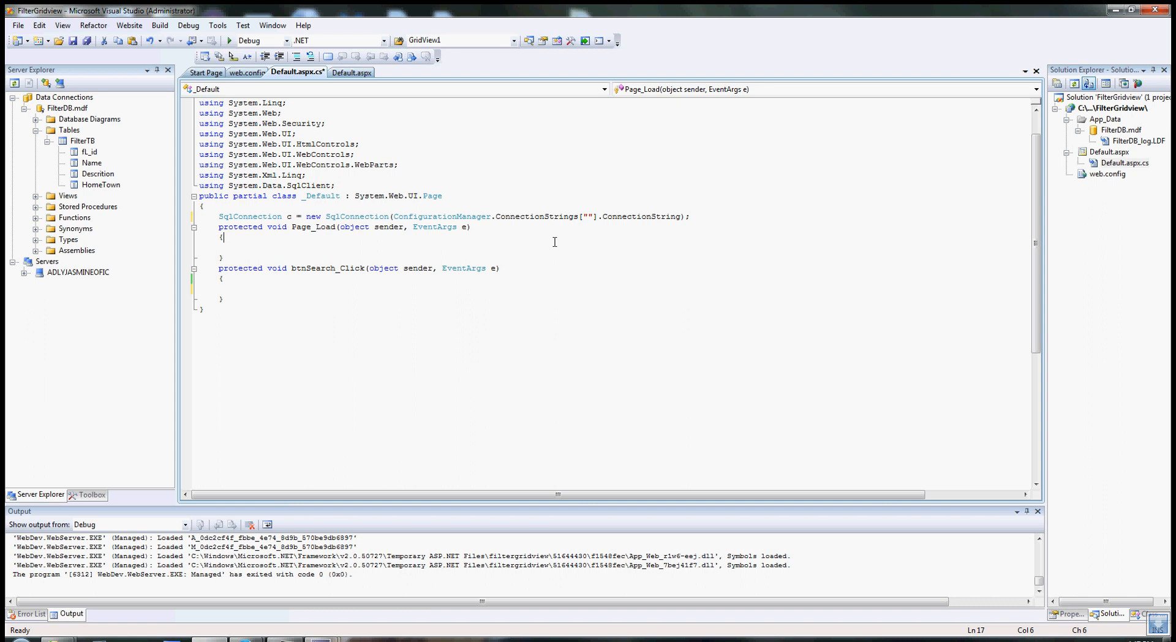
Step: Fill FilterDBCon into ConnectionStrings[""] and locate the btnSearch_Click handler
left_click(589, 216)
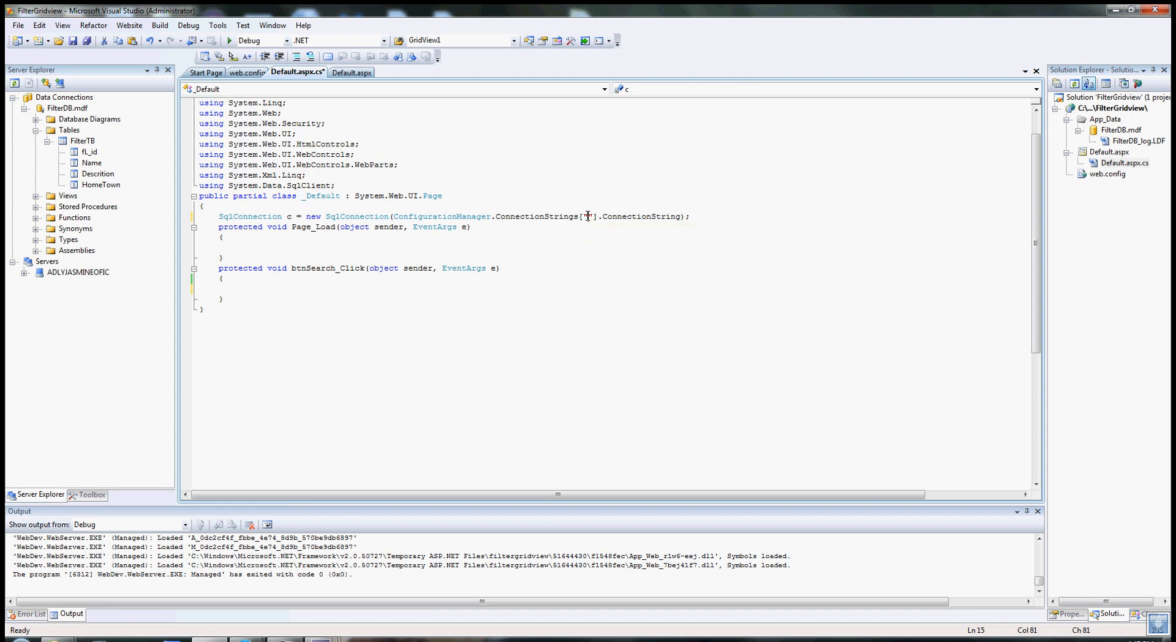
type("FilterDBCon")
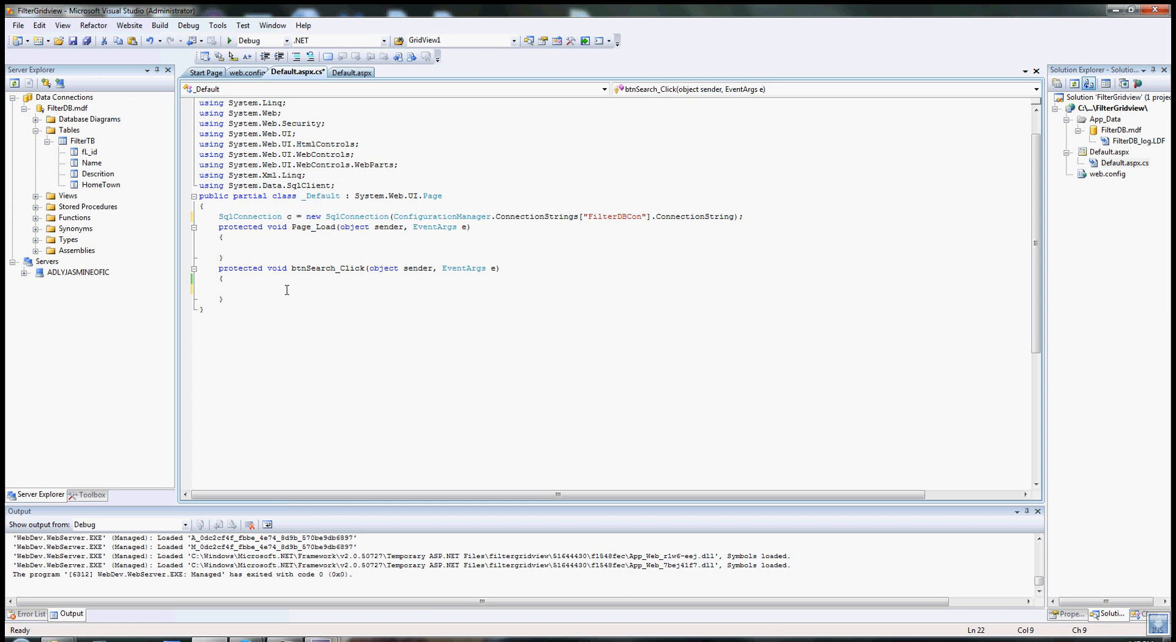
mouse_move(443, 271)
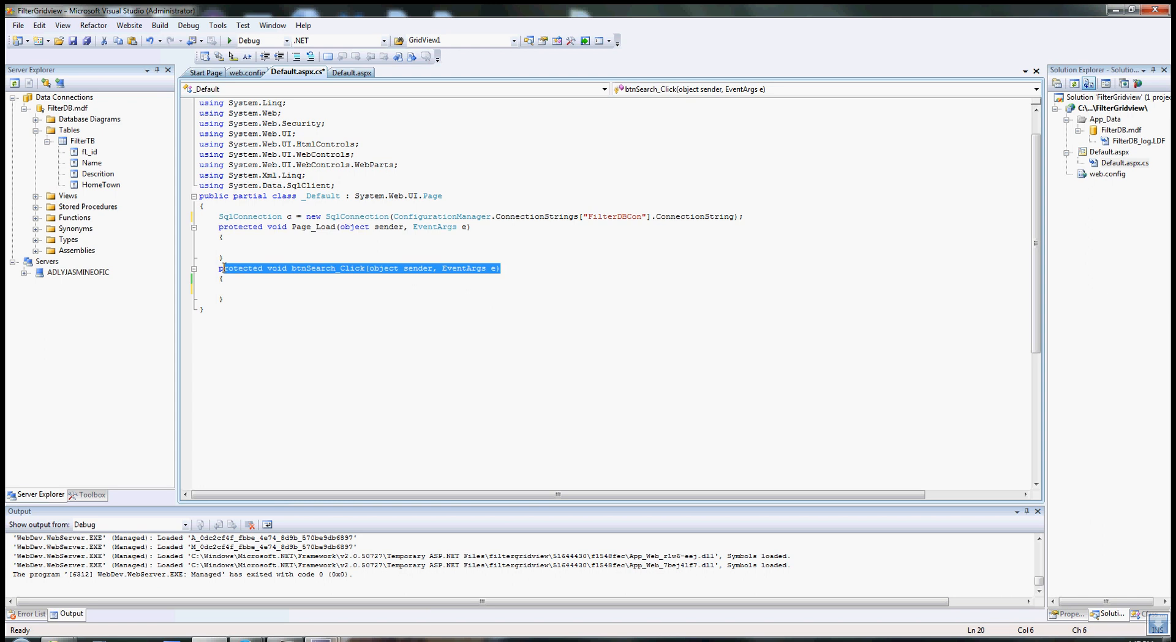
left_click(337, 286)
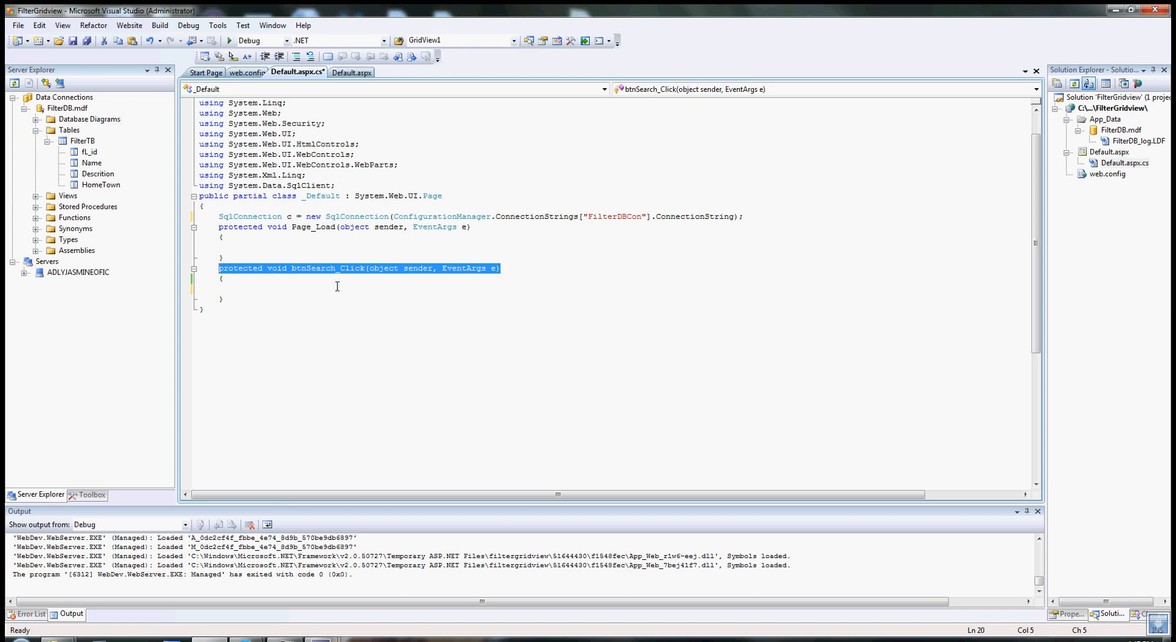
left_click(676, 272)
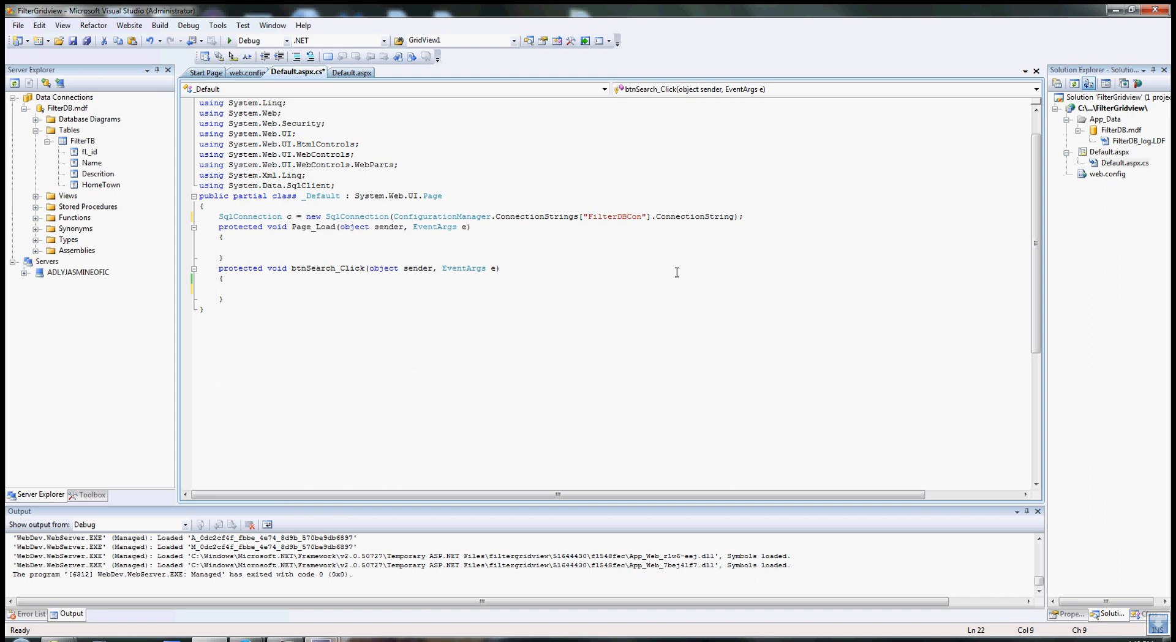
mouse_move(507, 310)
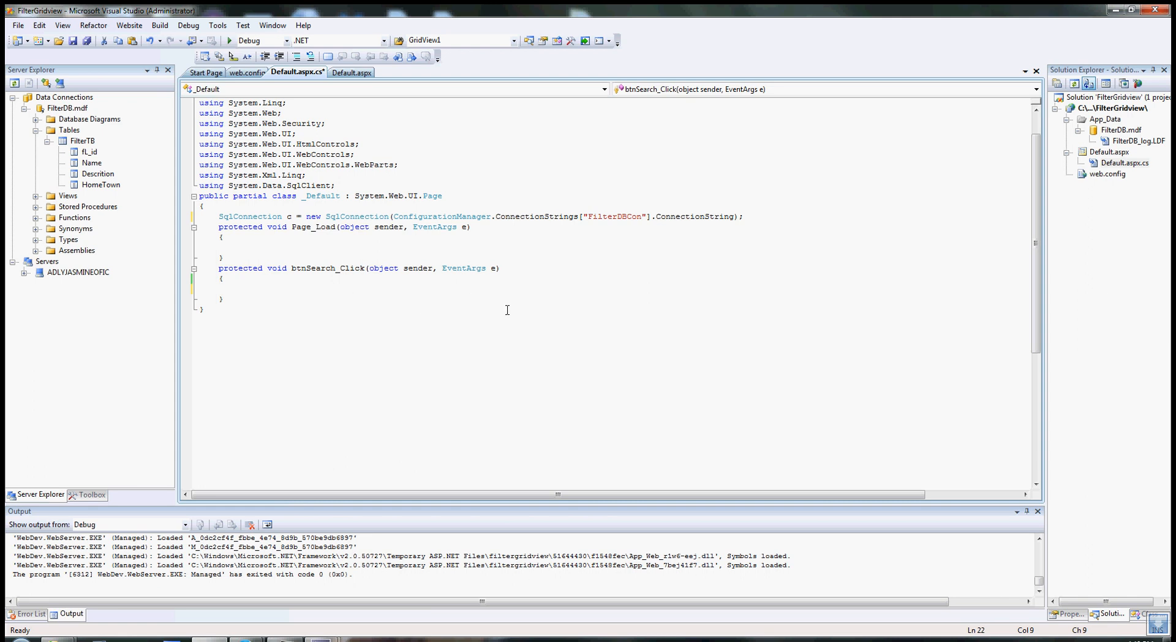
mouse_move(508, 315)
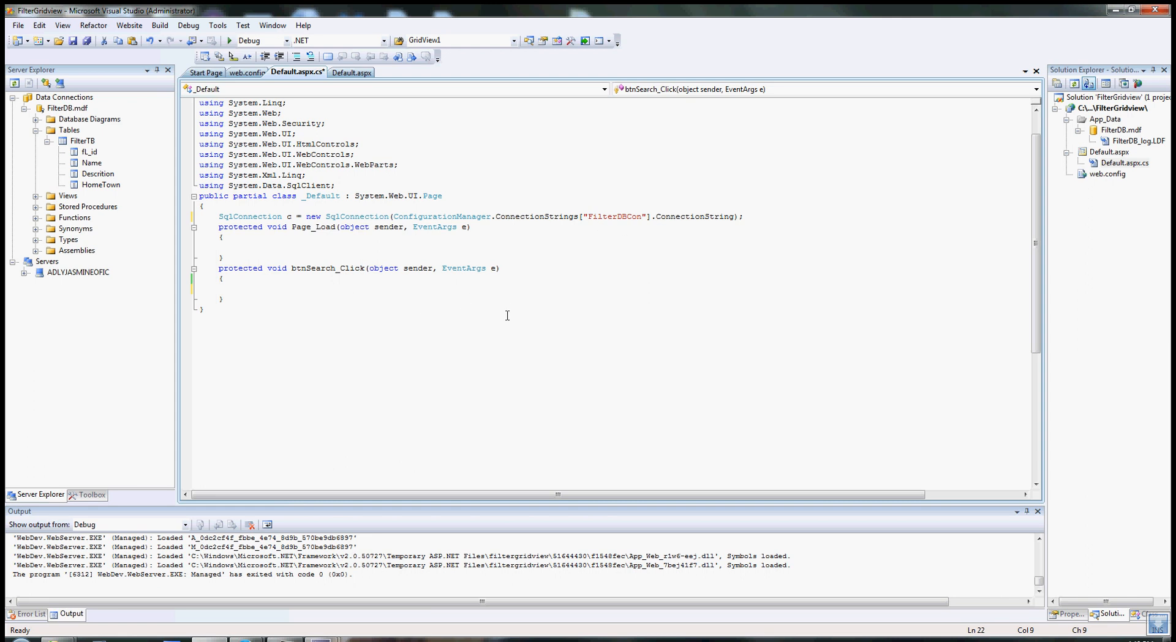
Step: Start SqlDataReader dad with the query "select Name, Descrition as Description"
left_click(237, 289)
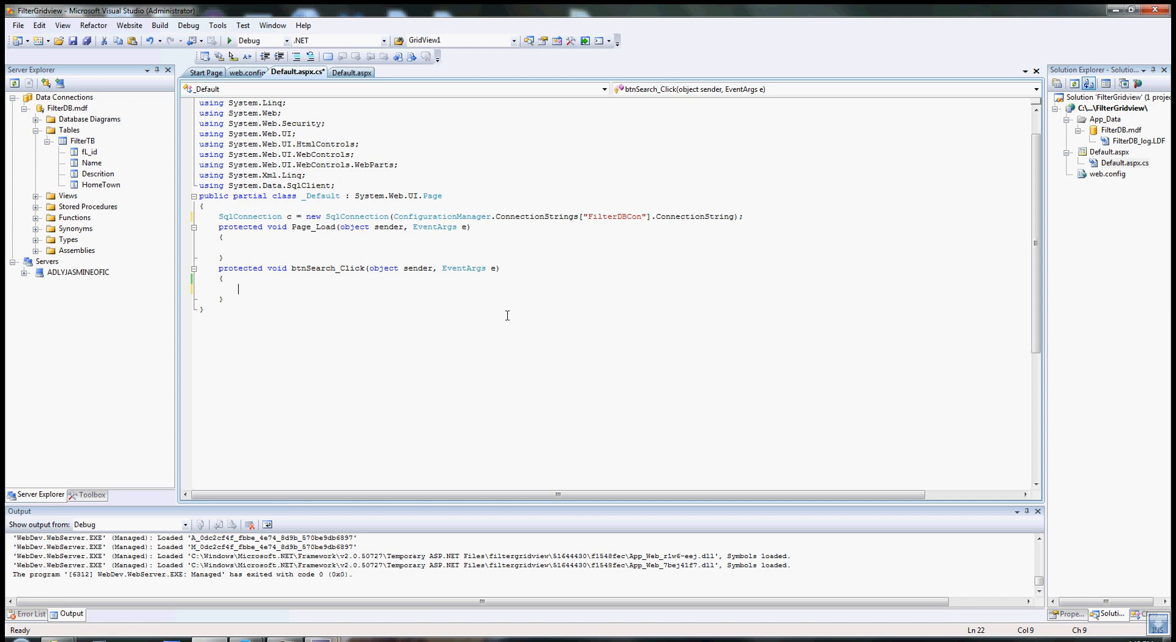
mouse_move(294, 317)
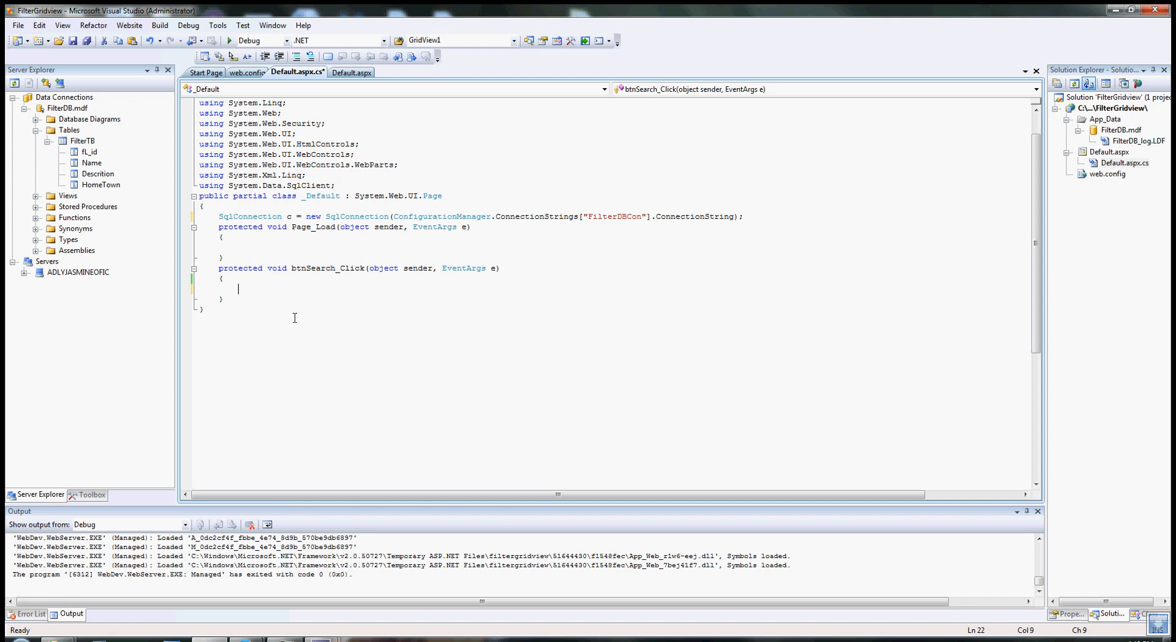
mouse_move(268, 369)
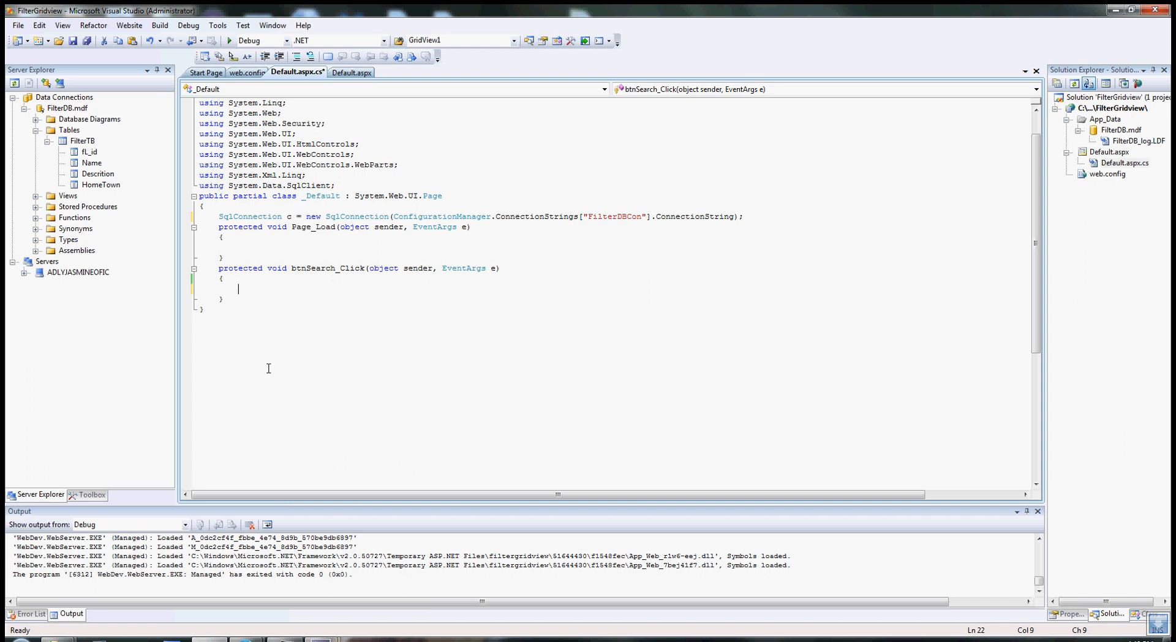
type("sq")
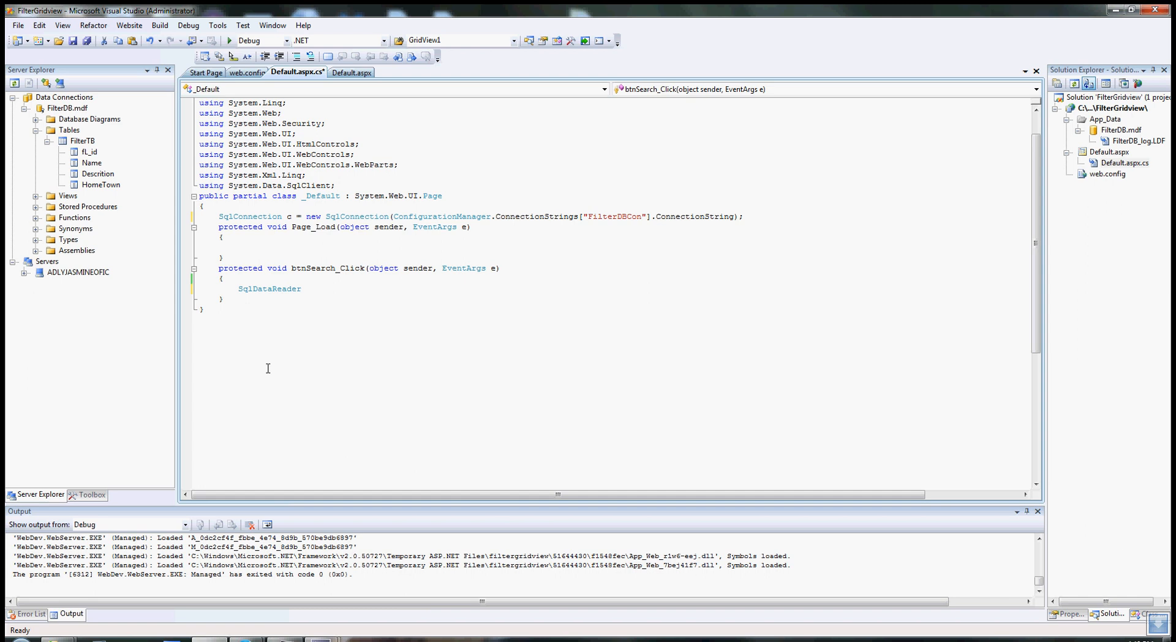
type("dad = new SqlDataReader(")
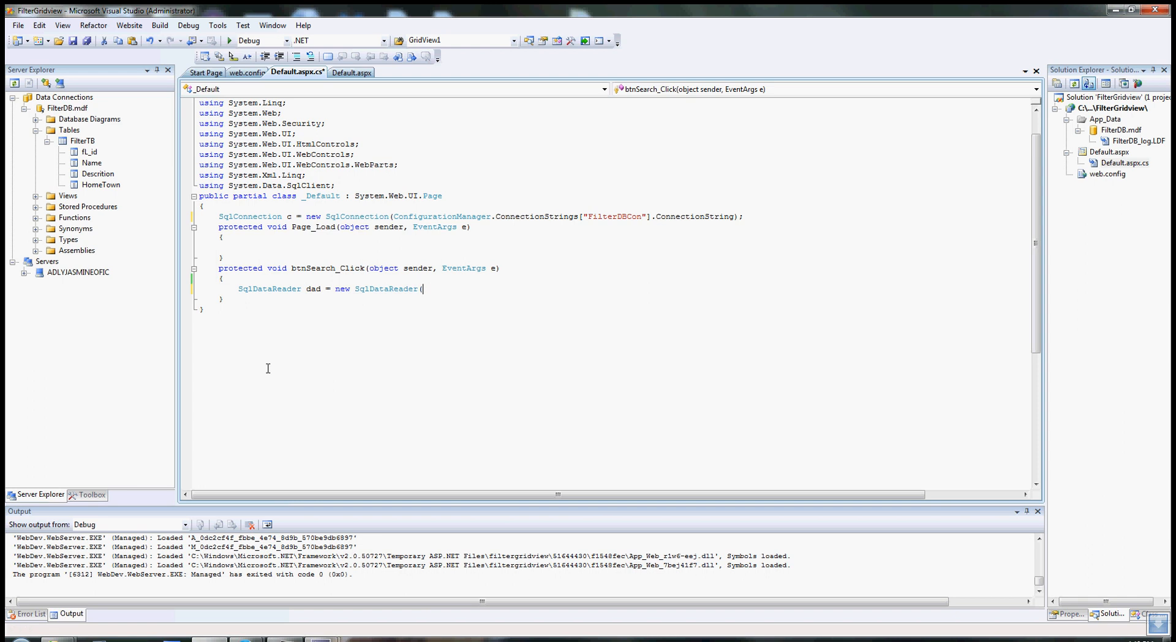
type("\"")
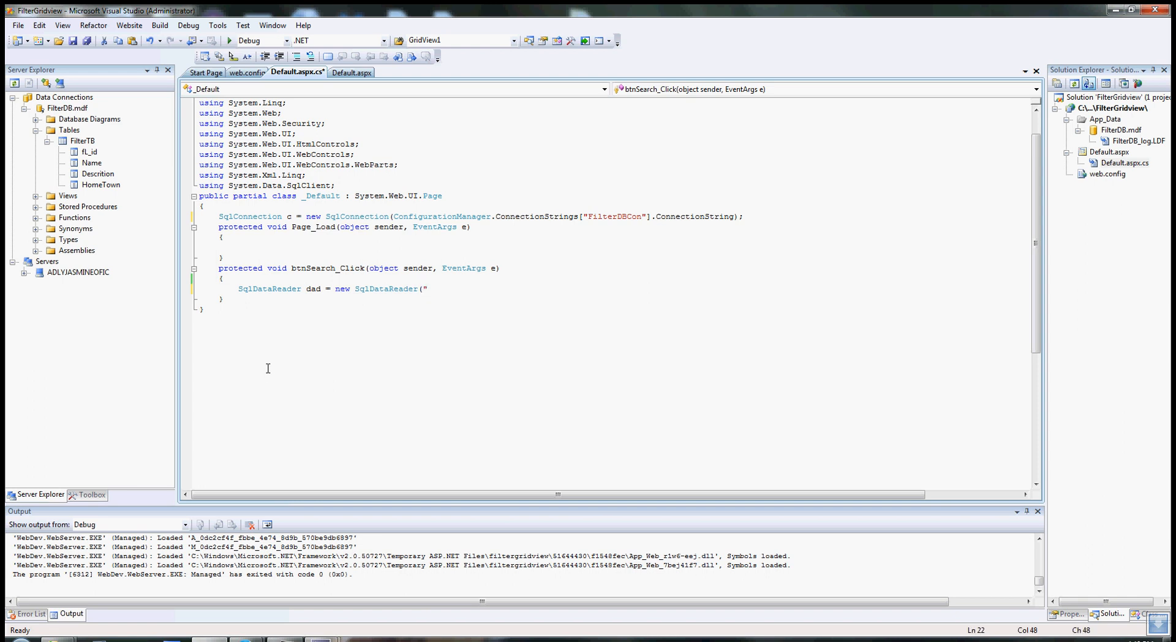
type("s")
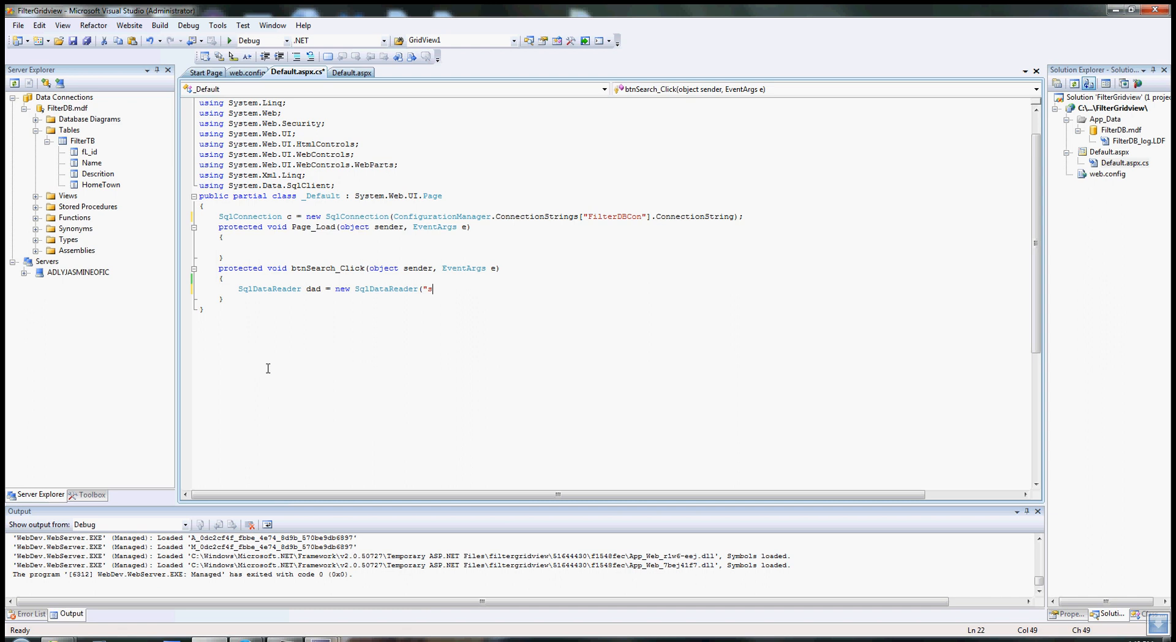
type("elect")
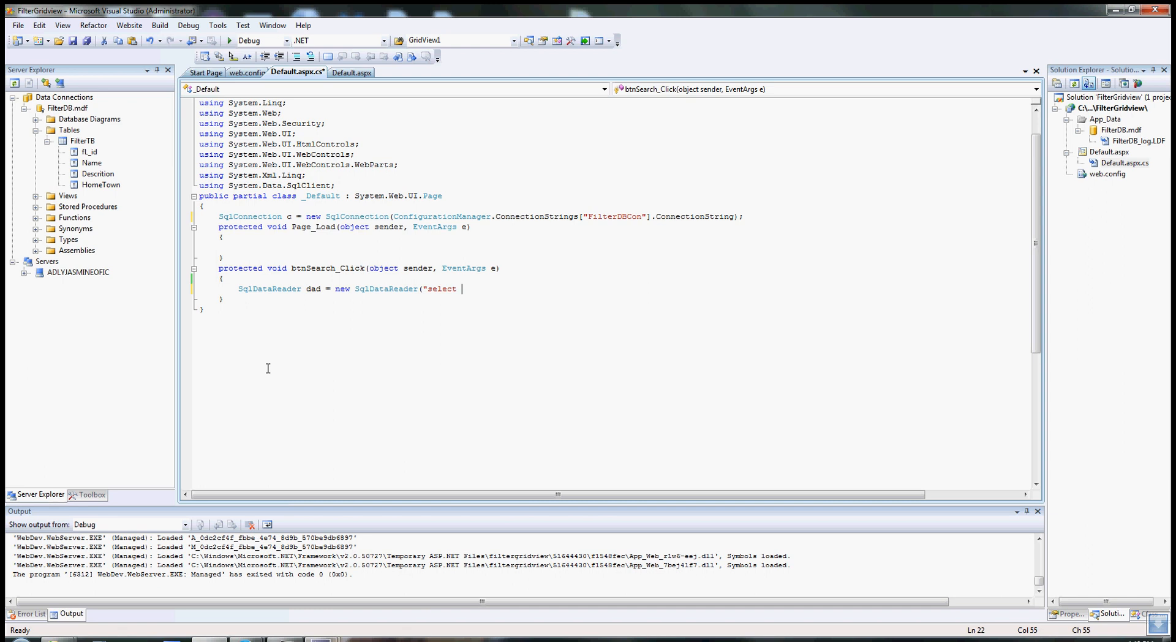
type("Name")
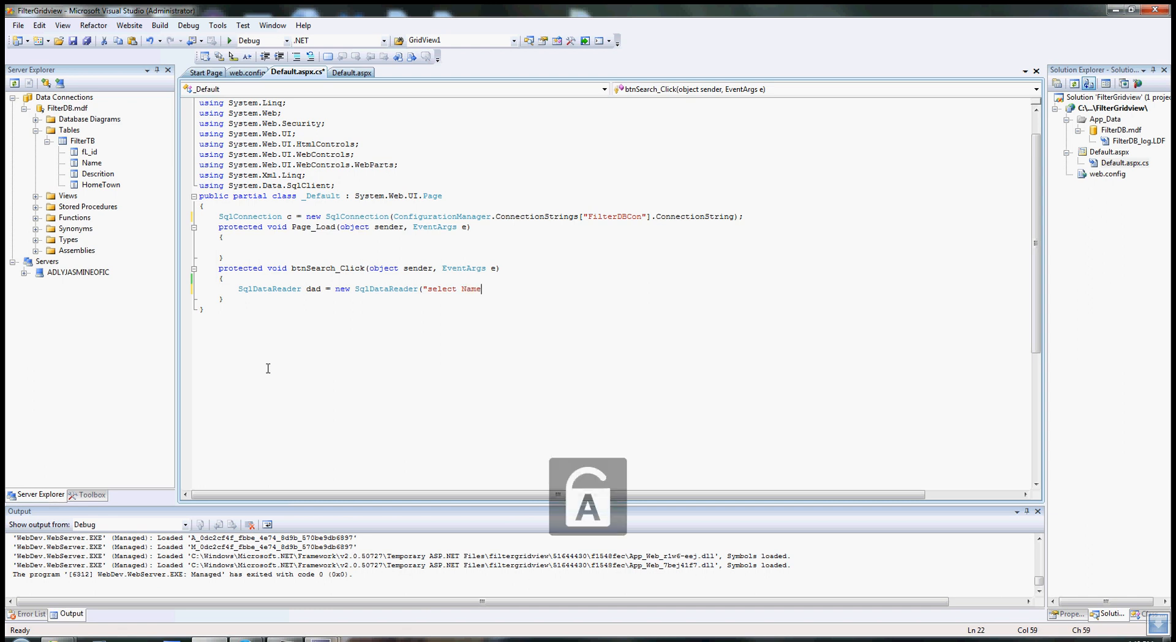
type(", Des")
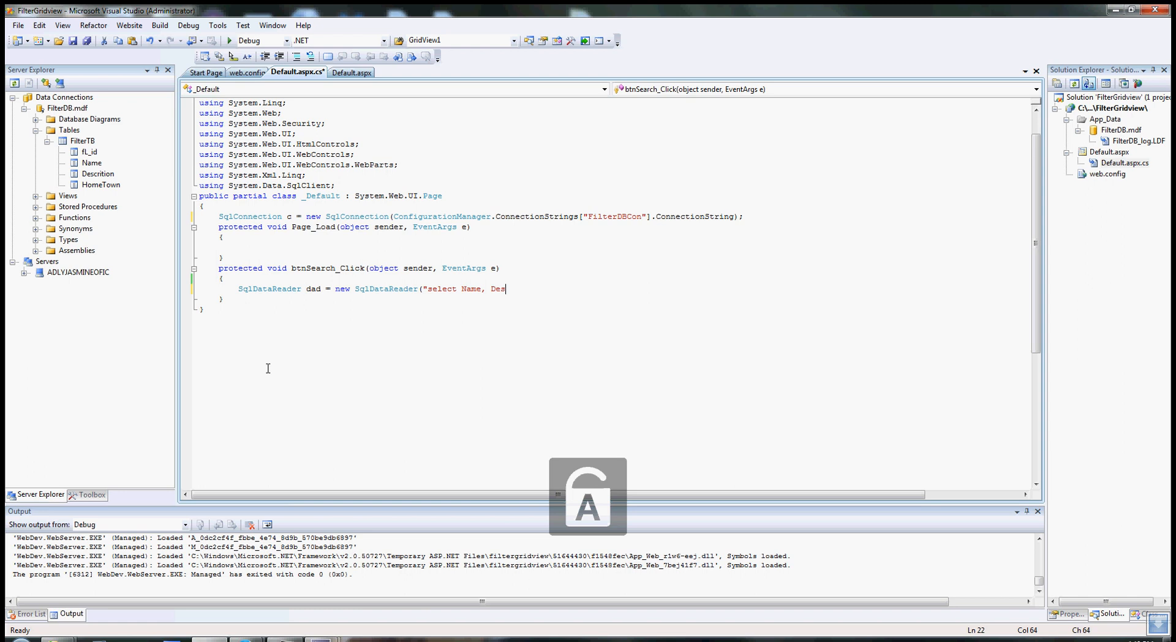
type("cription as")
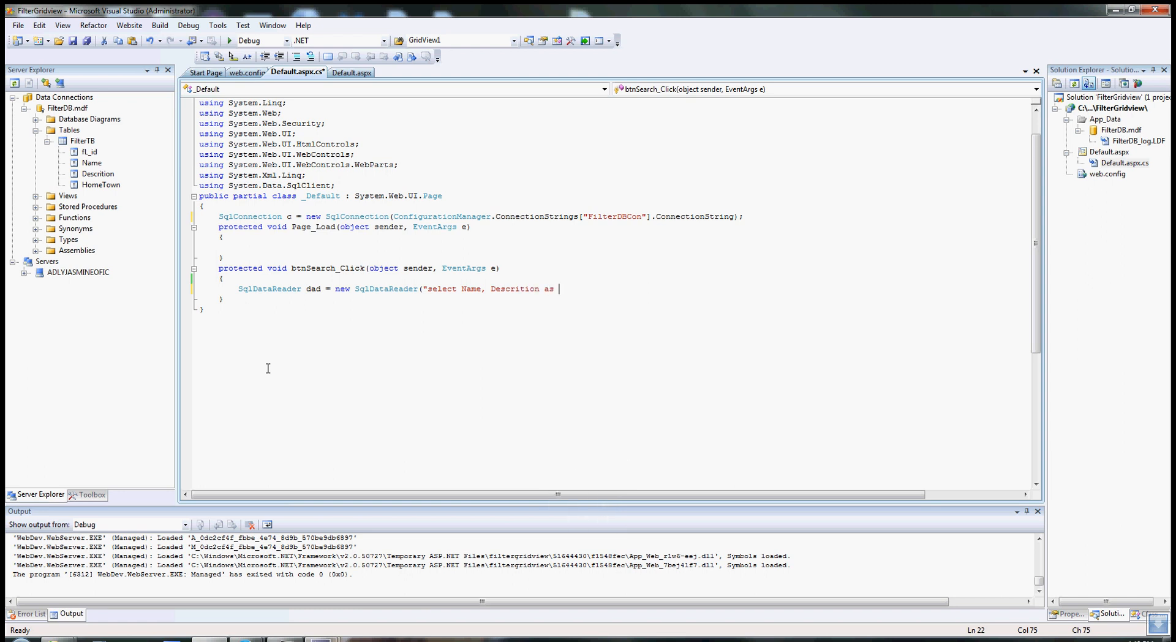
type("Description")
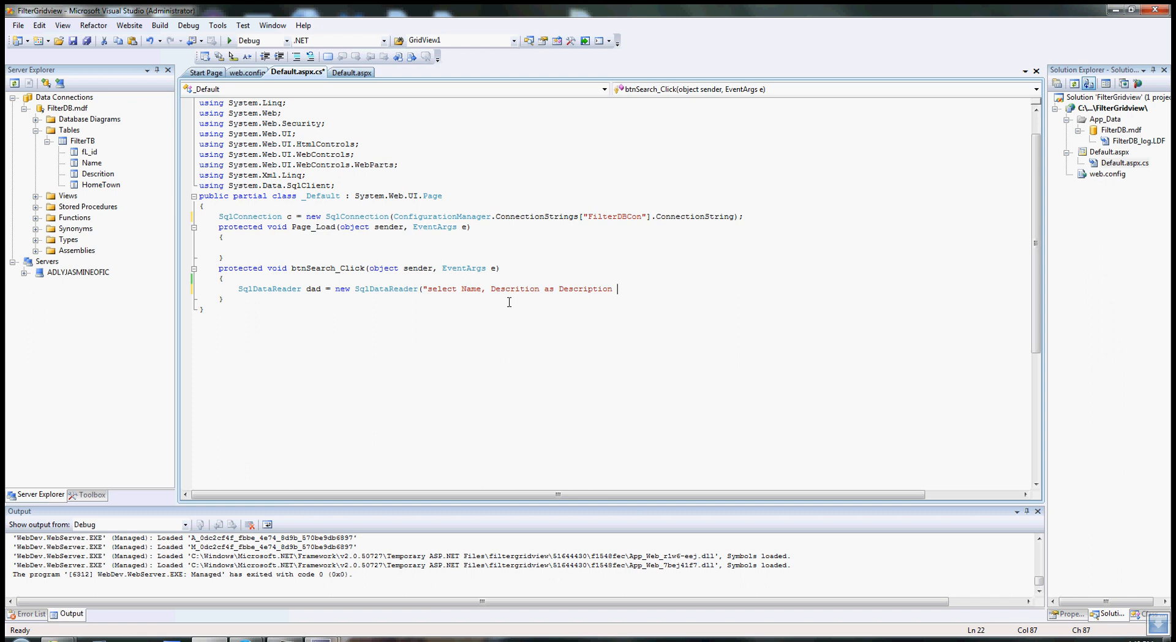
Step: Extend the query with HomeTown from FilterTB
double_click(514, 289)
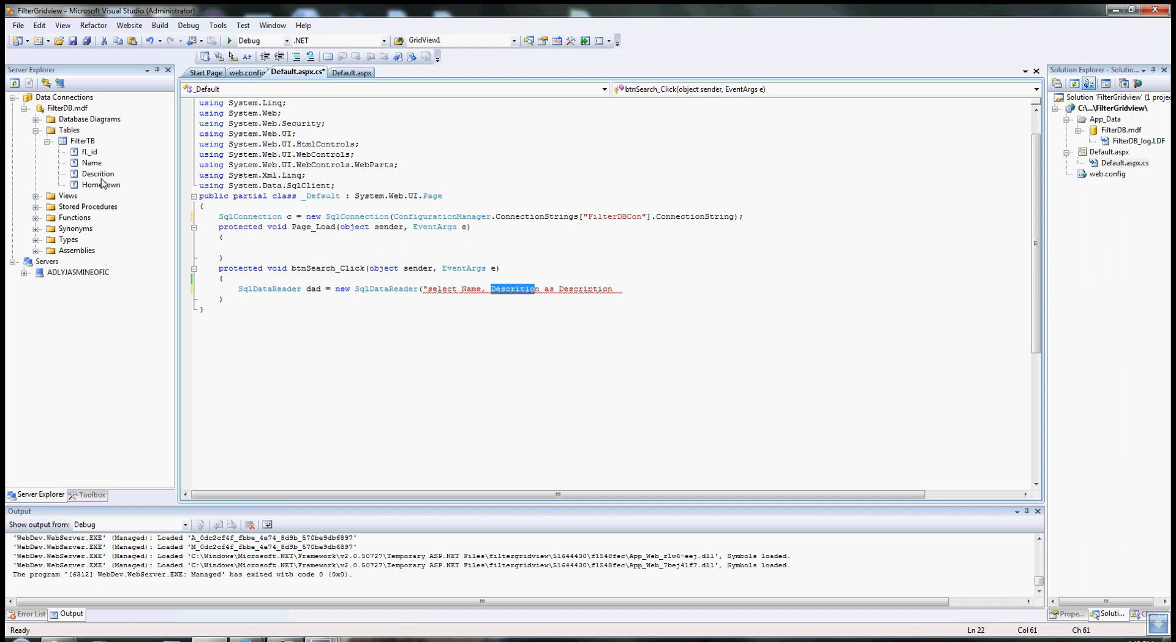
left_click(598, 289)
type(",")
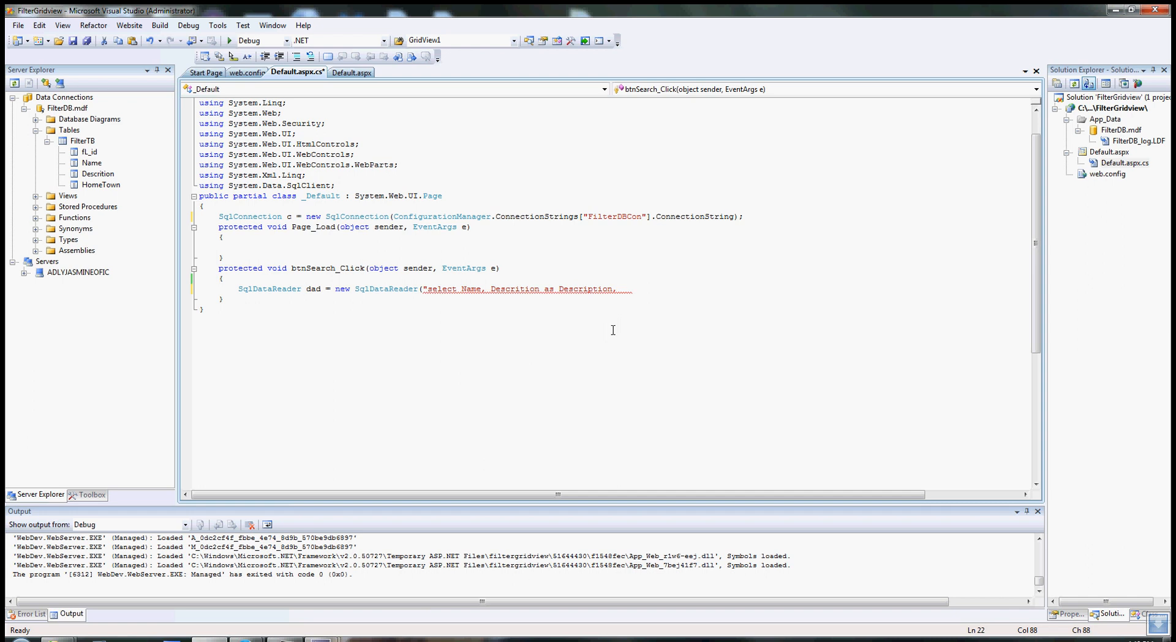
type("Ho")
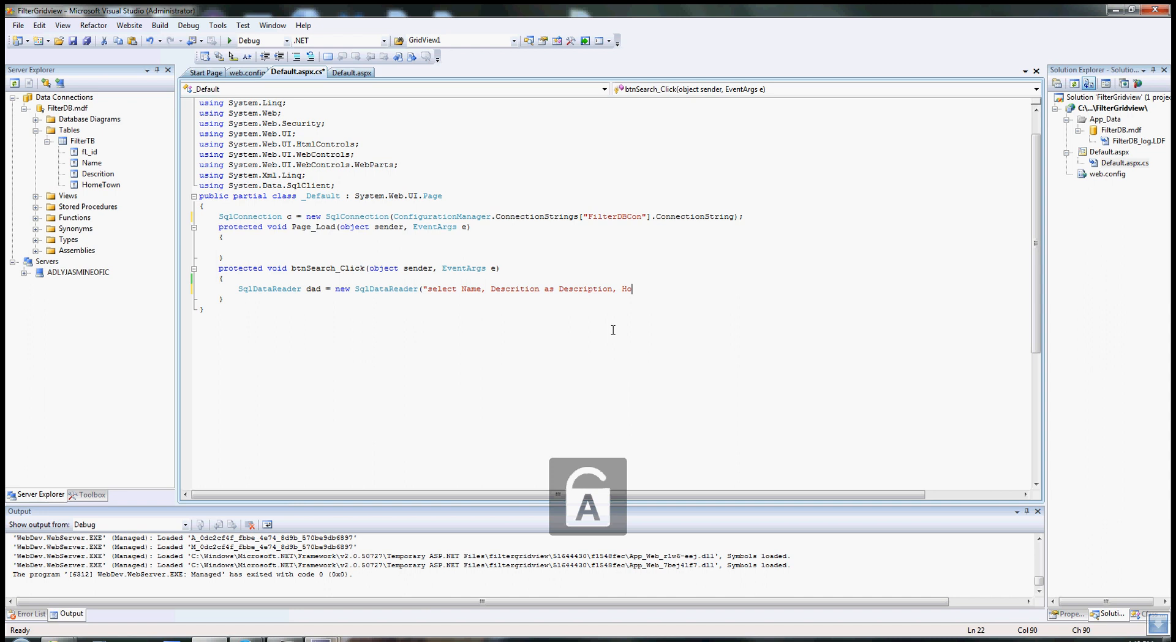
type("meTo")
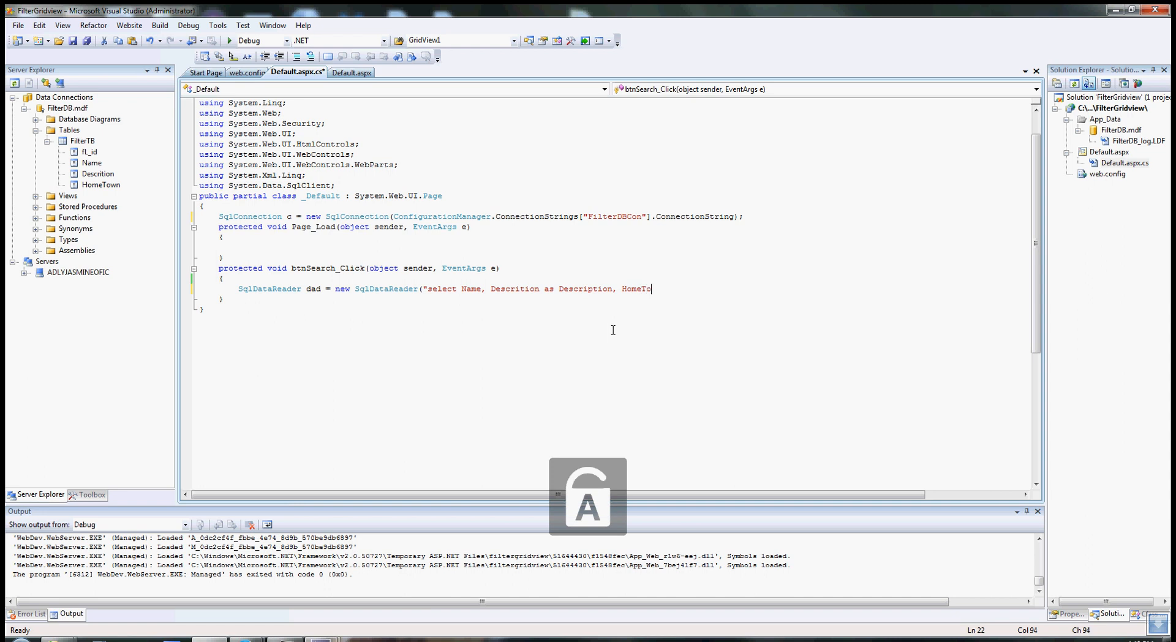
type("wn")
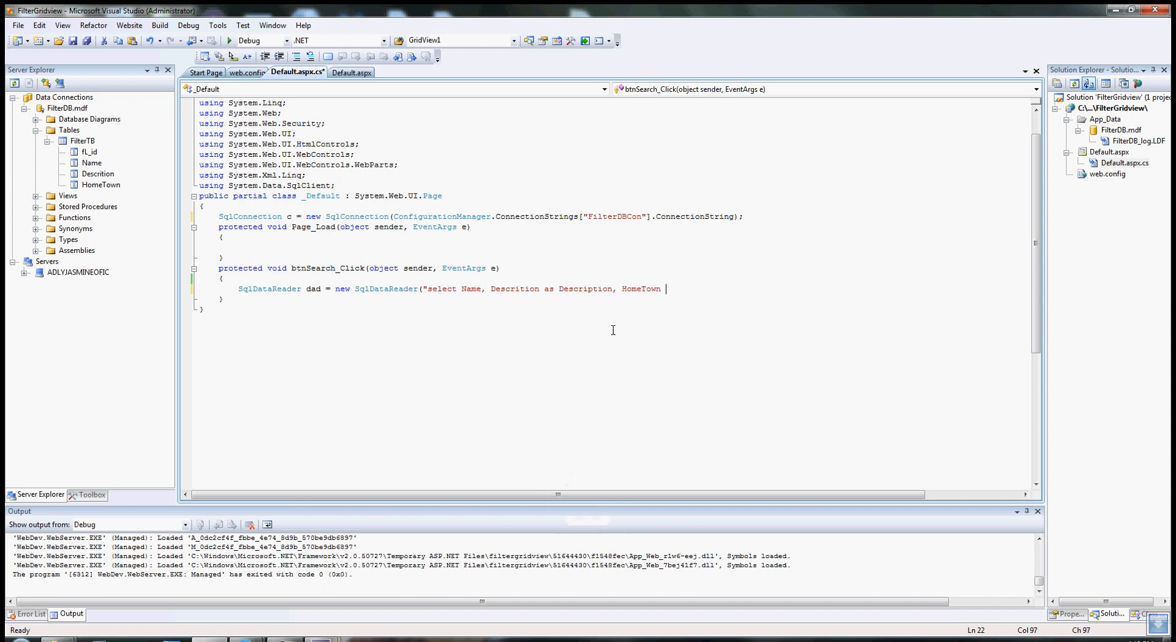
type("from")
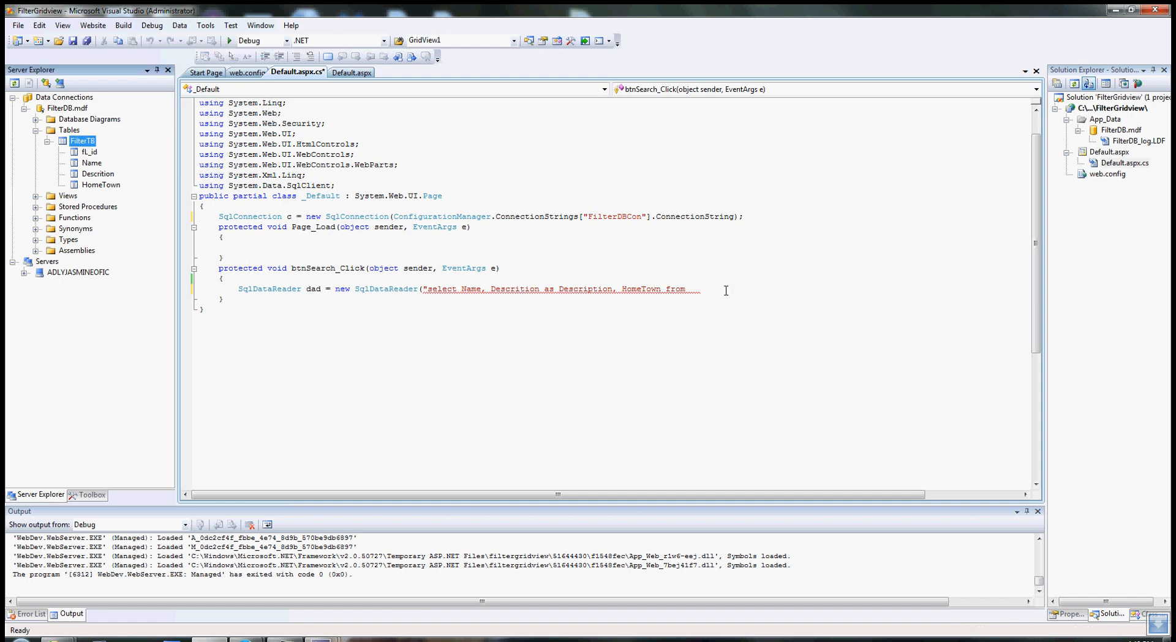
left_click(700, 293)
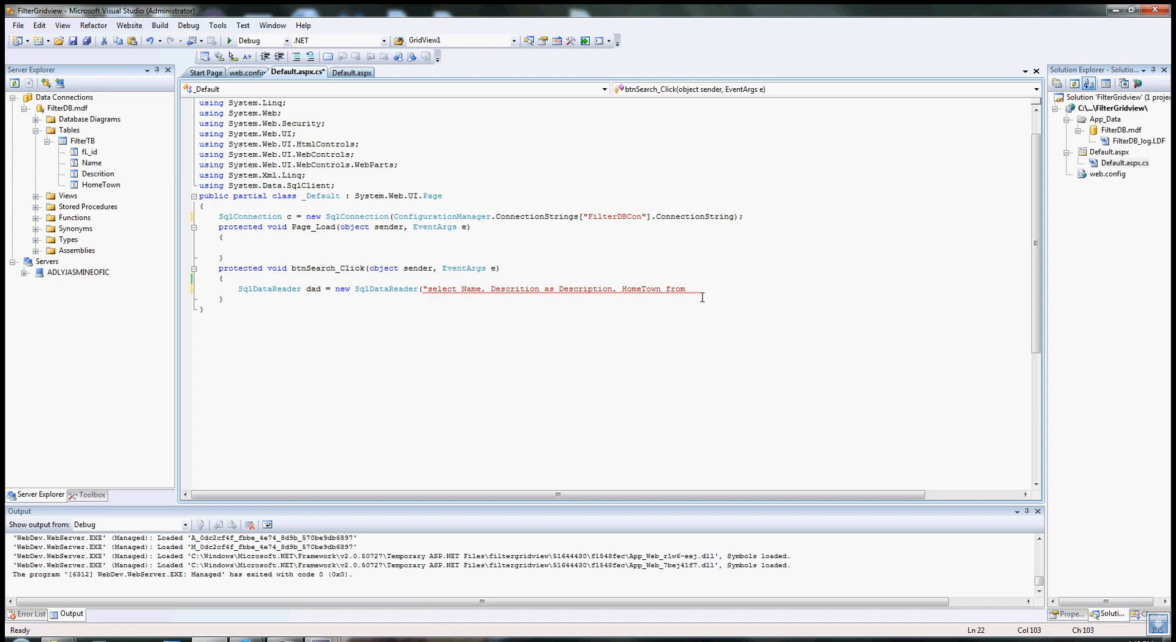
type("Fil")
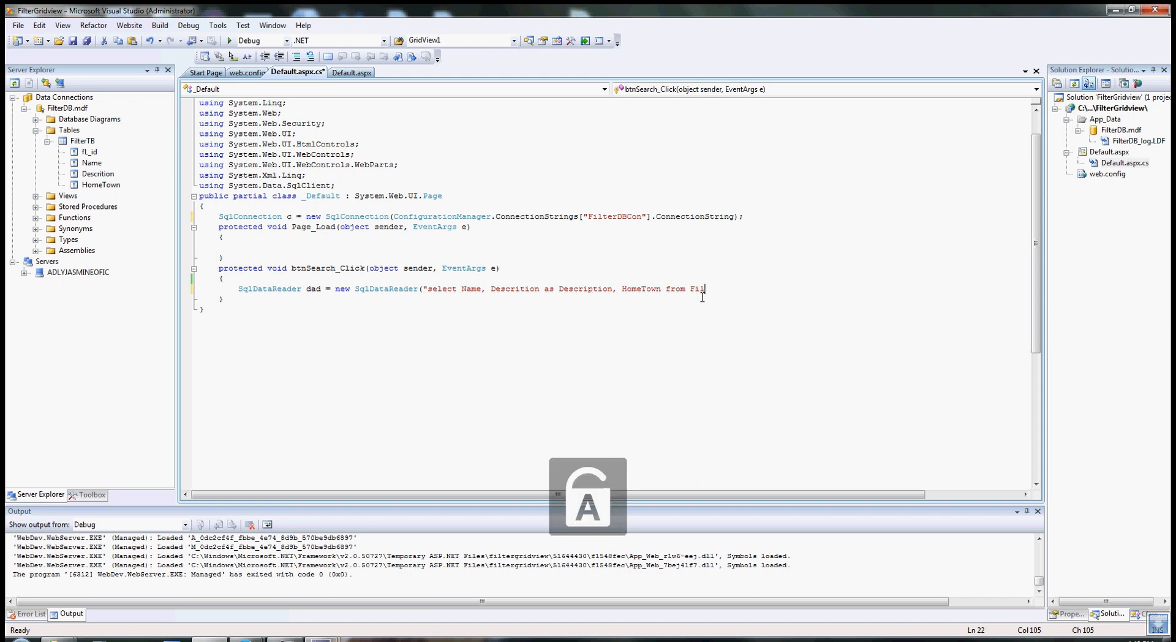
type("terTB")
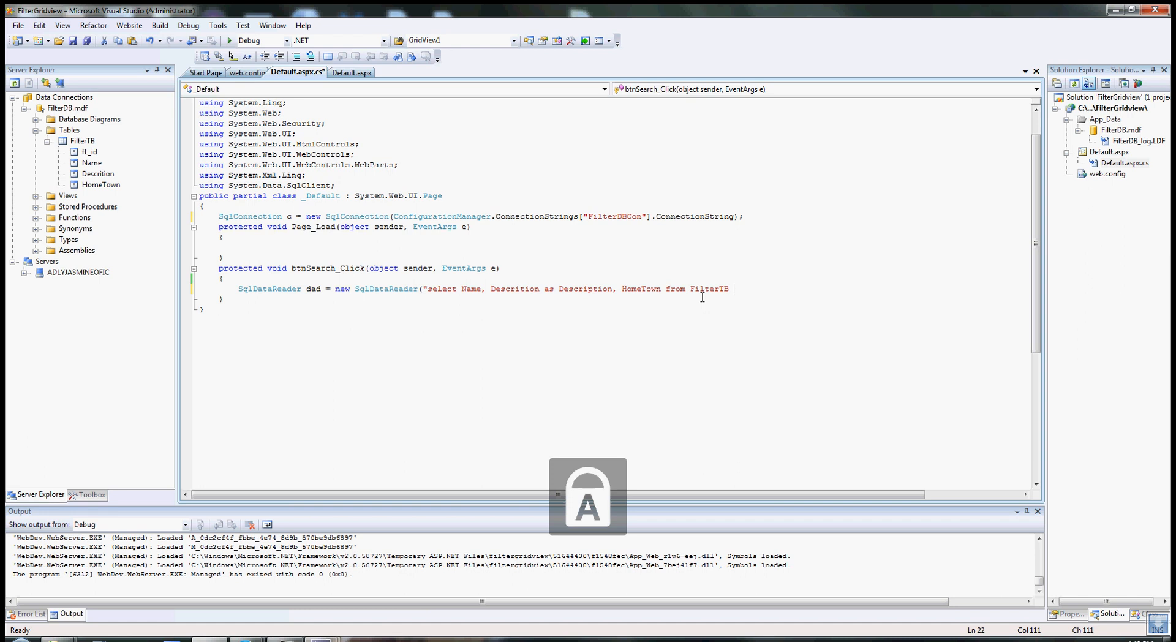
Step: Add the filter clause Where Name ='" + txtFilter.Text + "'
type("Where Name")
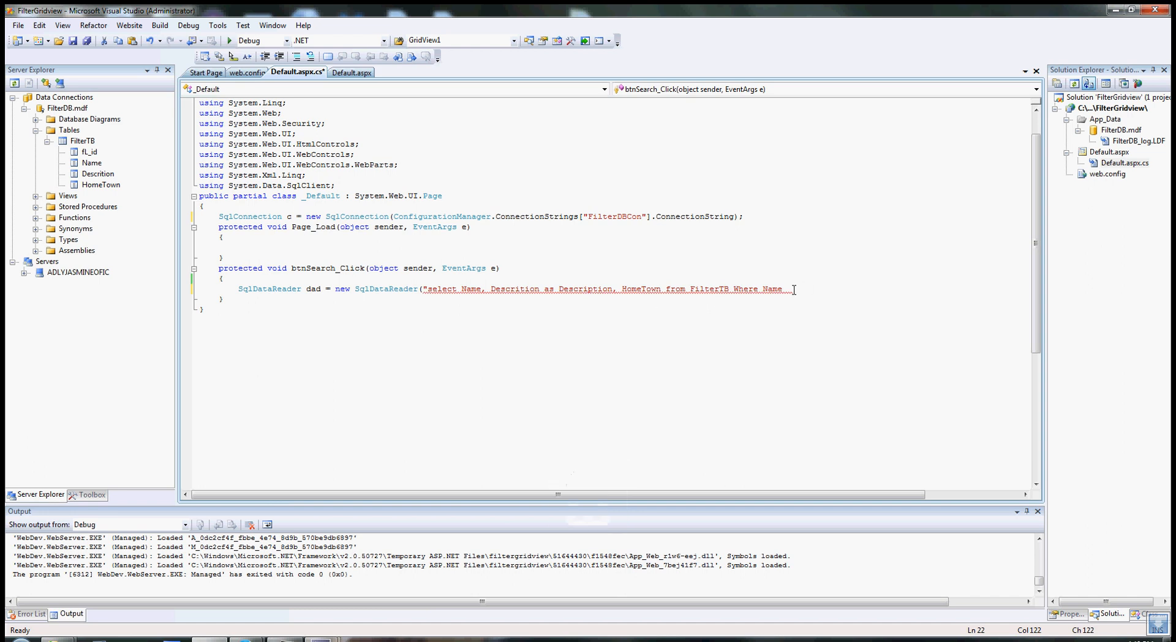
mouse_move(631, 301)
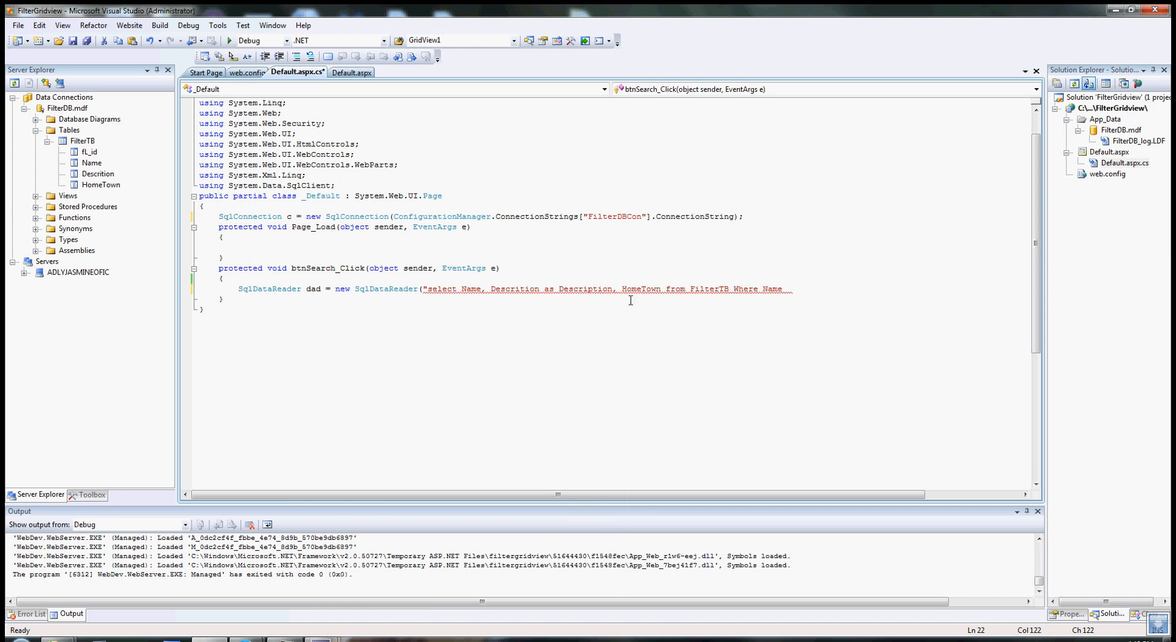
type("='\"")
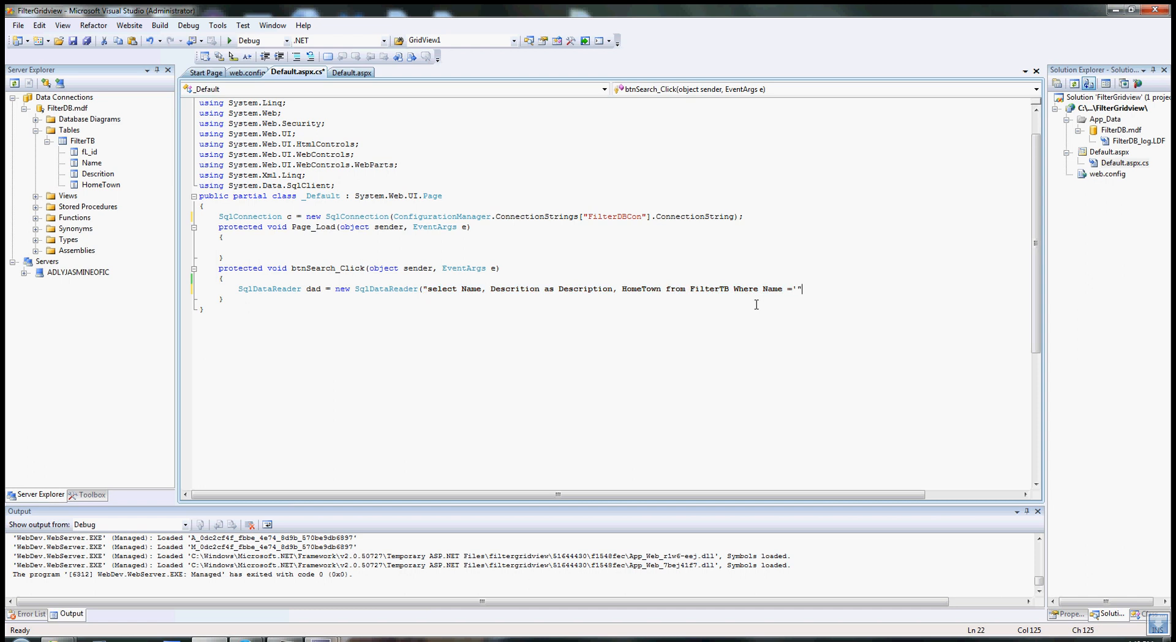
type("+")
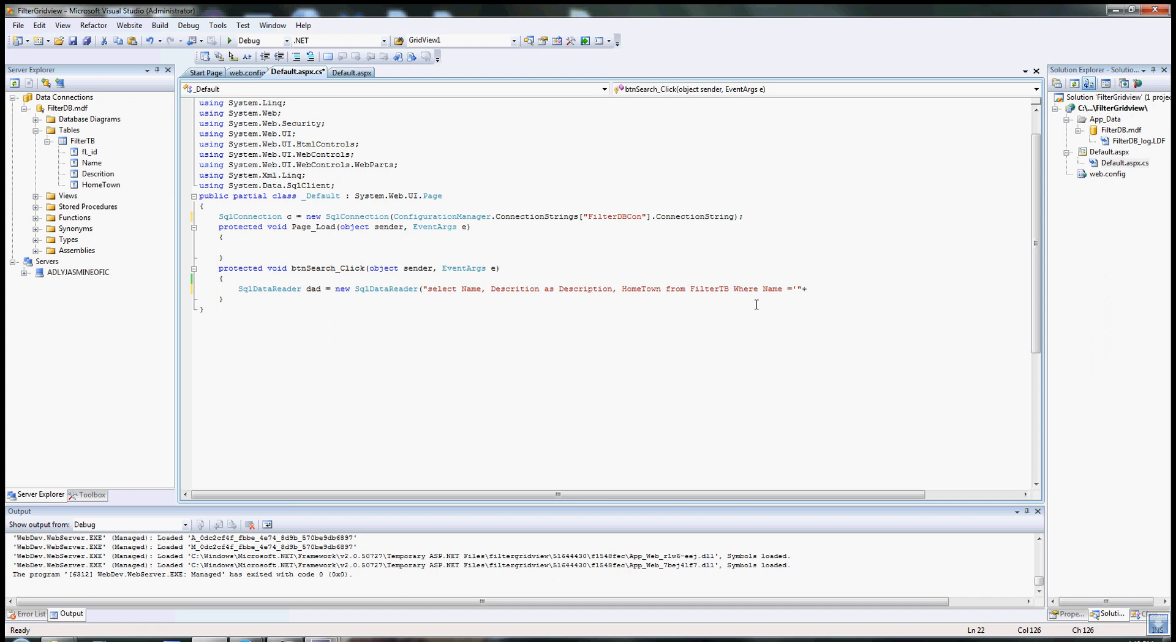
type("txtFilter.Te")
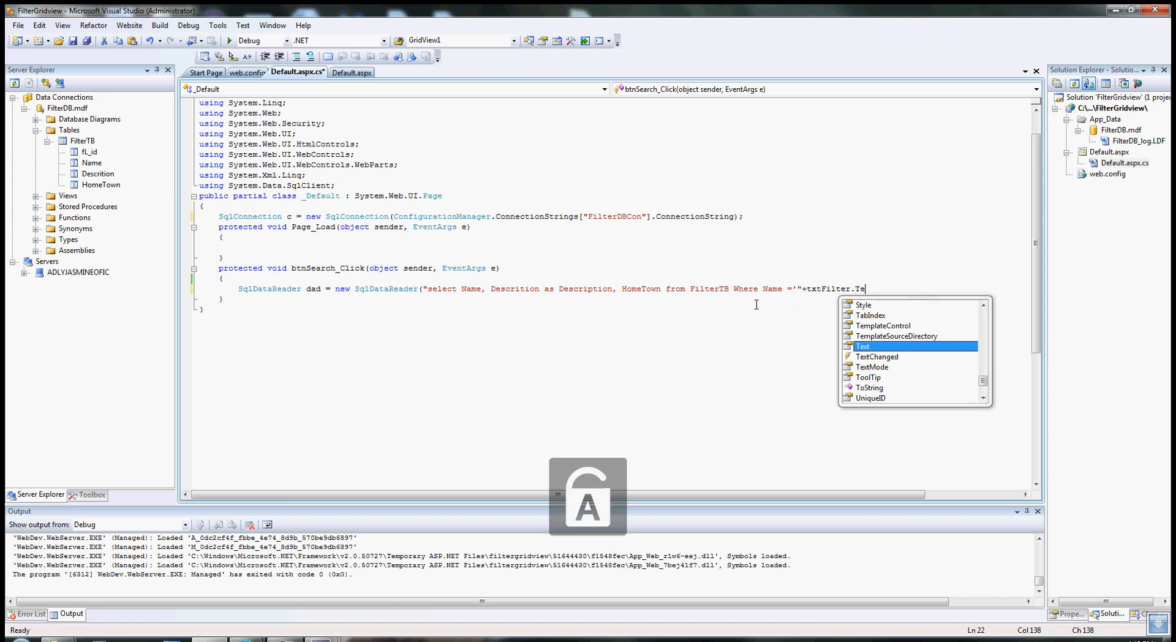
type("xt+\"'\",")
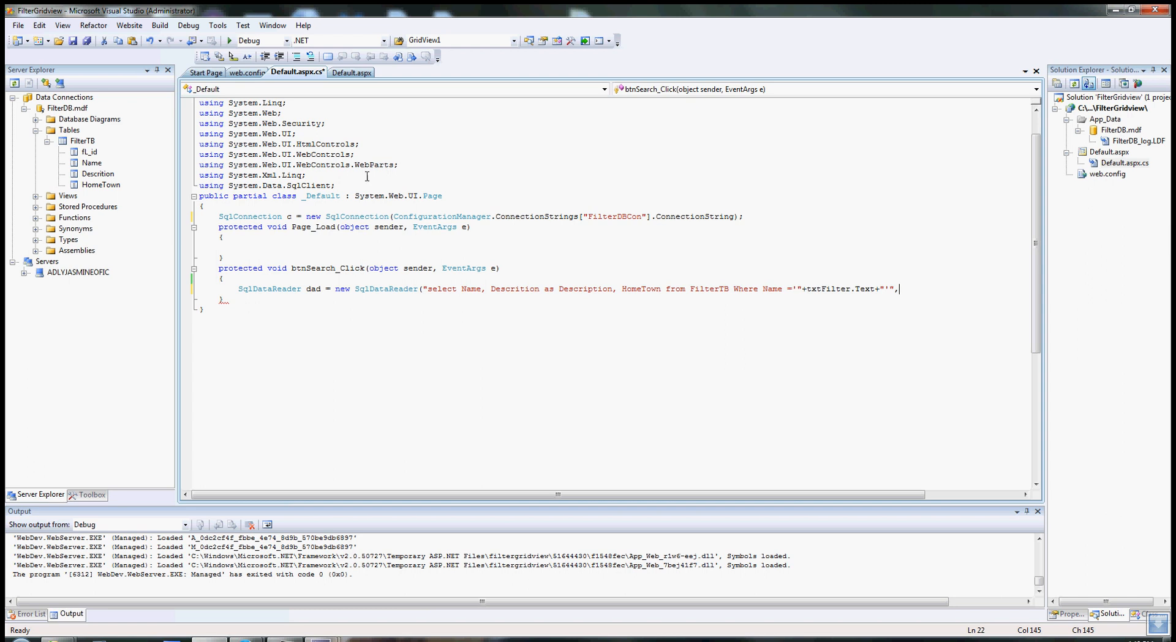
Step: Finish the SqlDataReader statement with connection c as the second argument
left_click(289, 217)
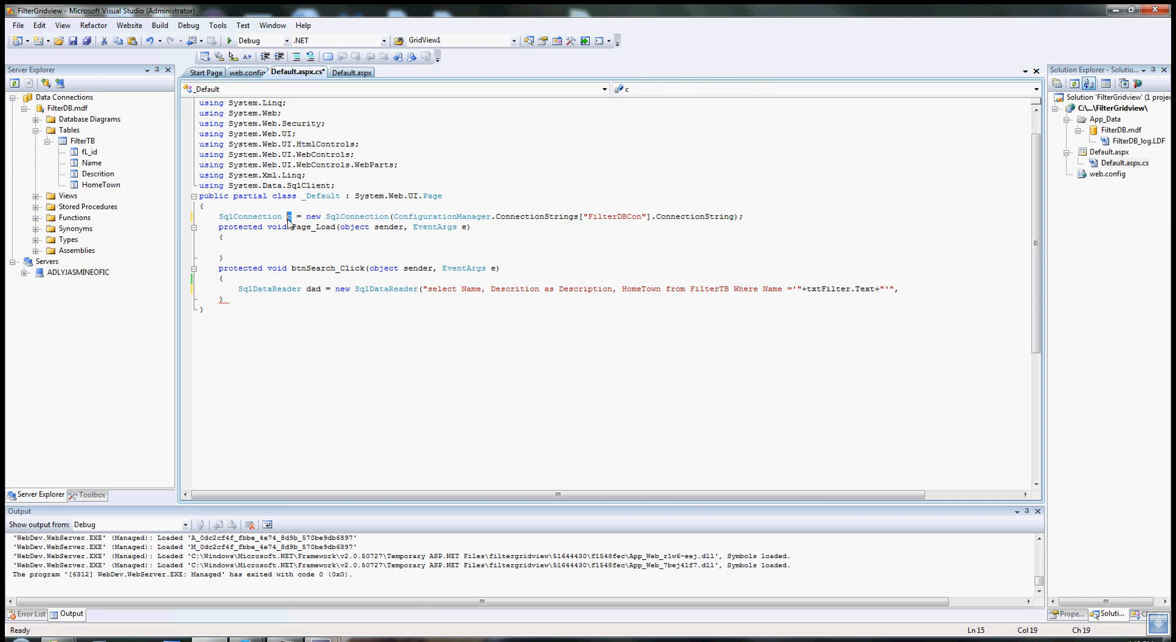
left_click(906, 289)
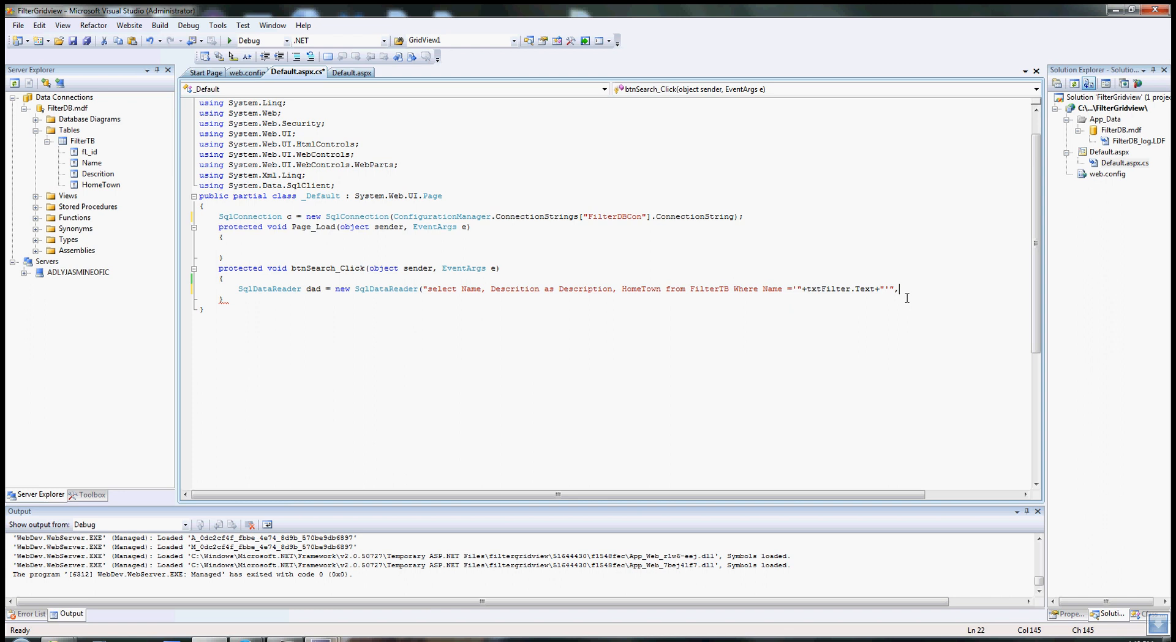
type("c")
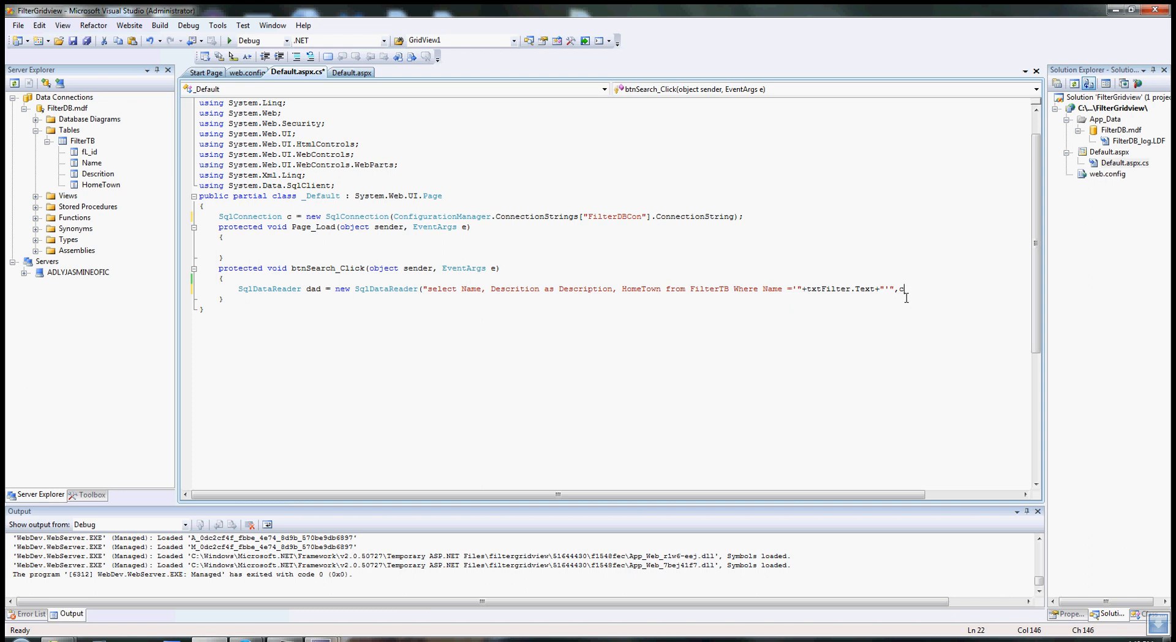
type(");")
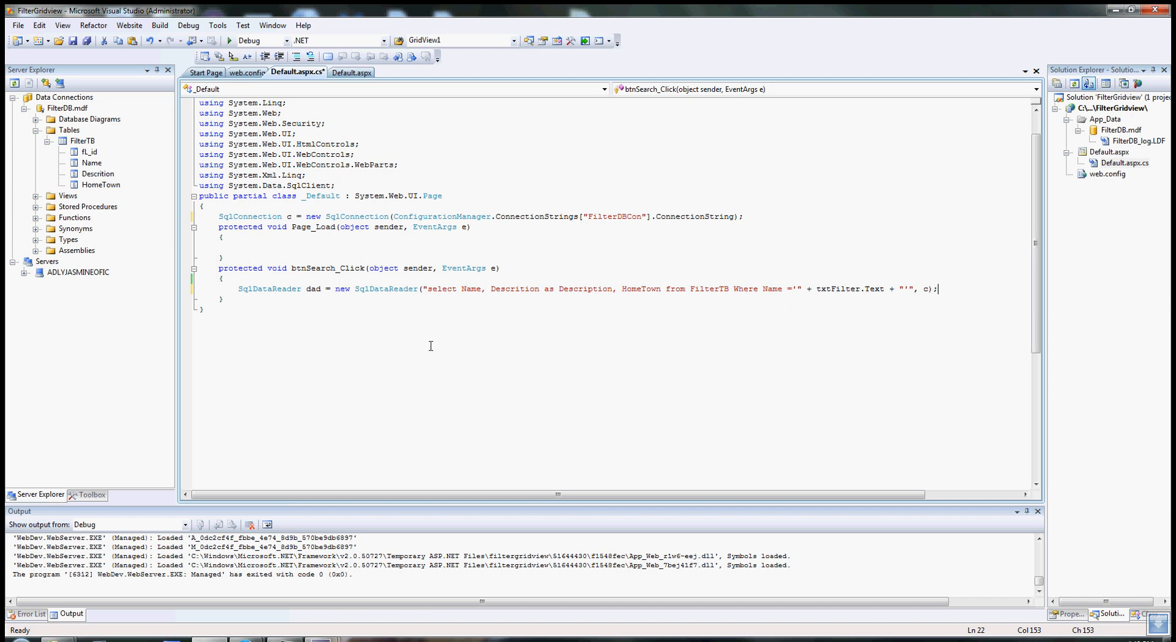
key("Return")
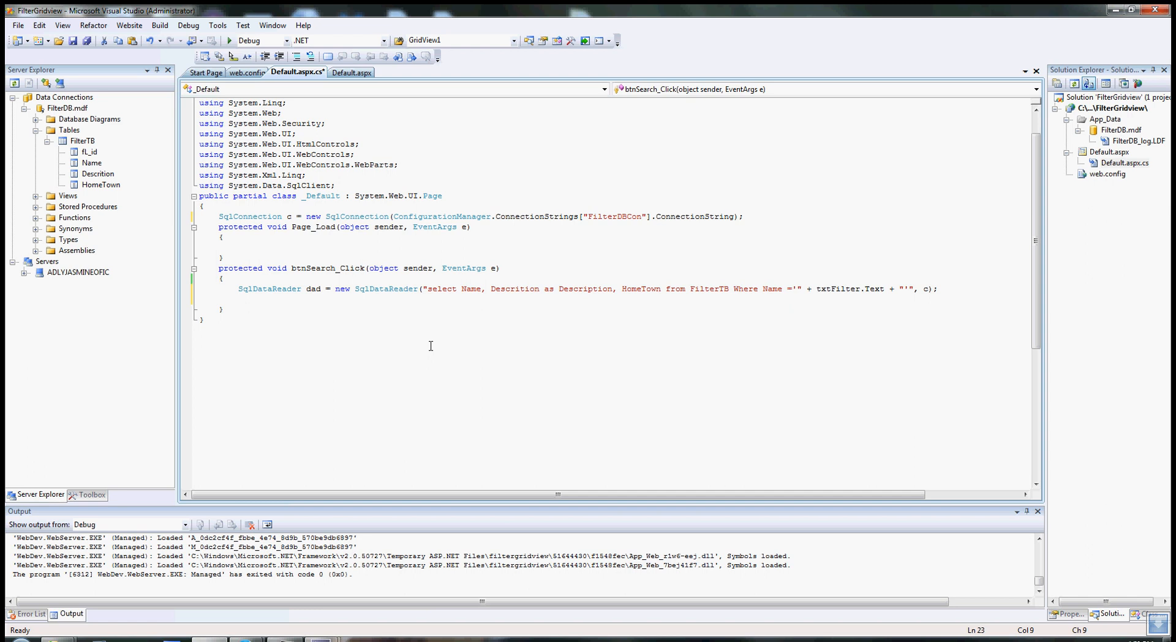
Step: Declare DataSet ds = new DataSet();
type("Dta")
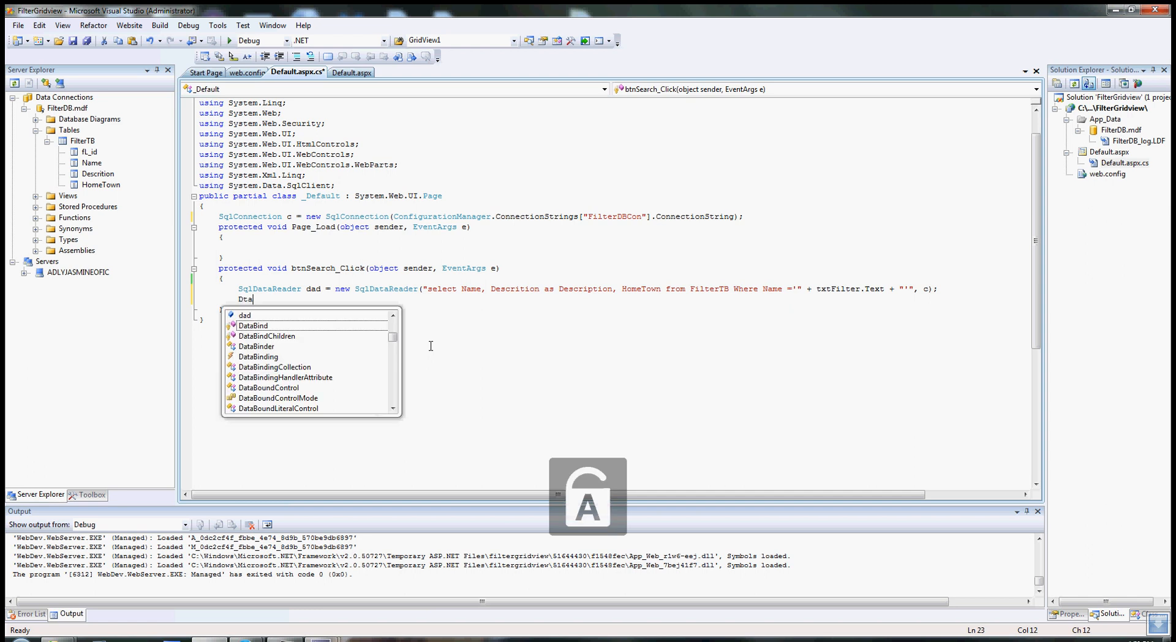
type("DataSet")
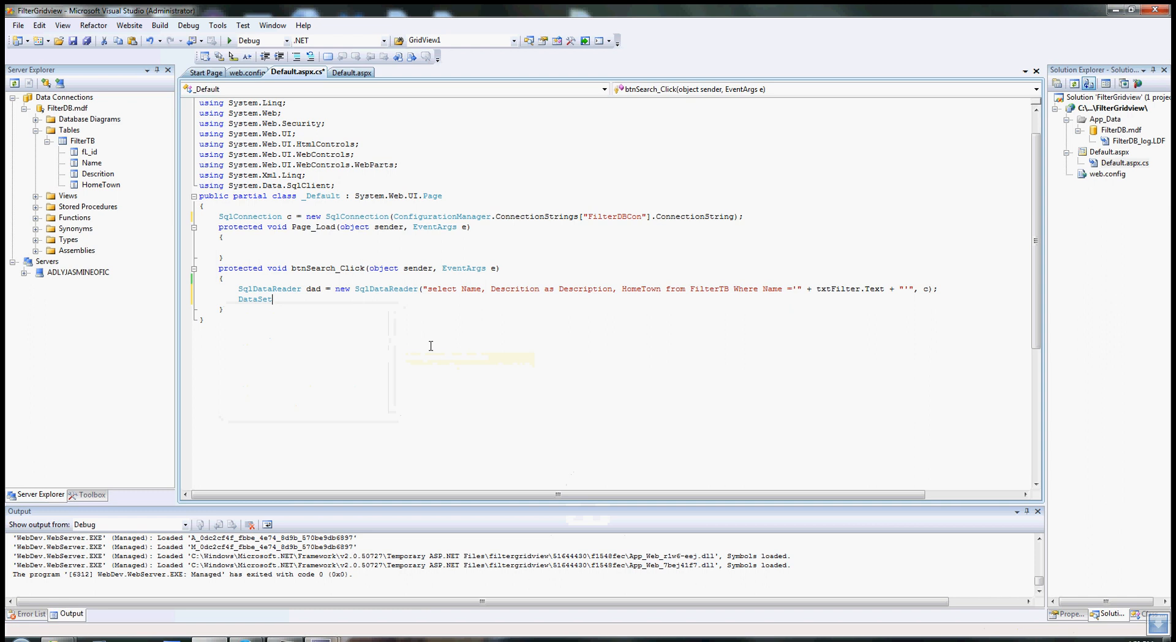
type("ds =")
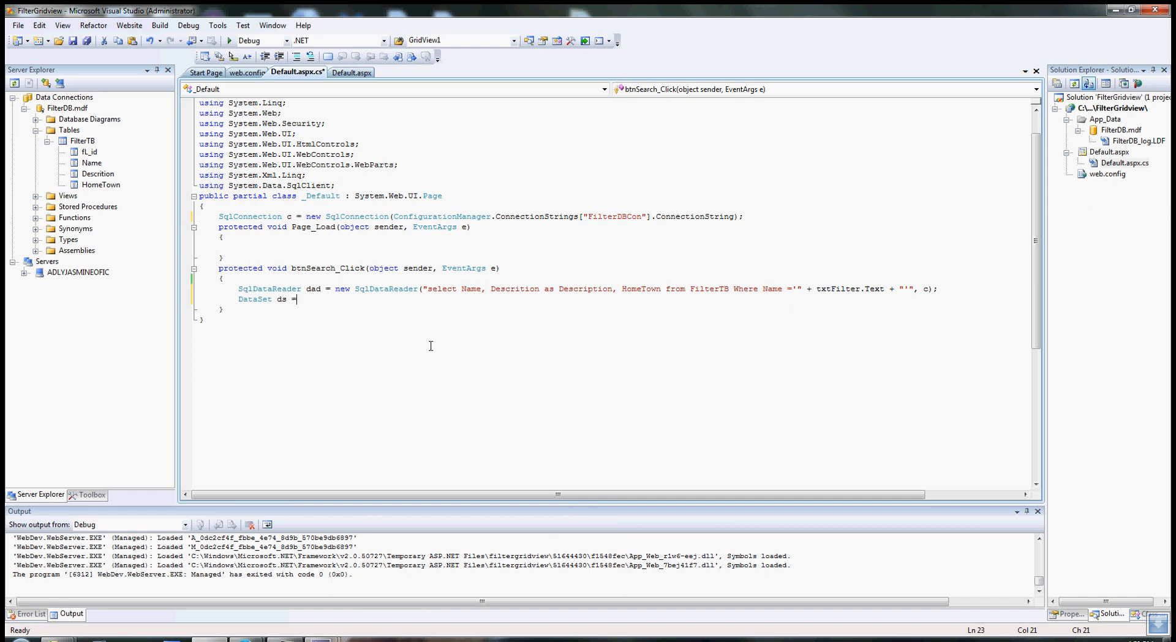
type("new DataSet")
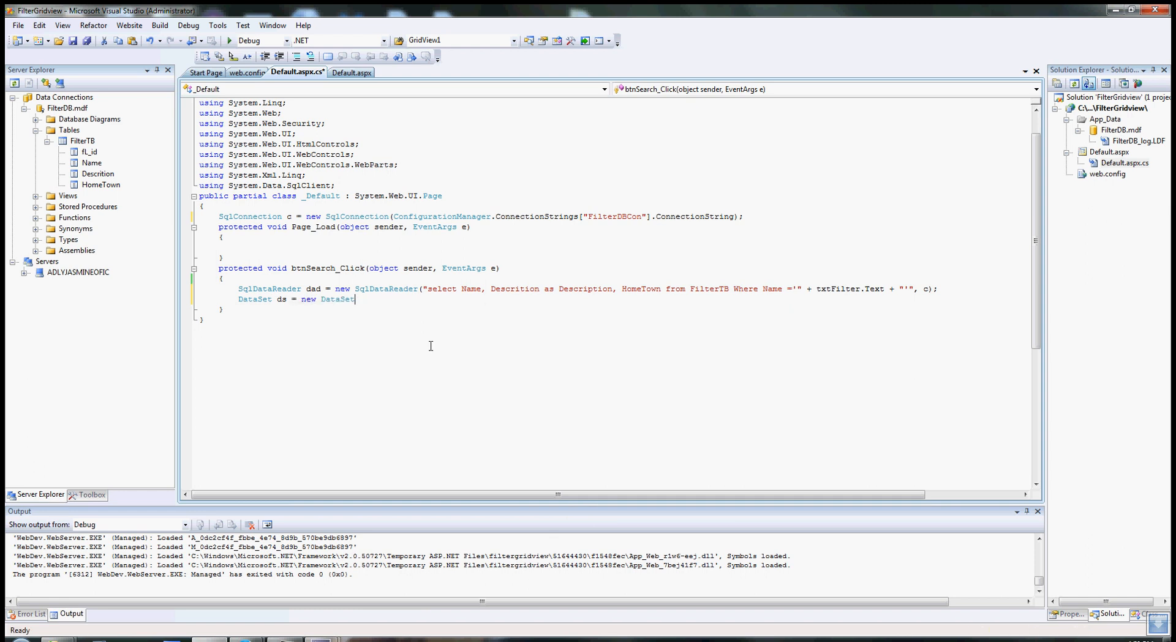
type("();")
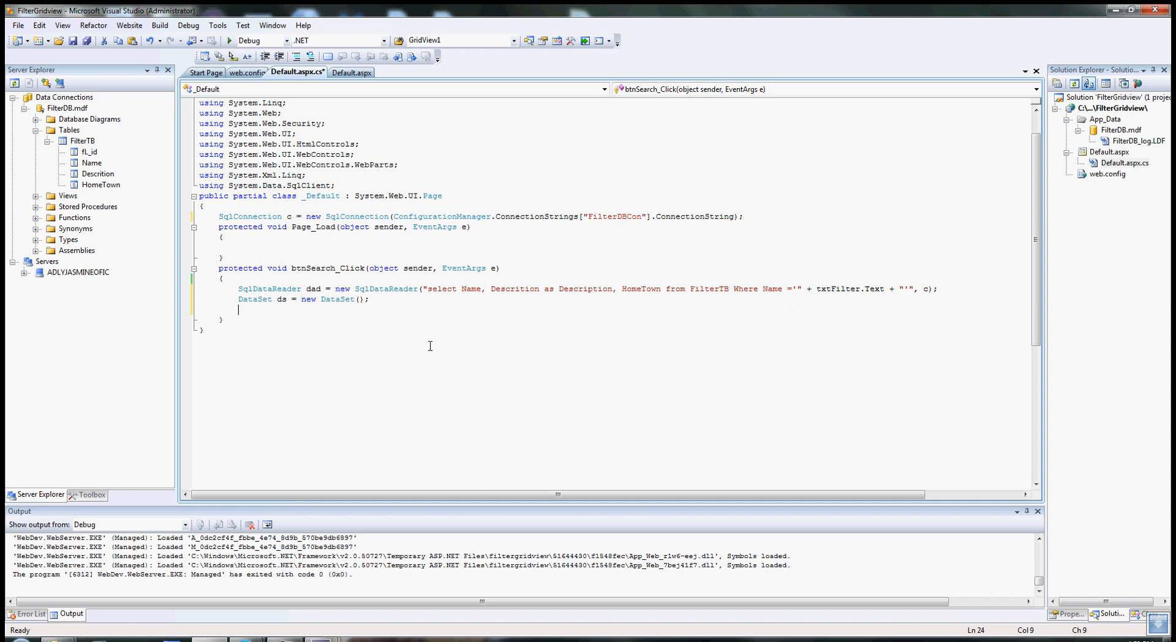
Step: Add dad.Fill(ds); and verify the reader variable name dad
type("dad")
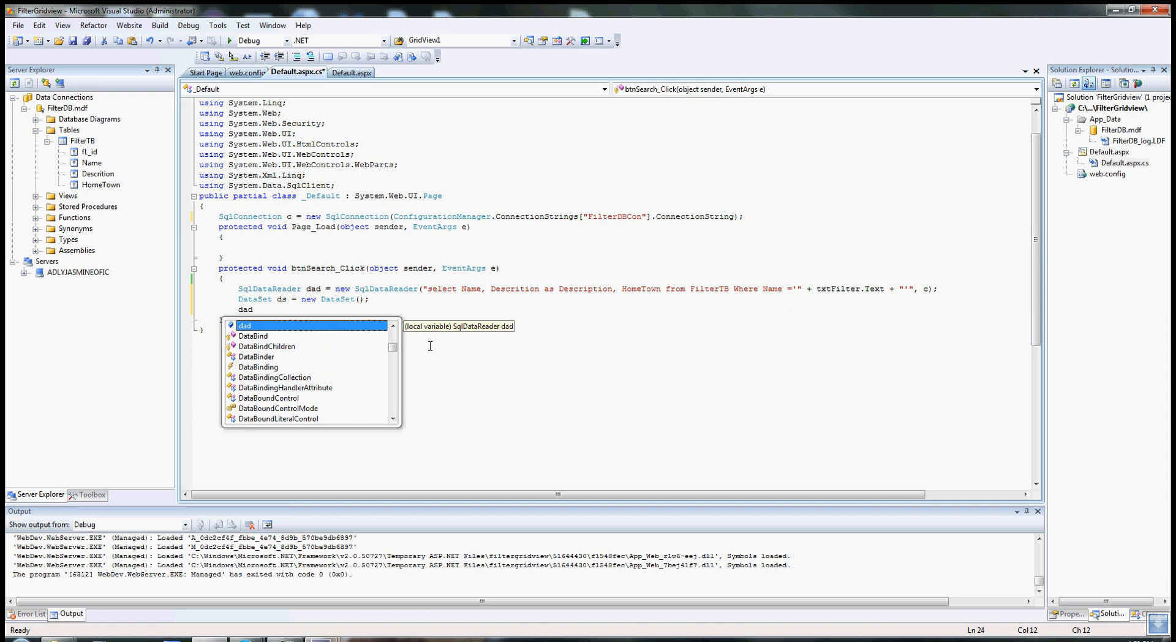
type(".F")
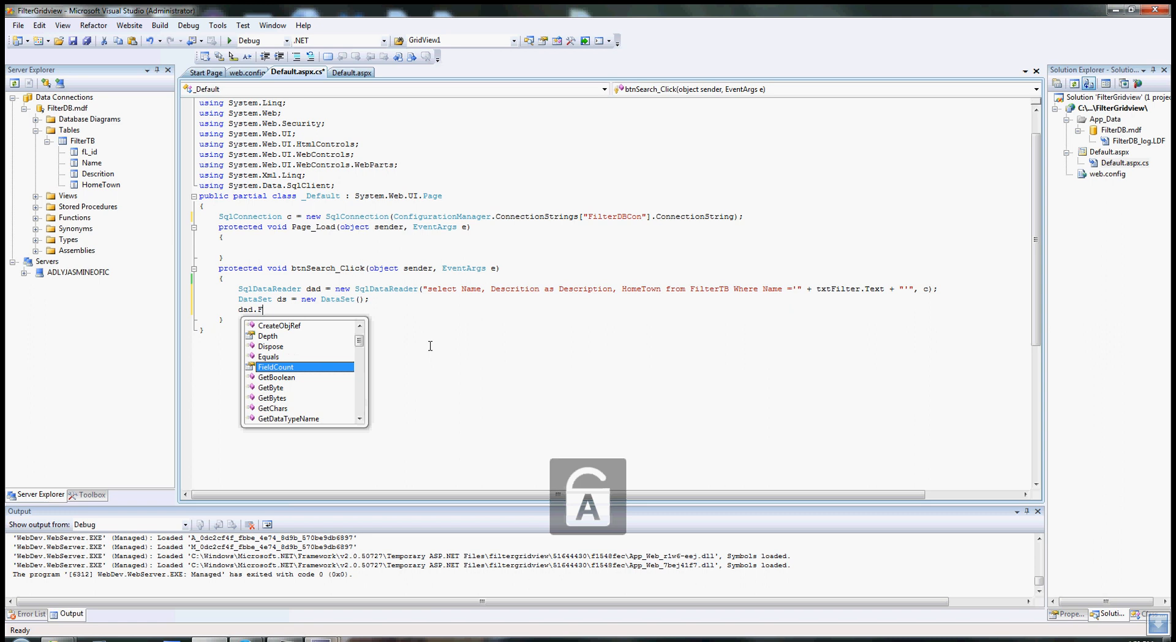
type("ill")
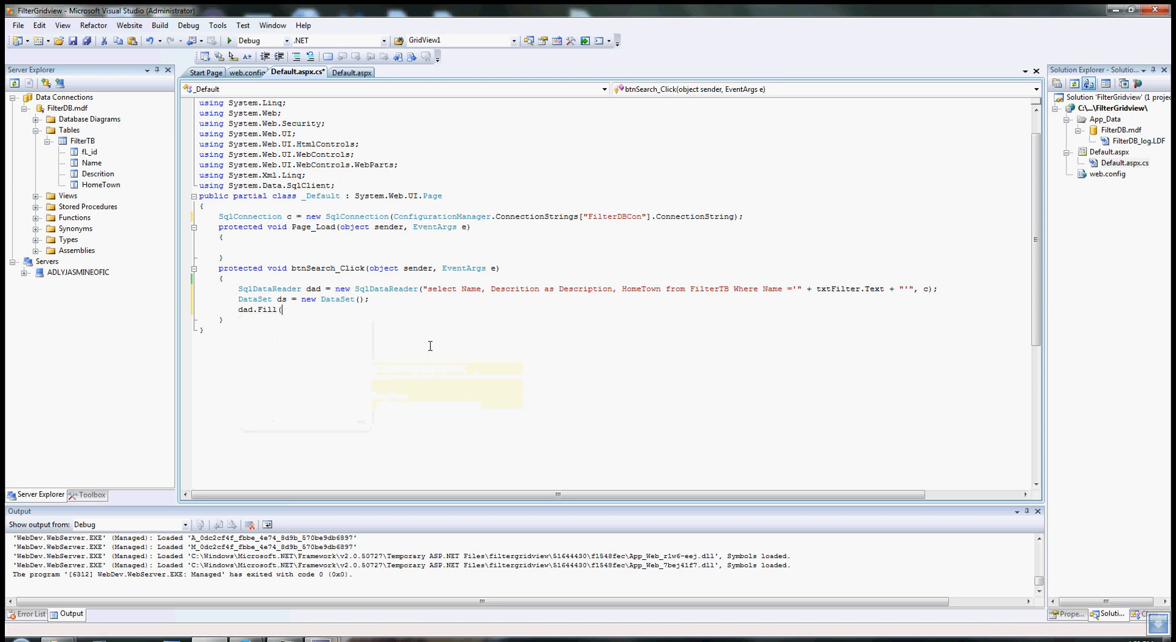
type("(ds);")
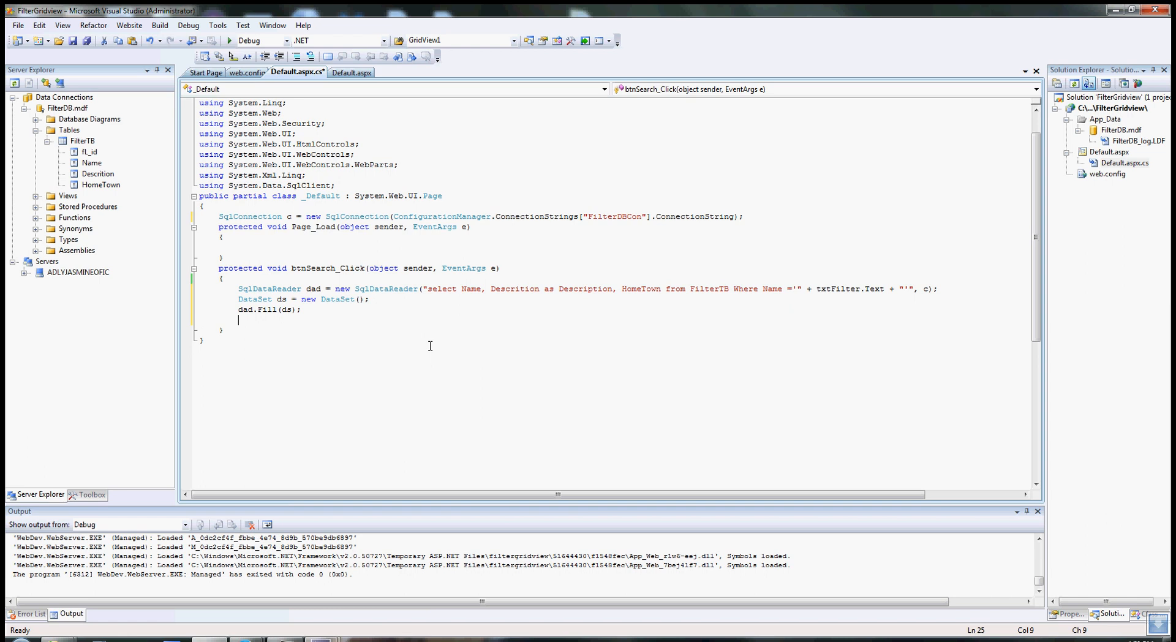
mouse_move(246, 297)
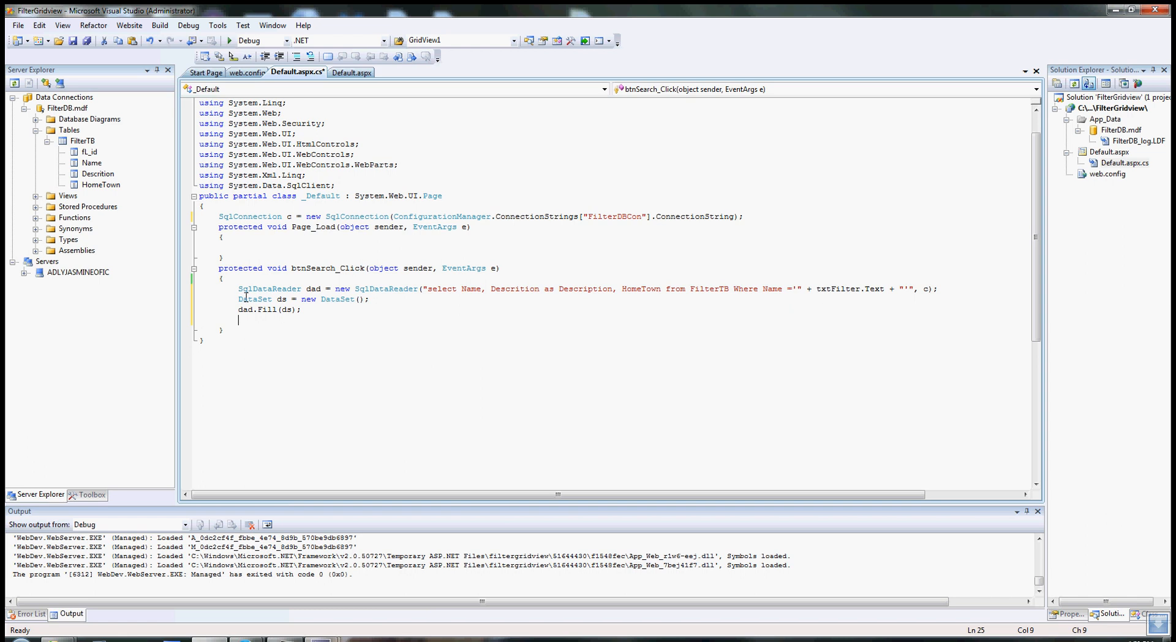
double_click(314, 289)
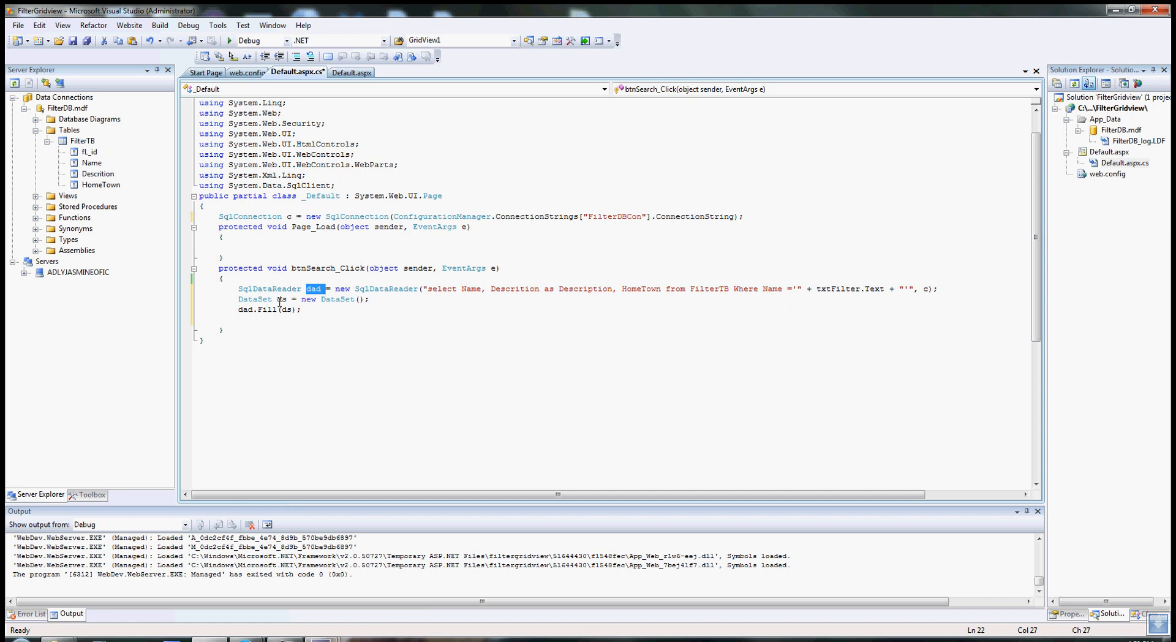
Step: Set GridFilter.DataSource = ds and call GridFilter.DataBind(), then begin a txtFilter line
left_click(265, 328)
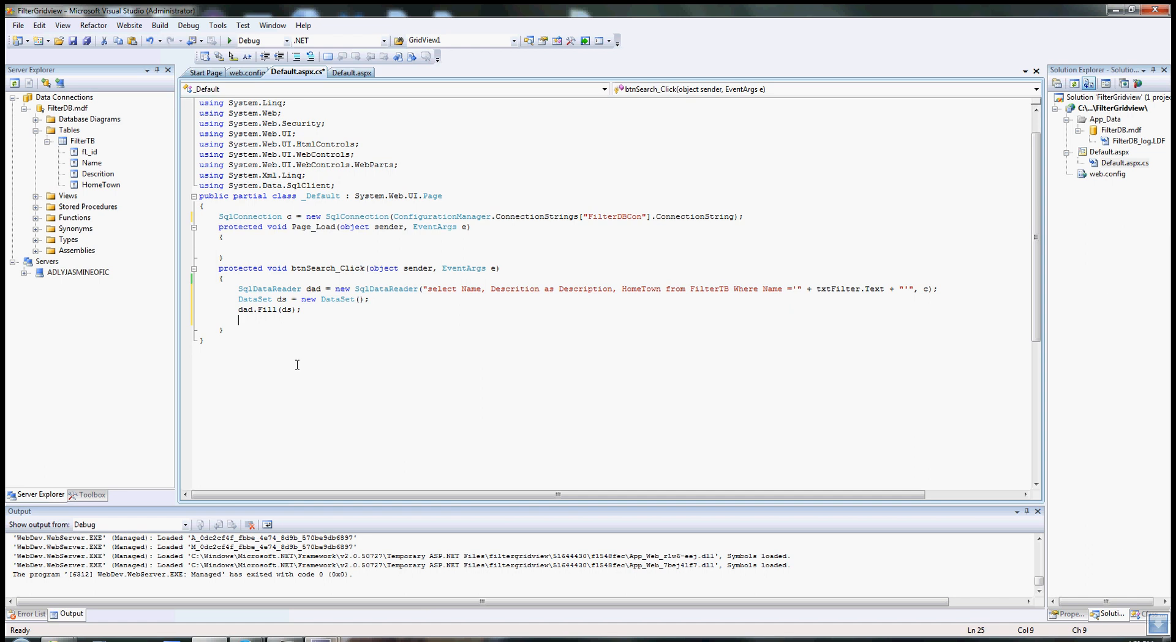
type("GridFilter")
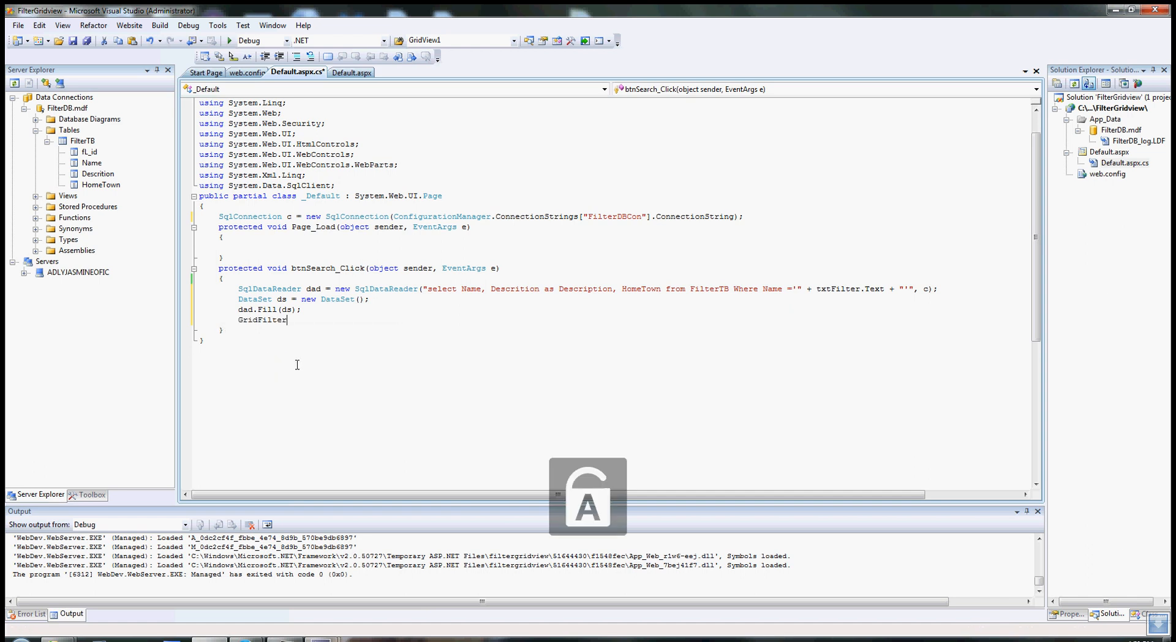
type(".")
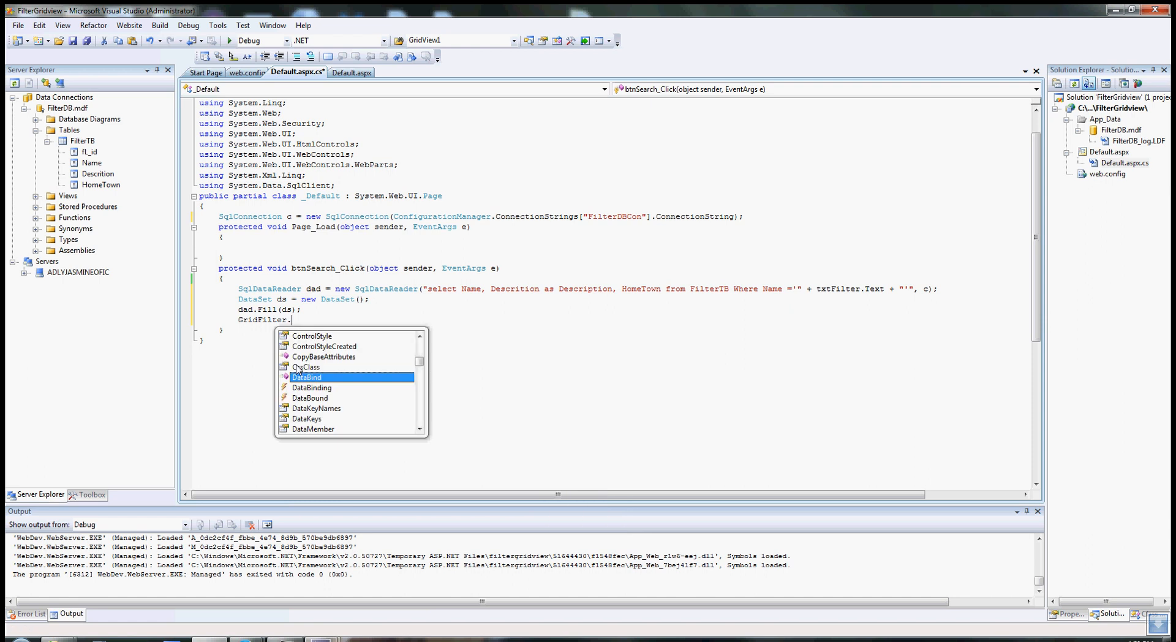
type("DataSource = ds;")
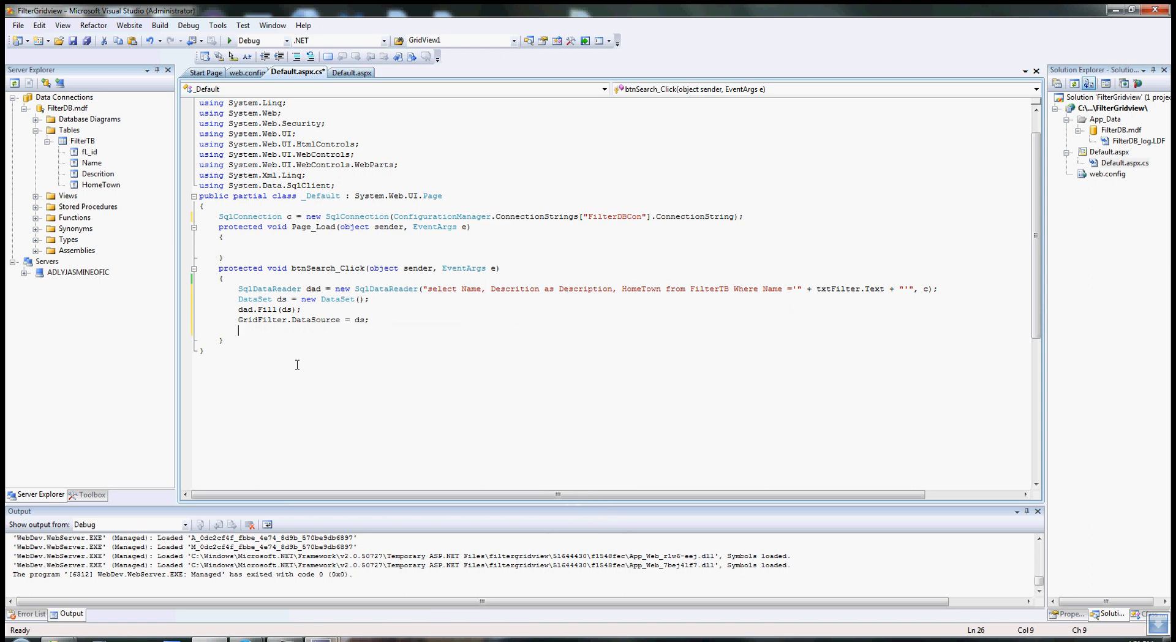
type("GridFilter.D")
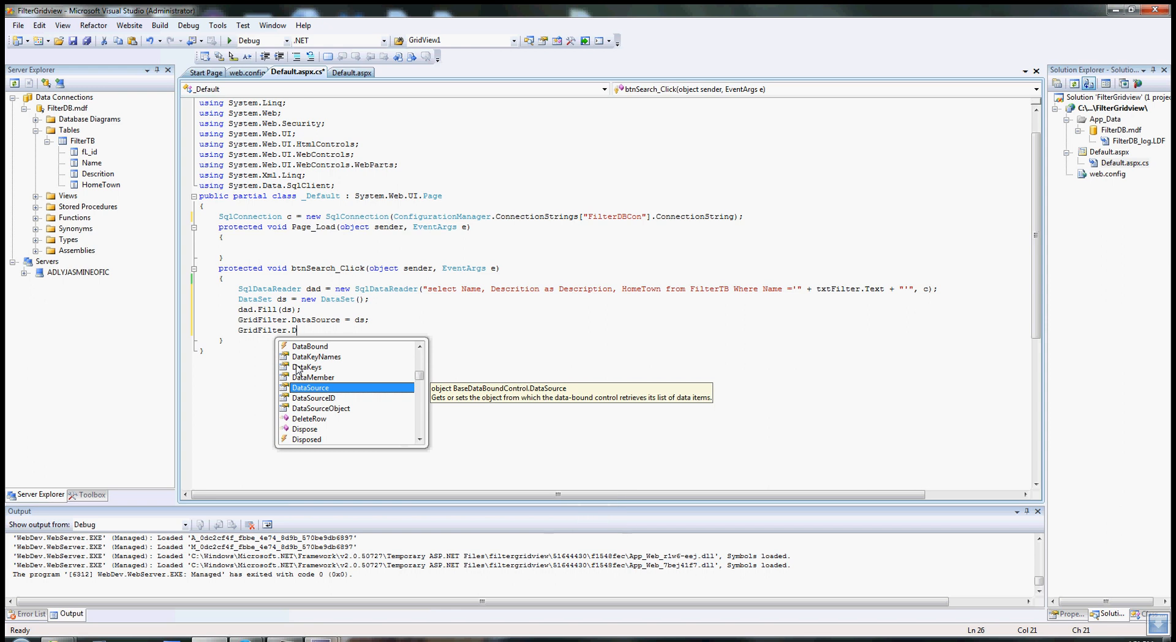
type("ataBind")
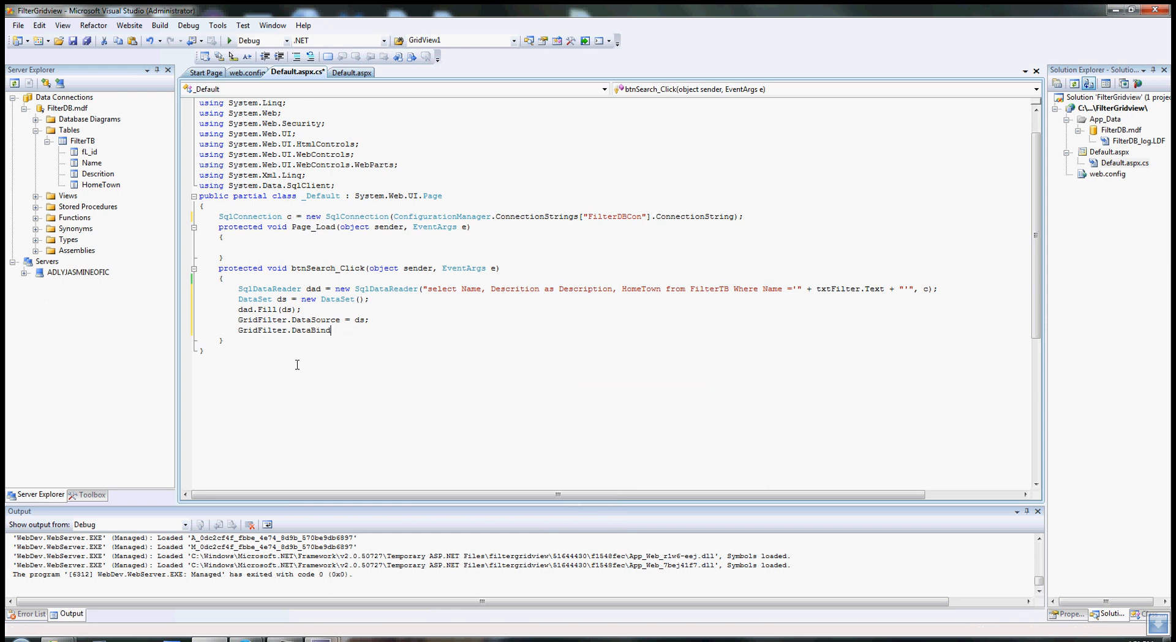
type("();")
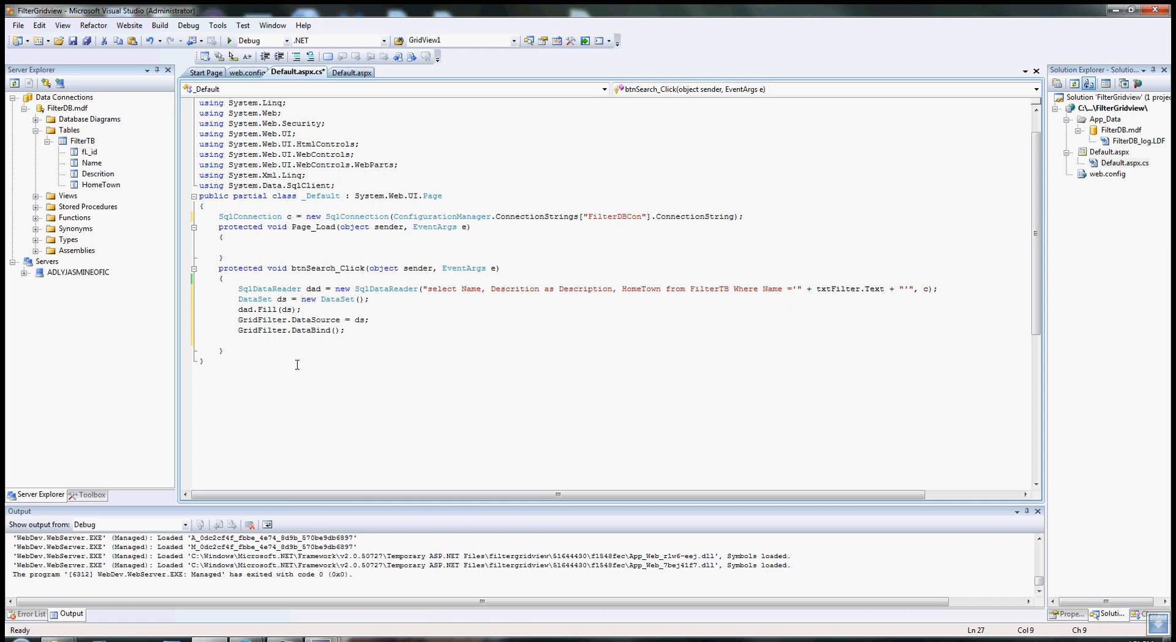
type("txtFilter")
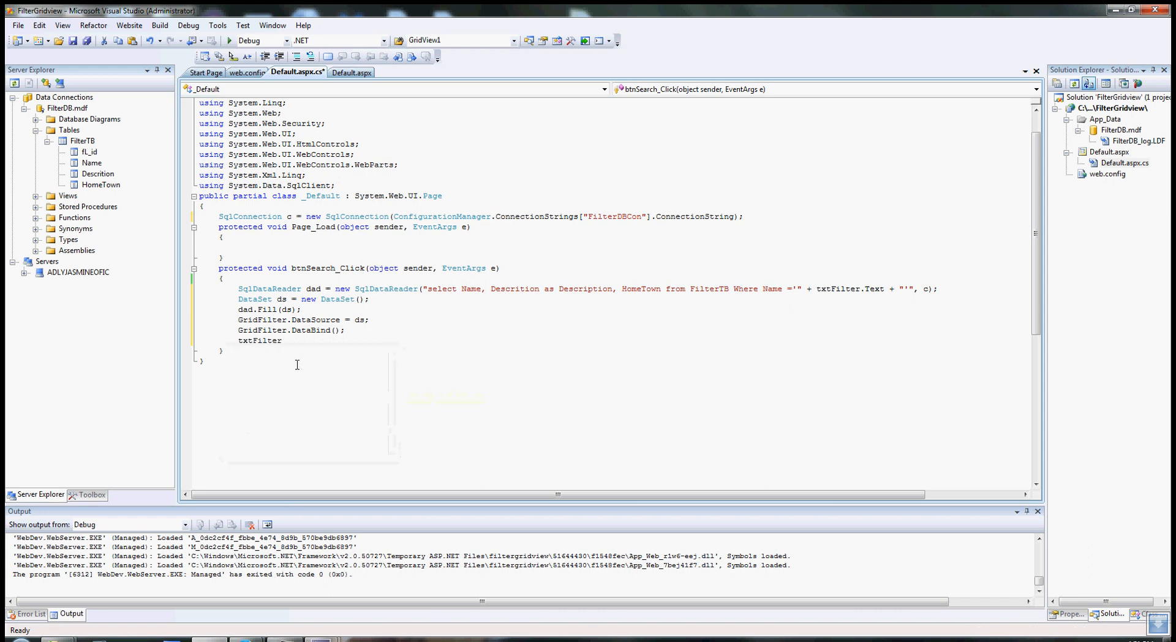
Step: Clear the filter box with txtFilter.Text = string.Empty;
type(".Text")
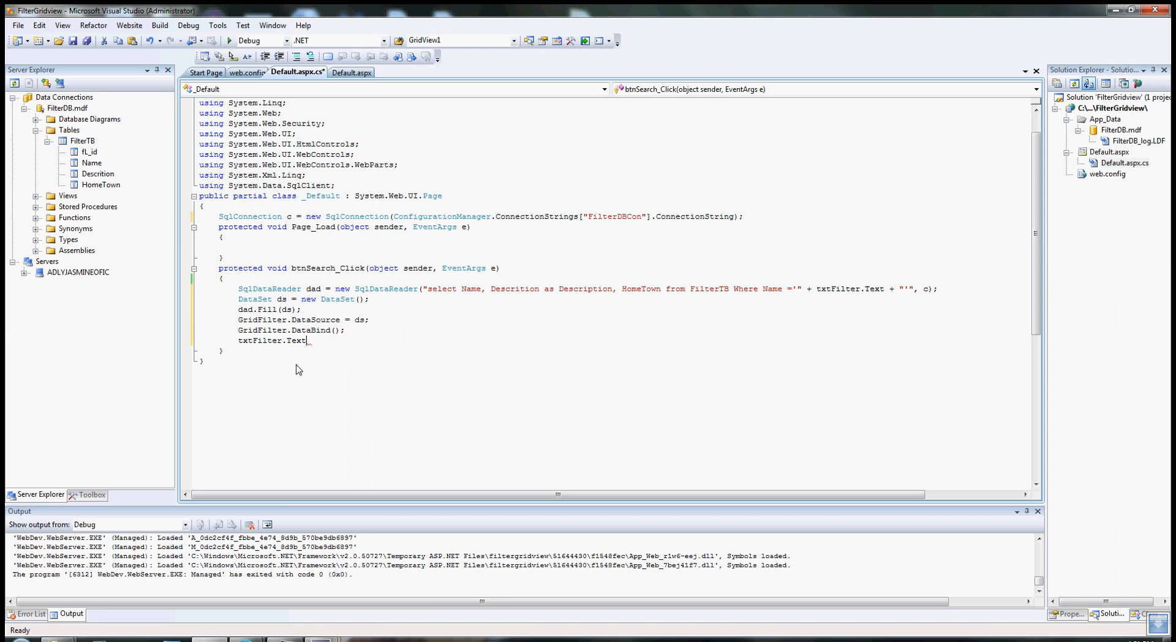
type("=")
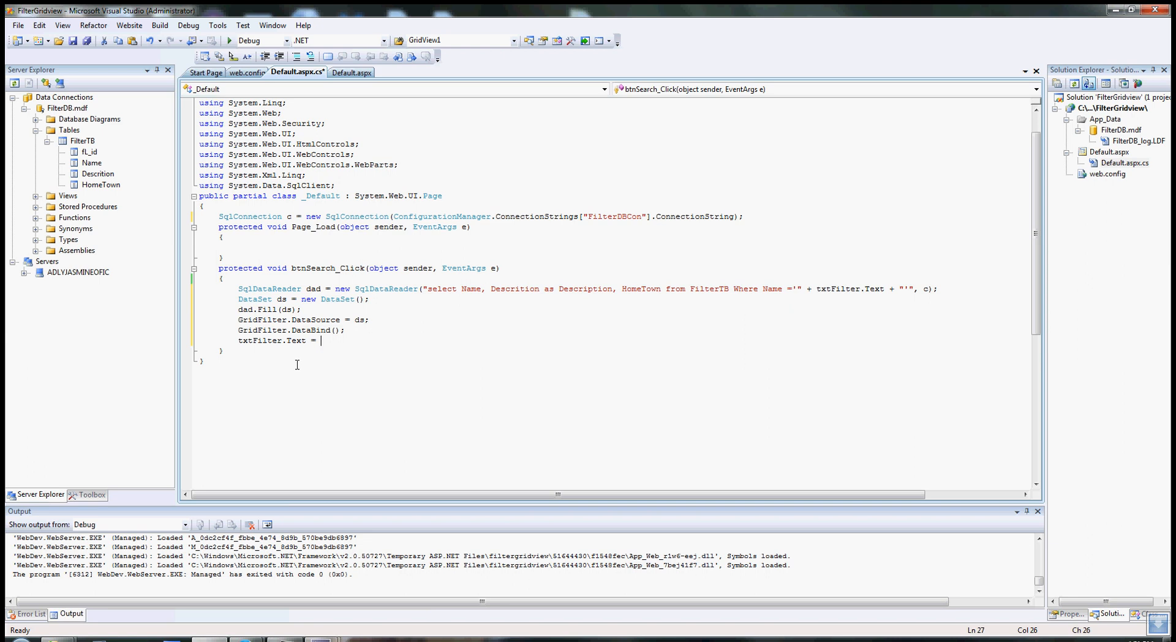
type("string.e")
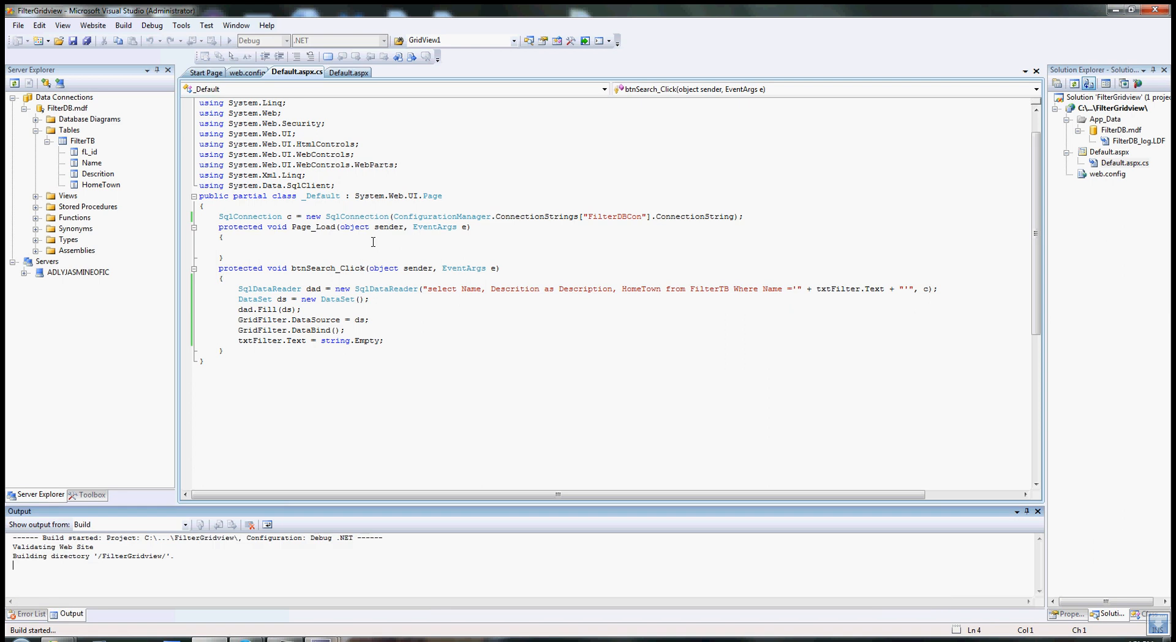
Step: Run the build, decline the last successful build, and review the SqlDataReader errors
left_click(229, 40)
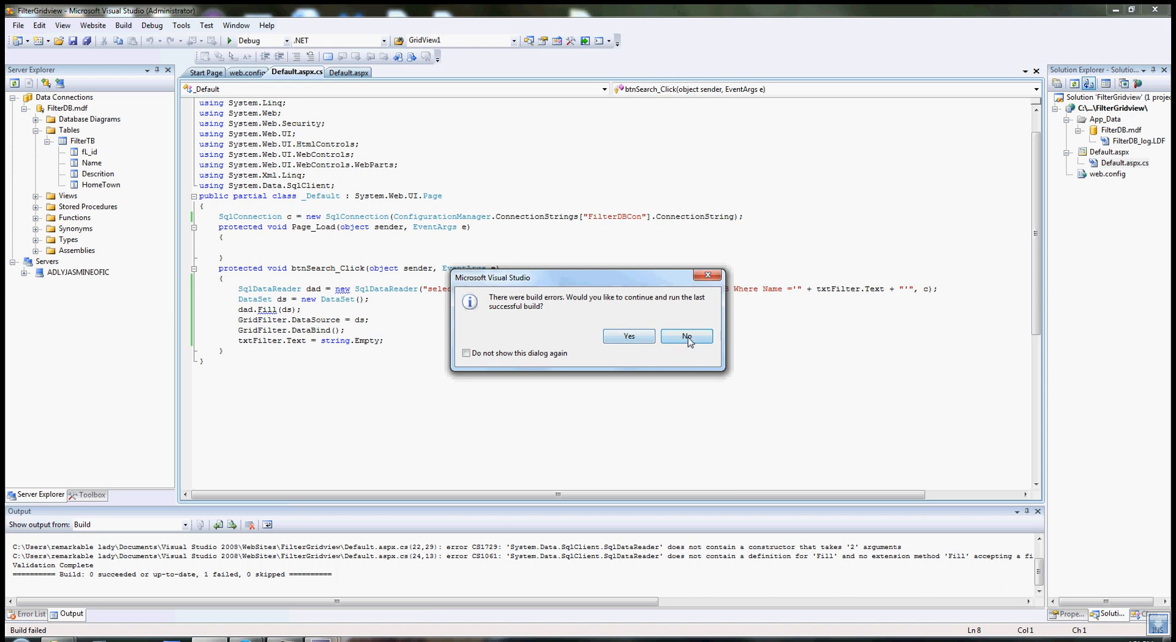
left_click(685, 335)
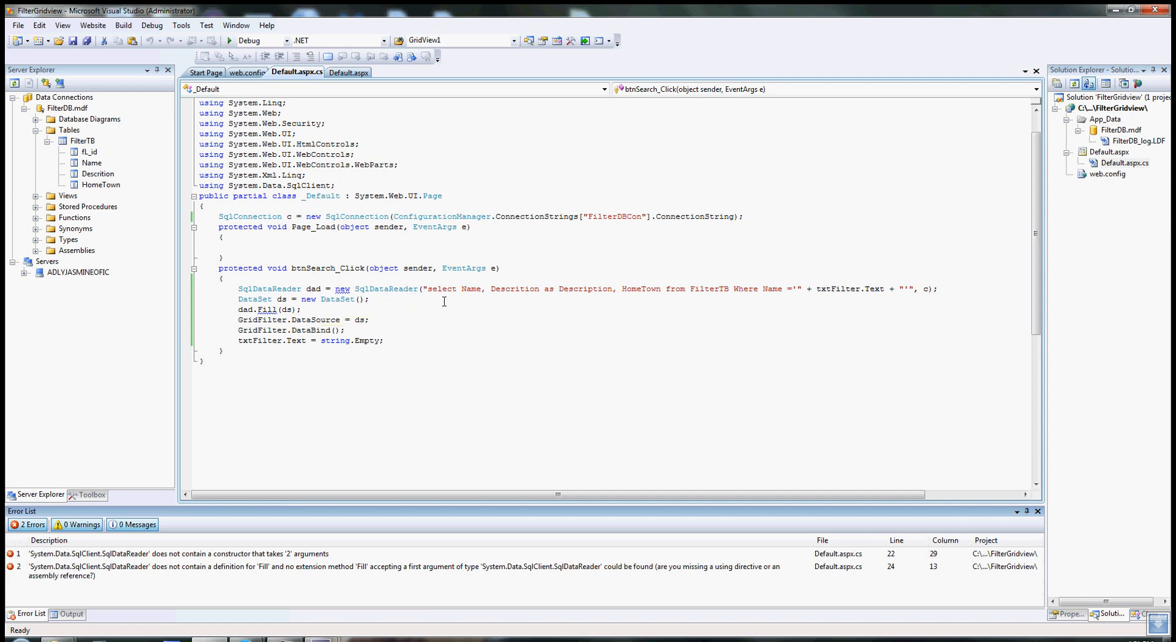
mouse_move(461, 299)
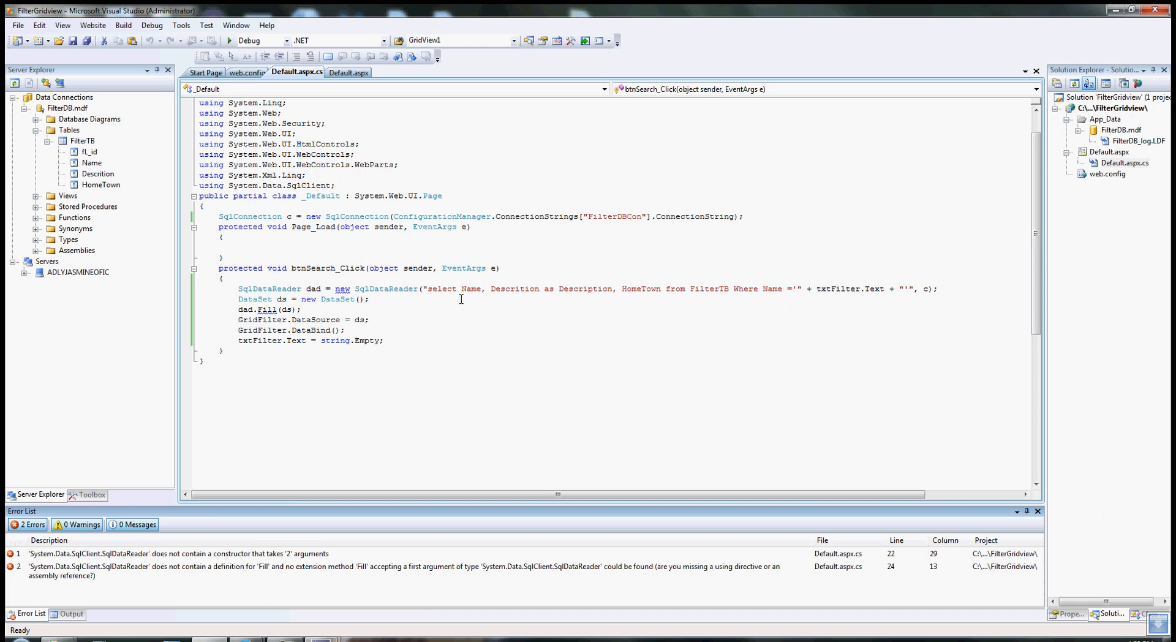
mouse_move(549, 302)
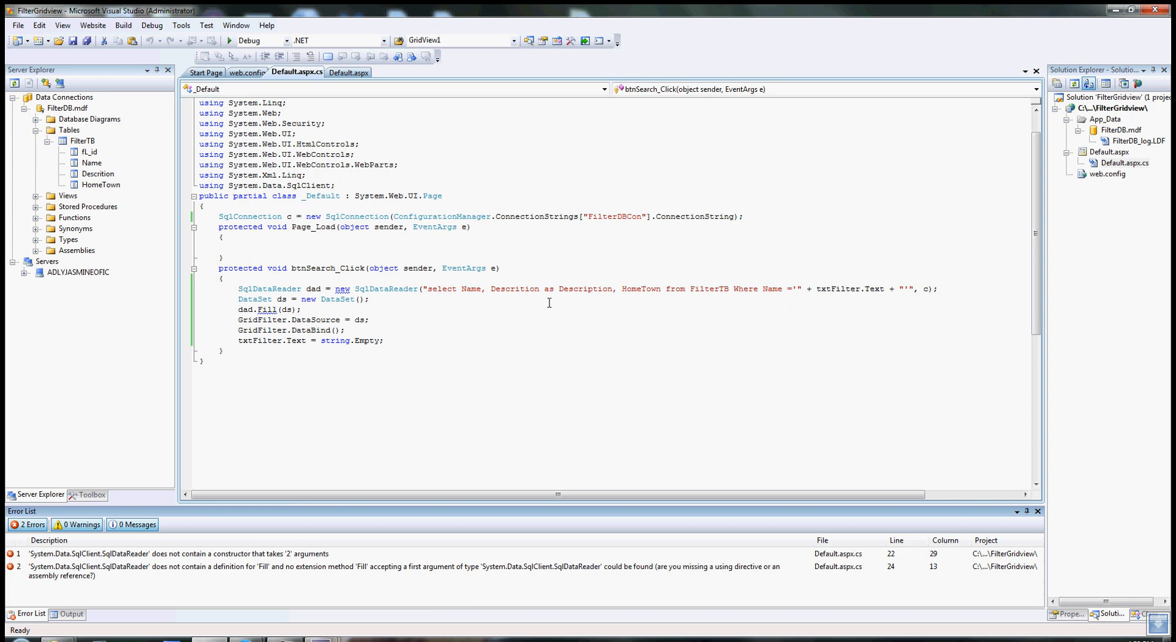
mouse_move(584, 302)
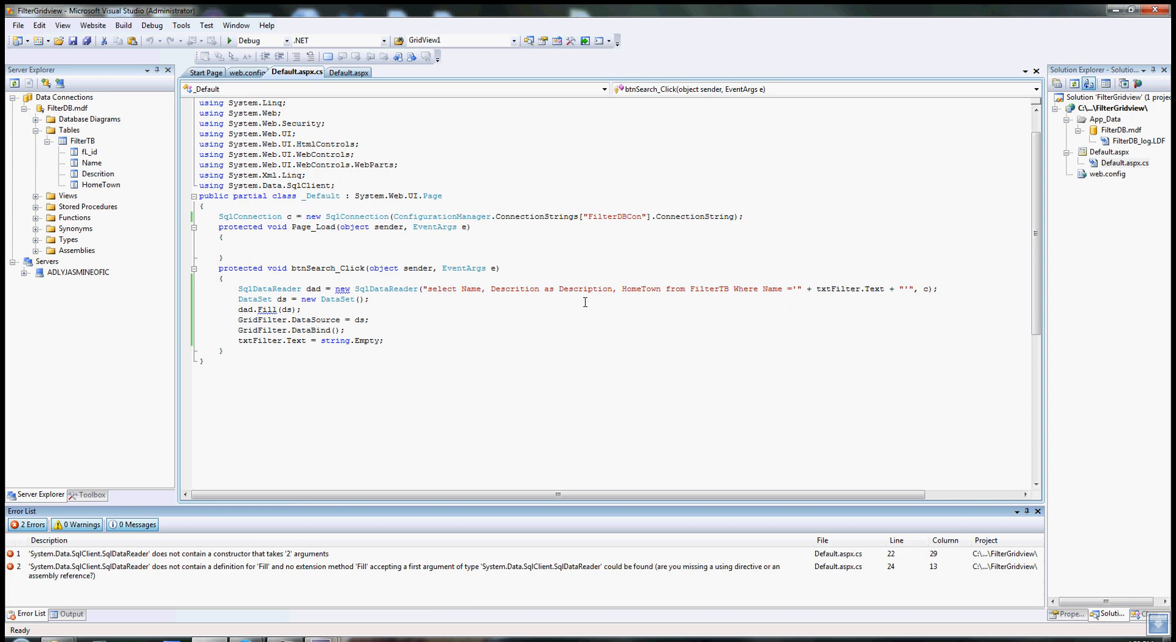
mouse_move(684, 304)
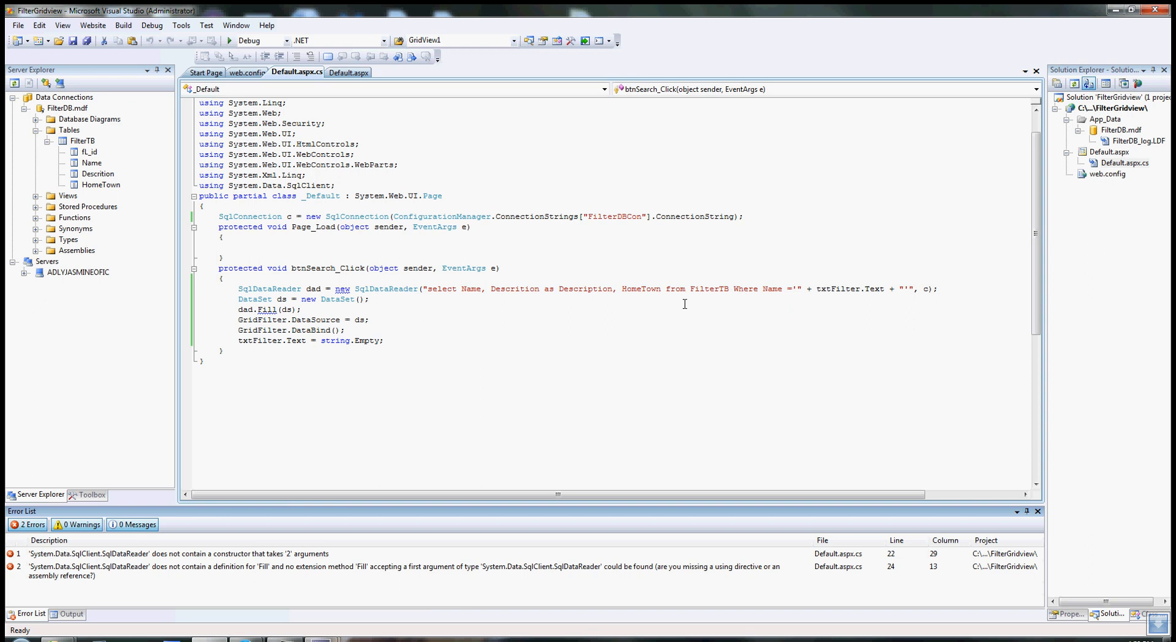
mouse_move(801, 300)
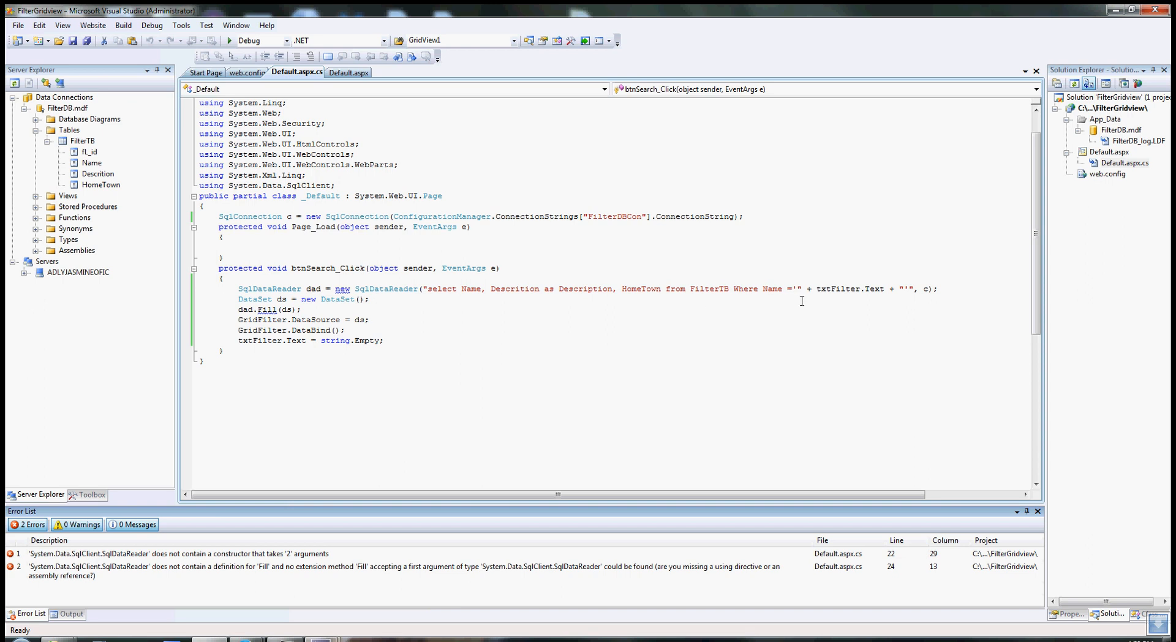
mouse_move(356, 336)
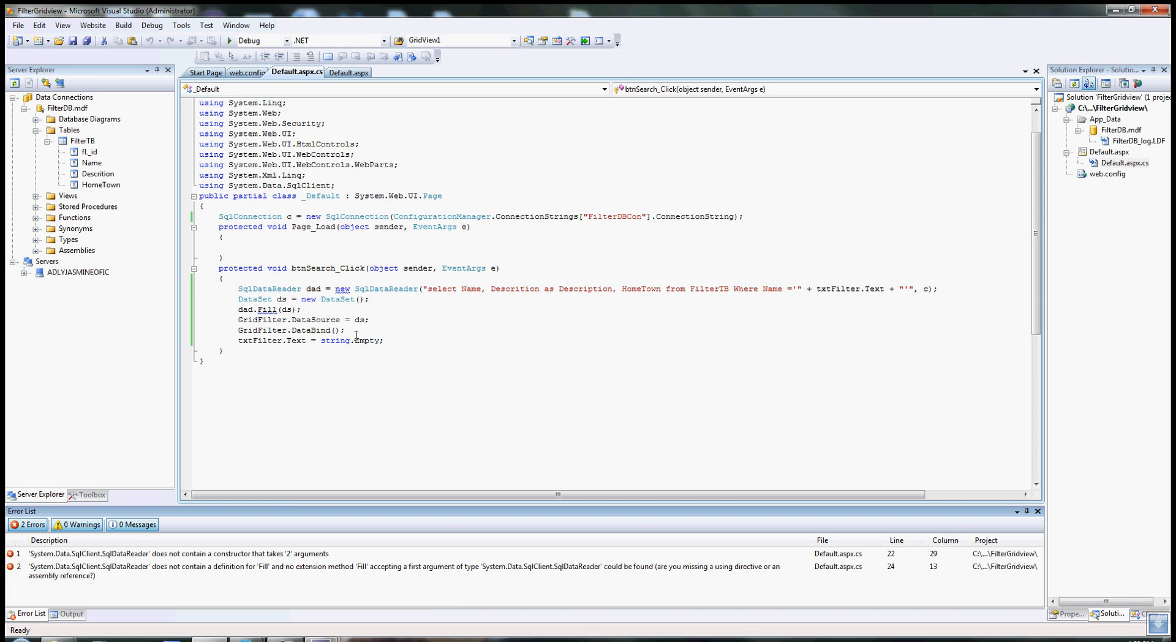
left_click(289, 346)
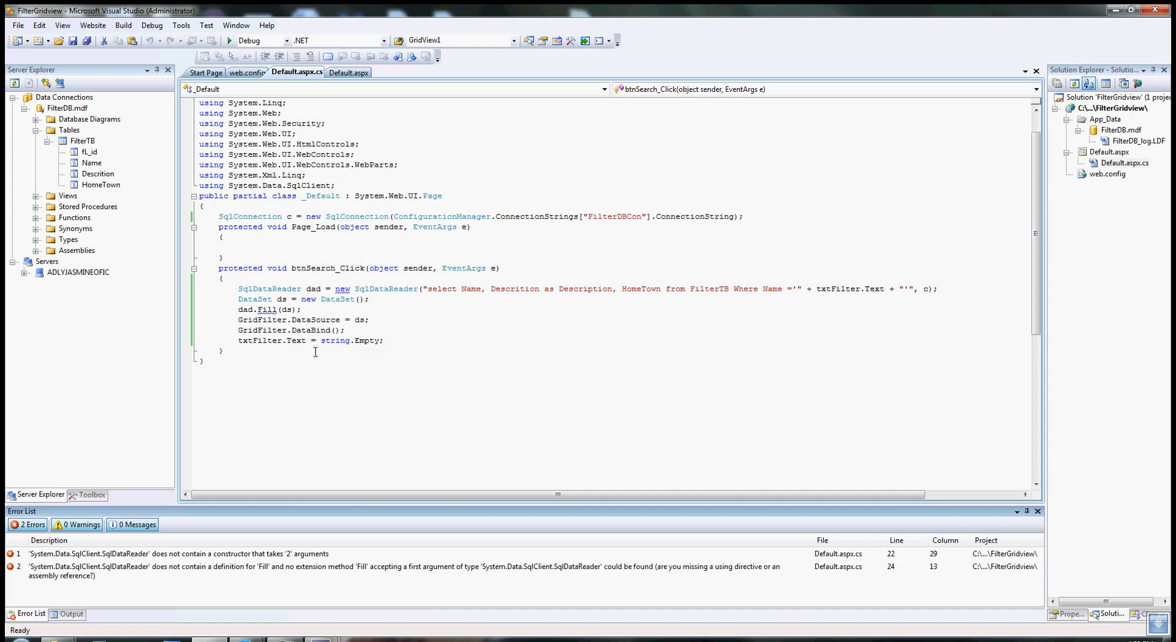
mouse_move(283, 343)
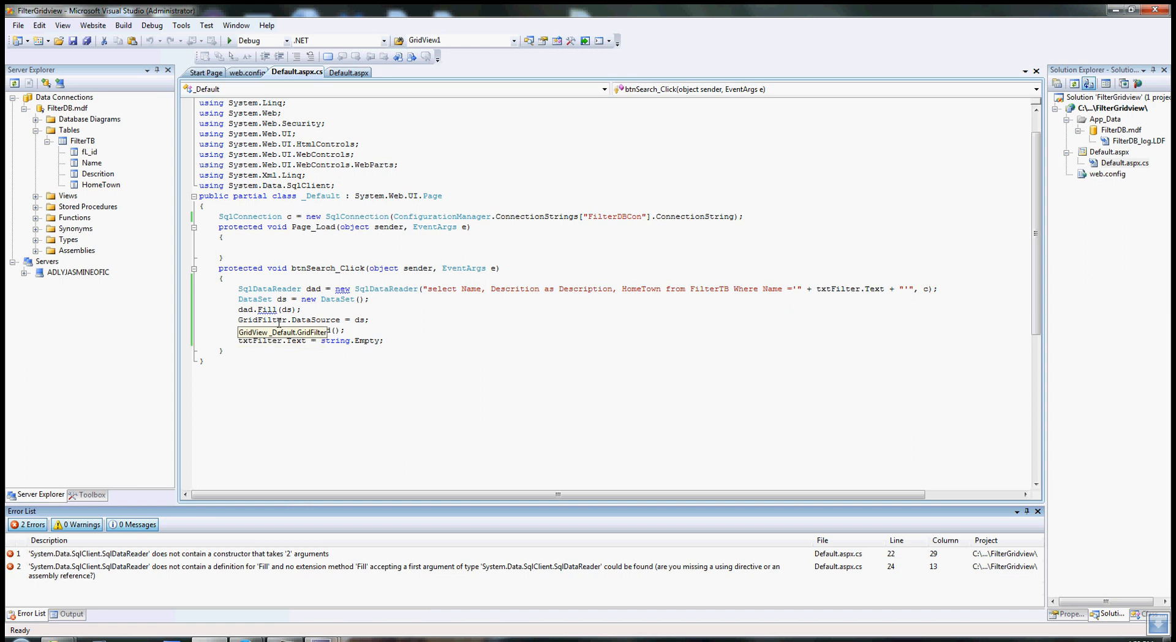
mouse_move(269, 310)
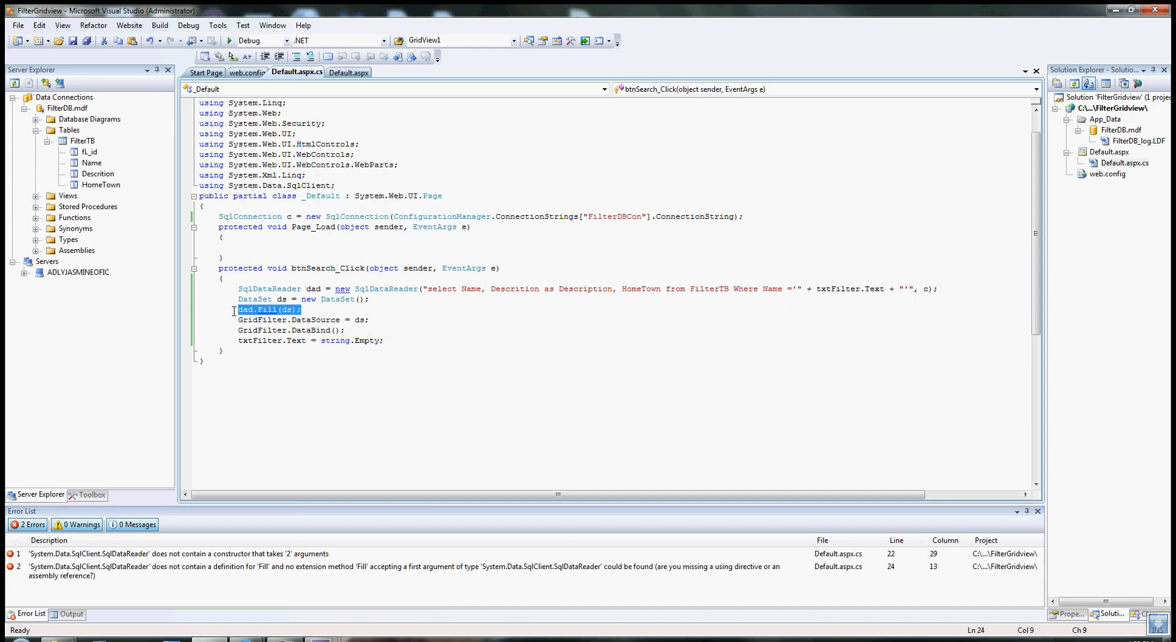
type("data")
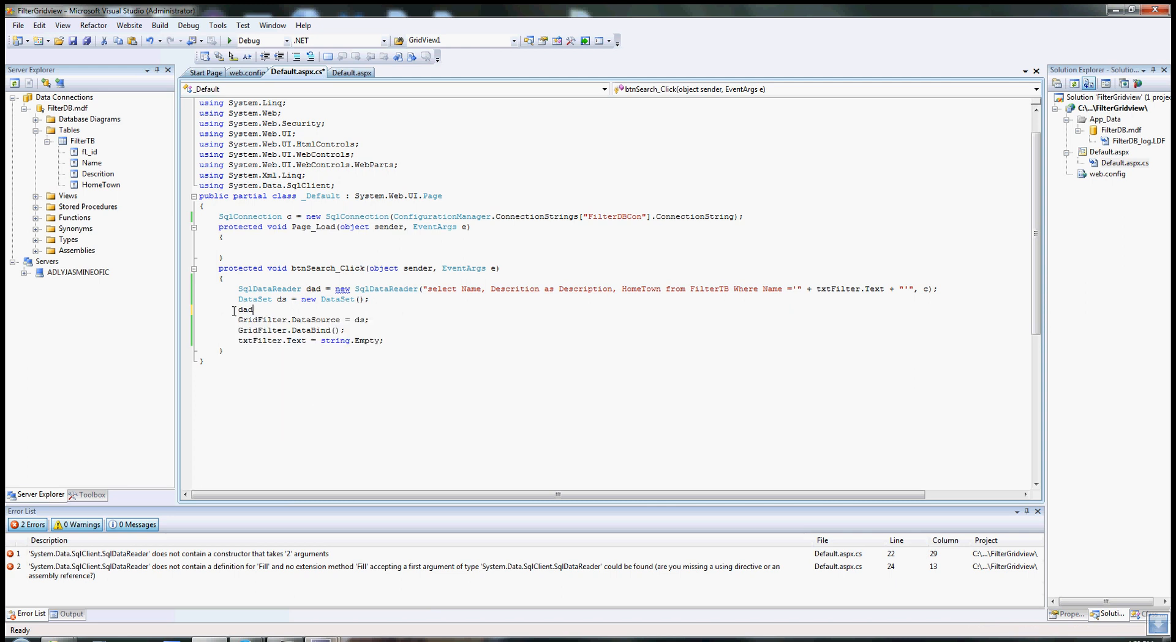
type(".")
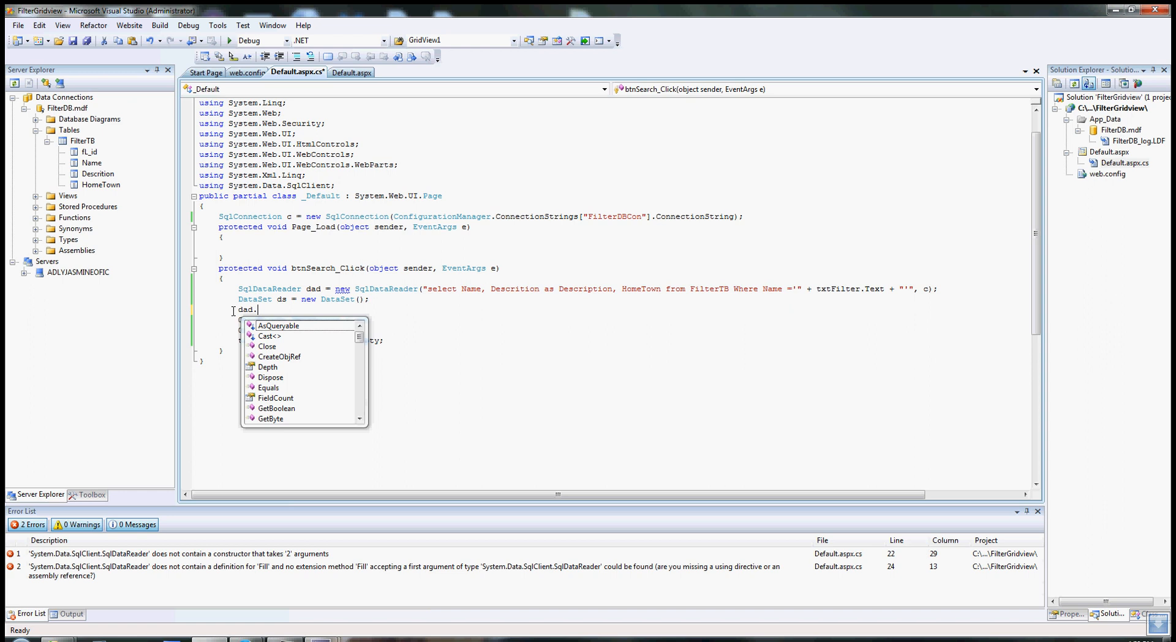
type("F")
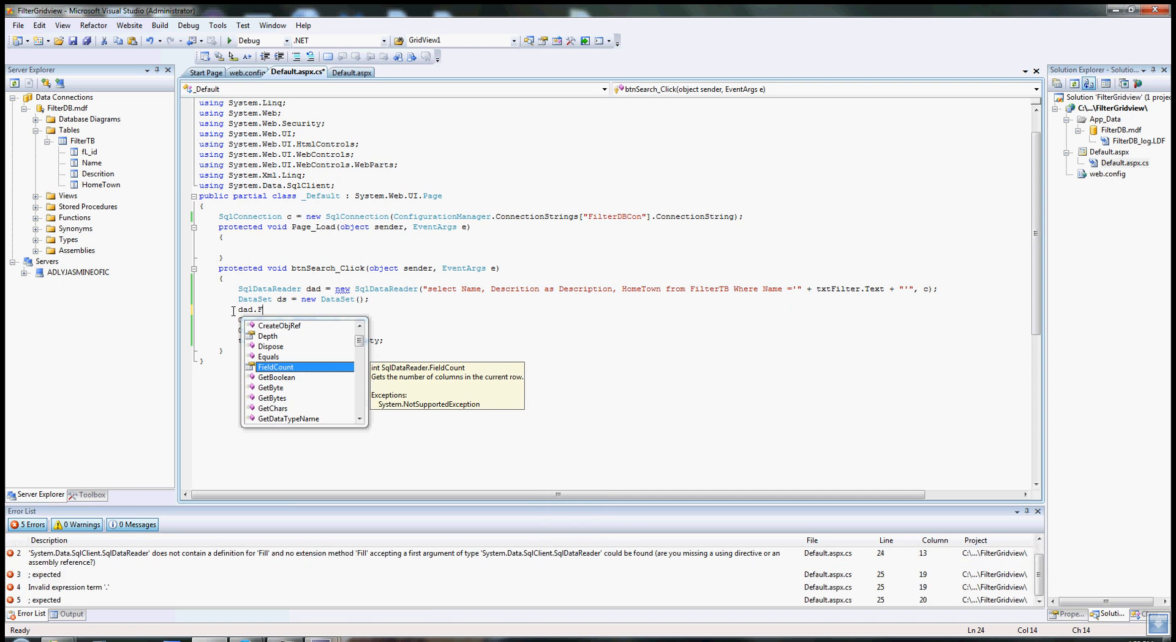
type("ill(")
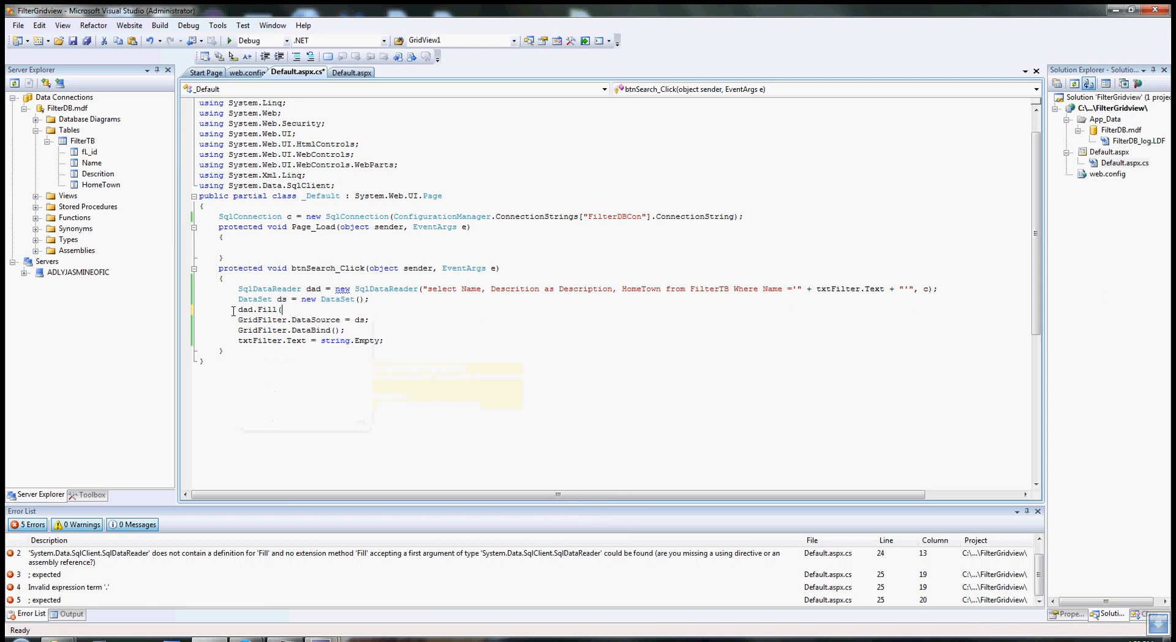
type("ds);")
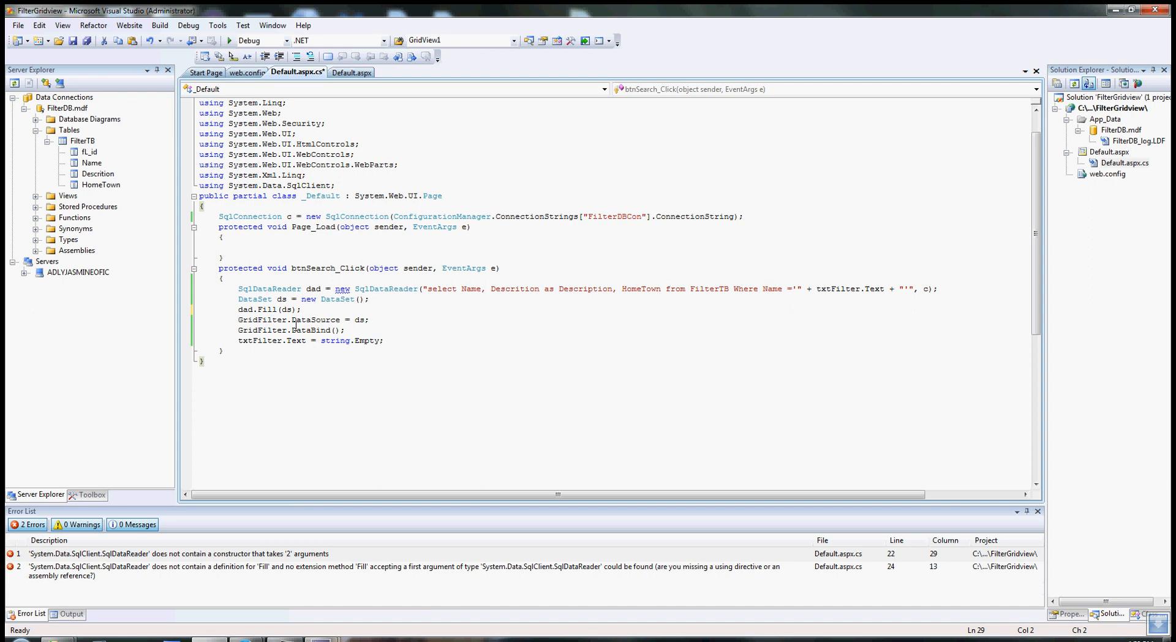
mouse_move(286, 310)
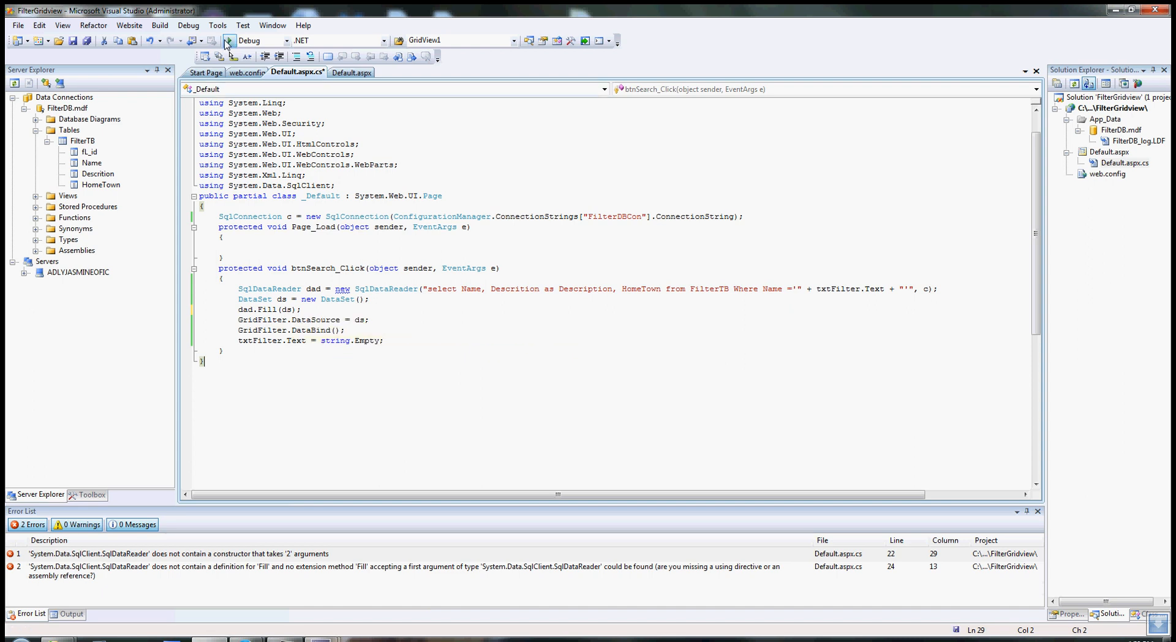
left_click(230, 40)
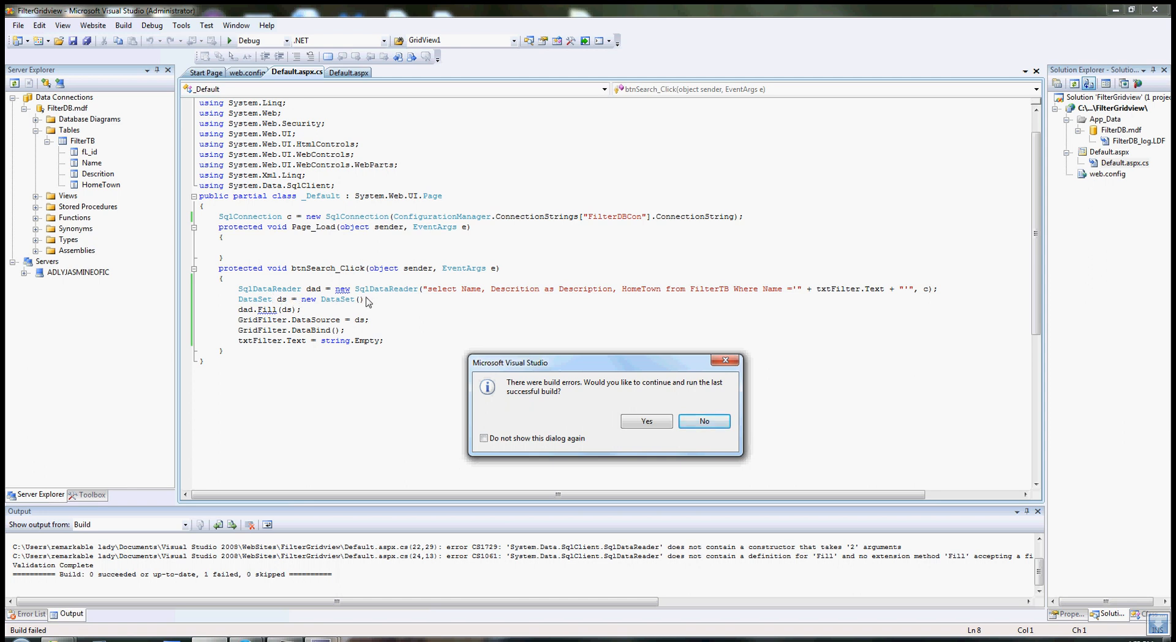
mouse_move(703, 421)
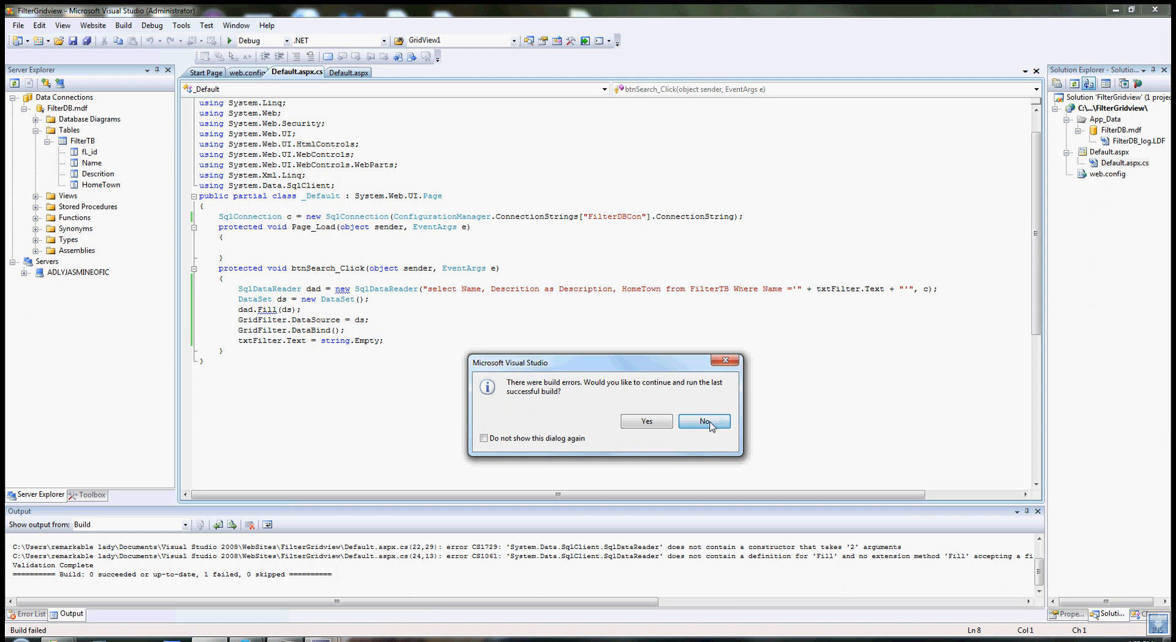
left_click(702, 421)
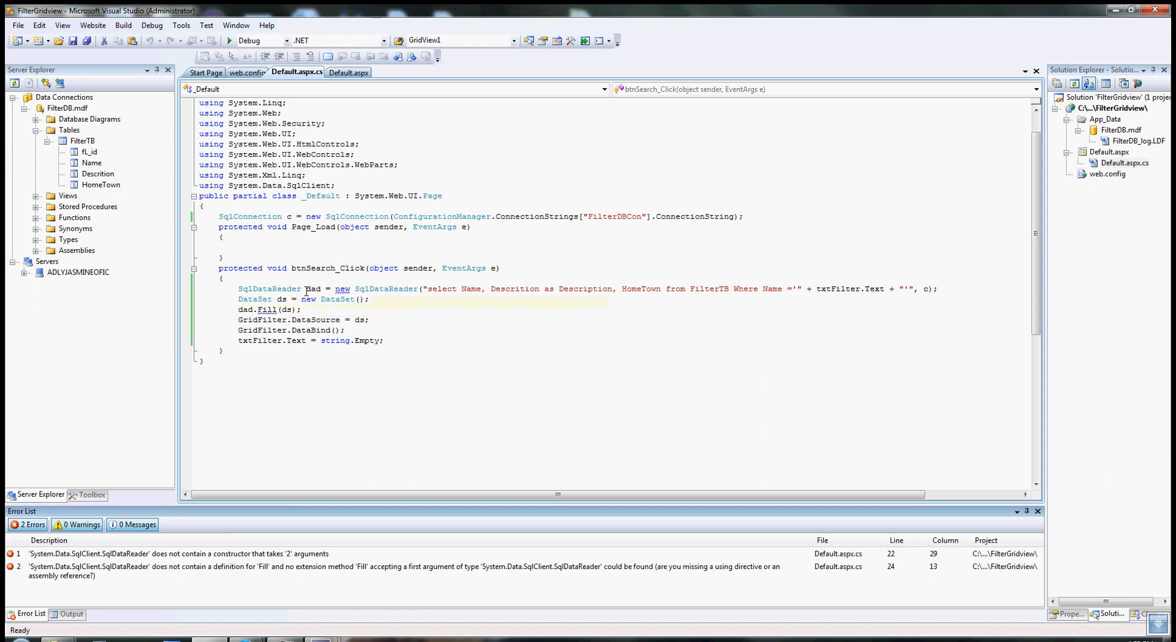
double_click(283, 289)
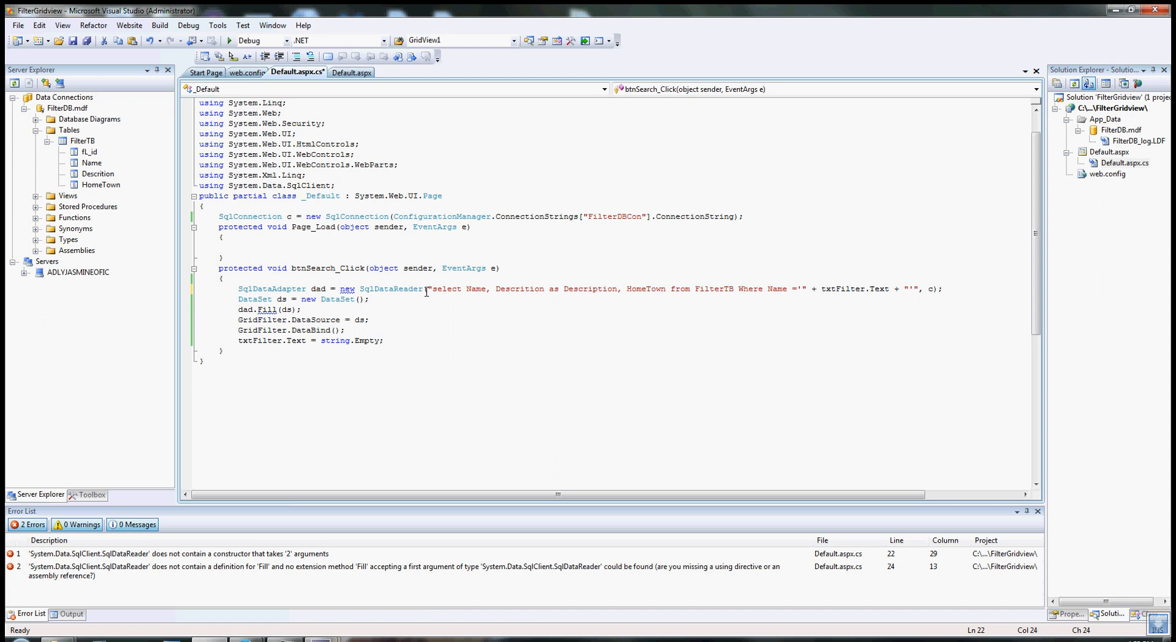
Step: Replace the second SqlDataReader occurrence with SqlDataAdapter in the handler's declaration line
double_click(392, 289)
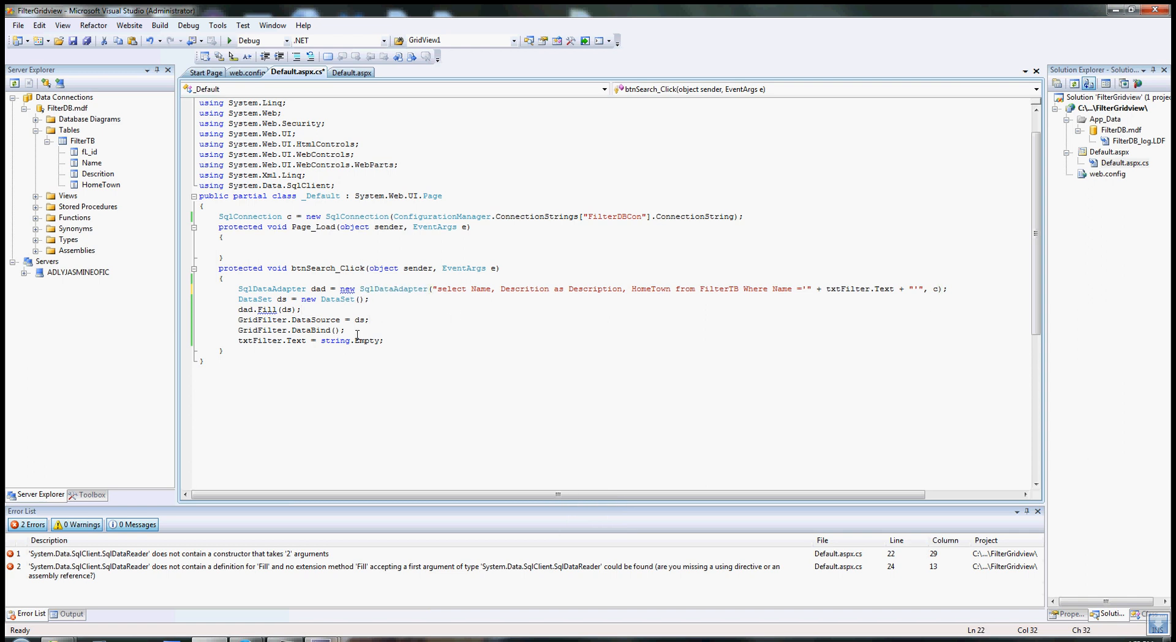
mouse_move(158, 52)
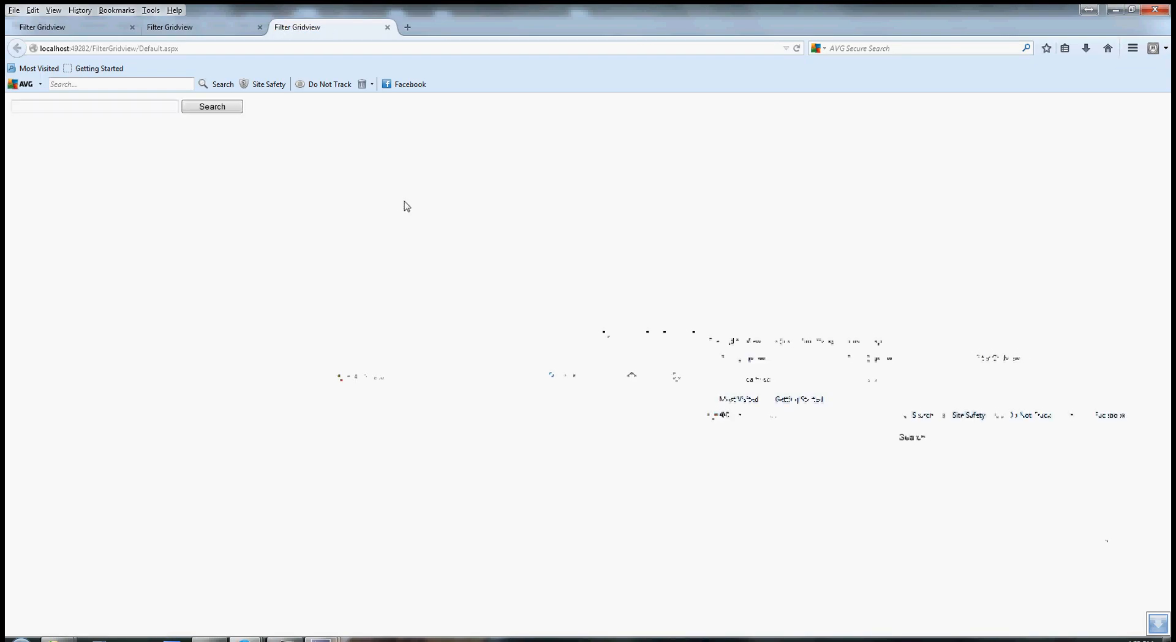
Step: Search the grid for the suggested 'ad…' name, then for 'Pau', showing each matching row
type("ad")
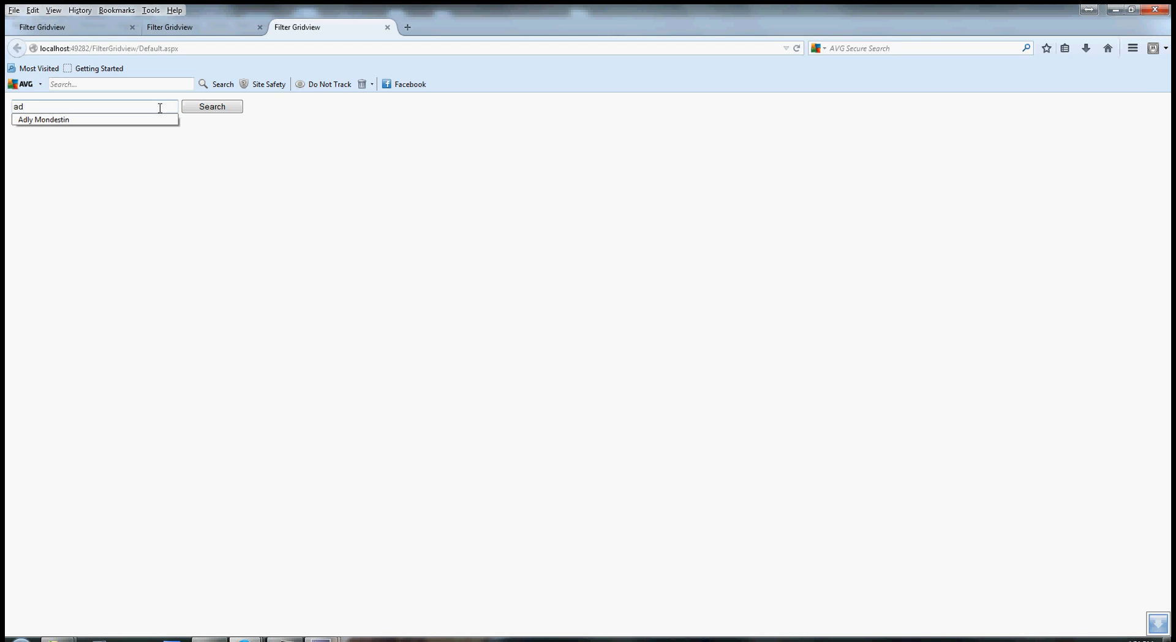
left_click(43, 120)
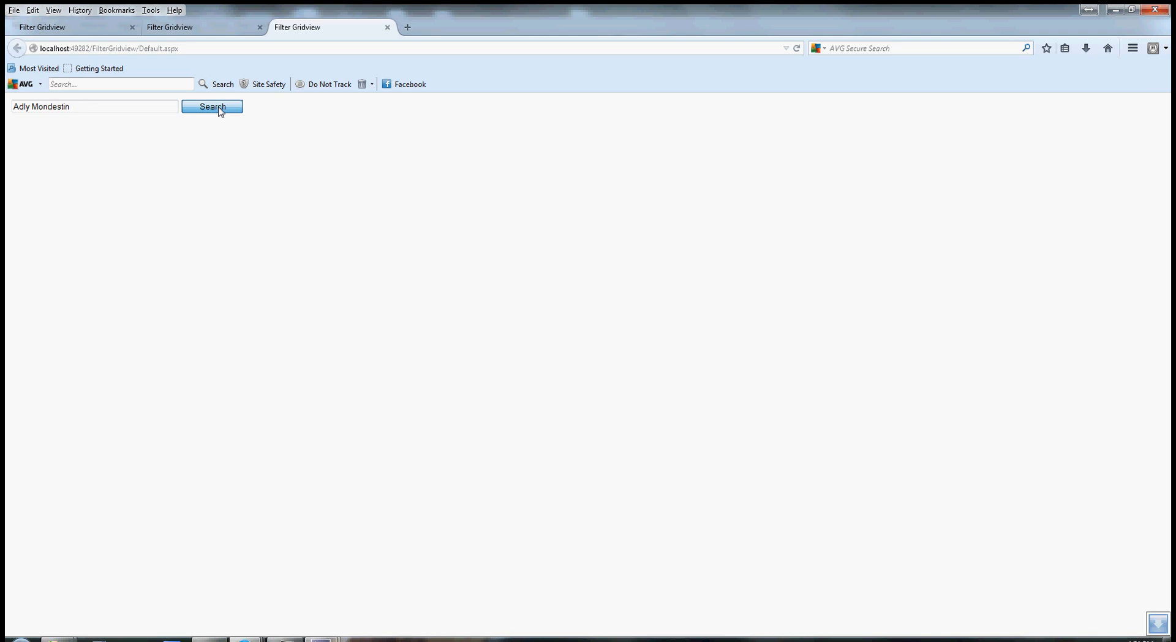
left_click(212, 105)
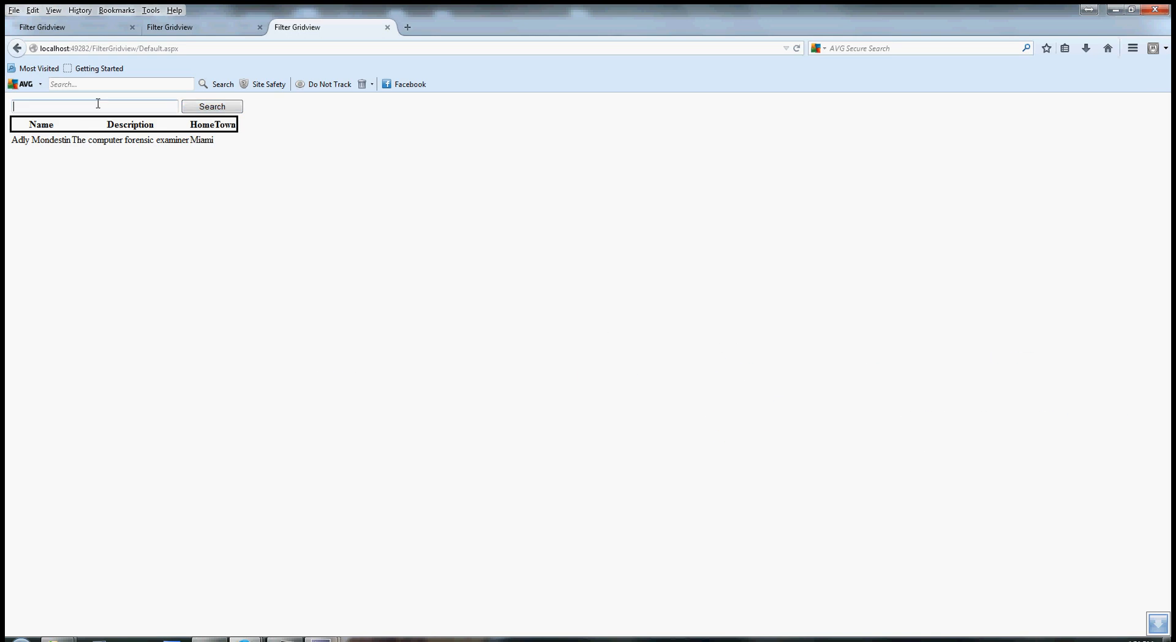
type("Paul Bousicaut")
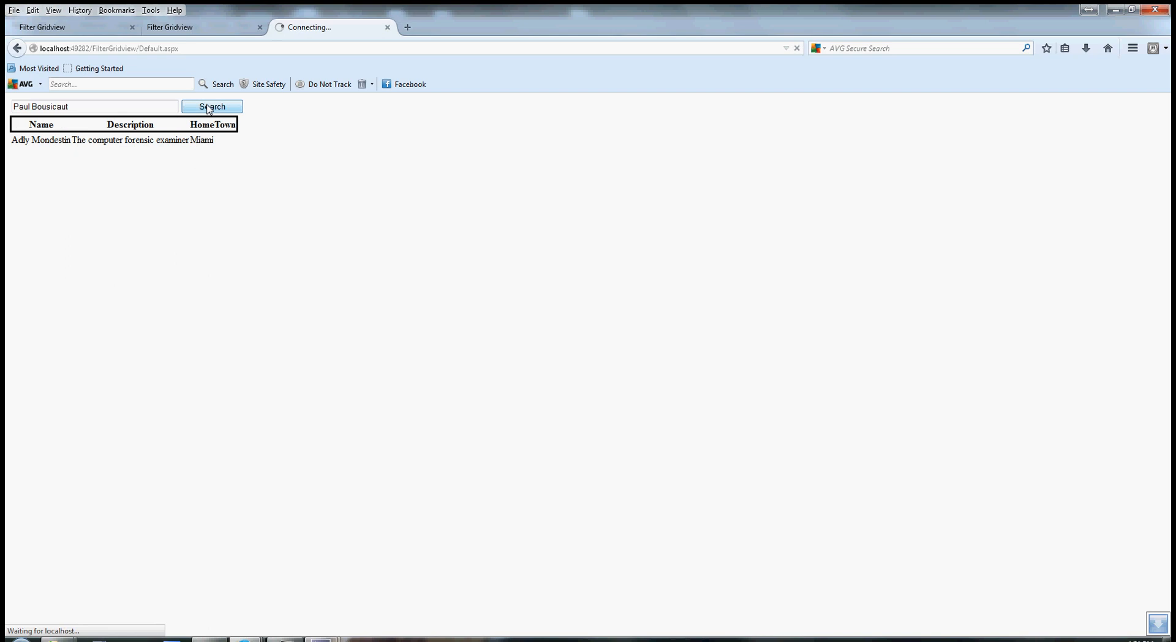
left_click(212, 105)
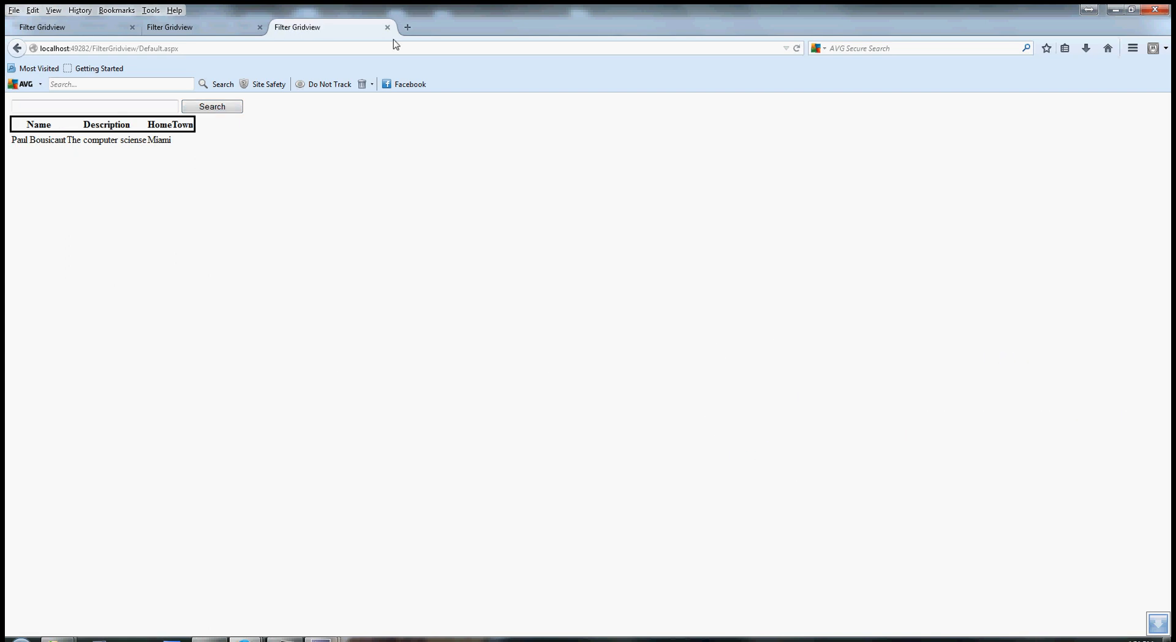